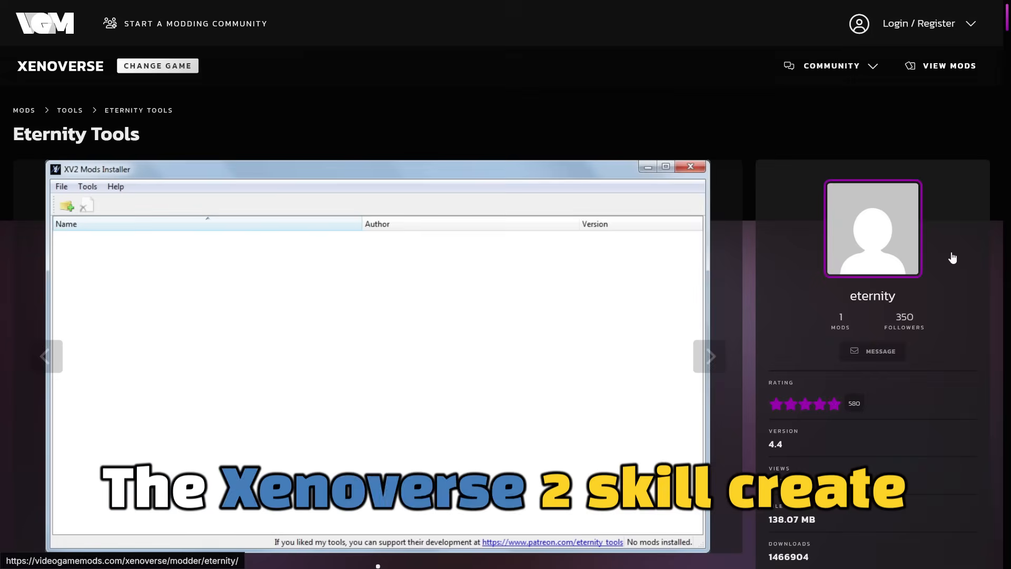
- Launch xv2skilcreat from the XV2INS folder in File Explorer
{"action": "scroll", "scroll_direction": "down", "scroll_amount": 3}
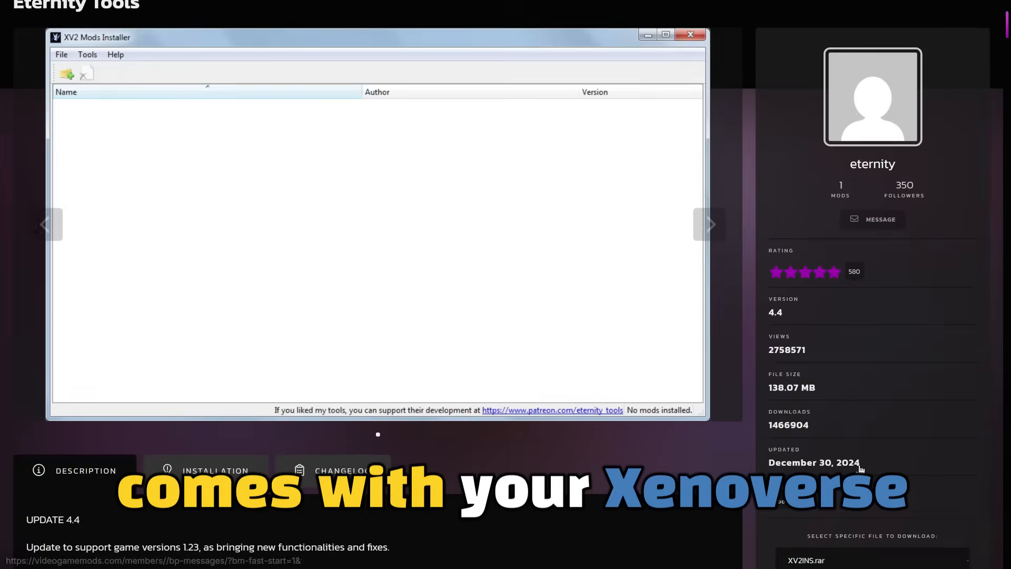
{"action": "scroll", "scroll_direction": "down", "scroll_amount": 3}
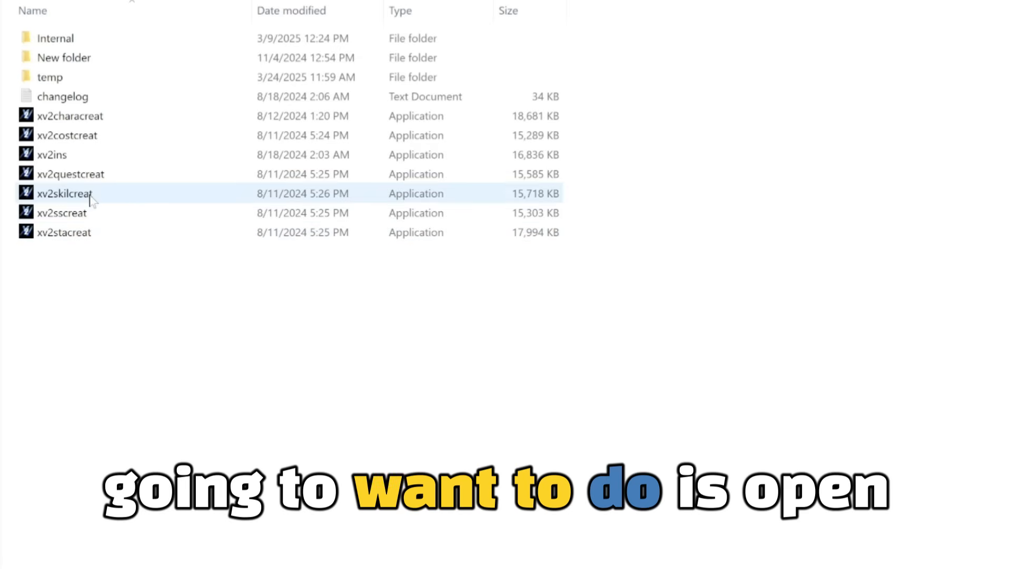
{"action": "double_click", "coordinate": [64, 193]}
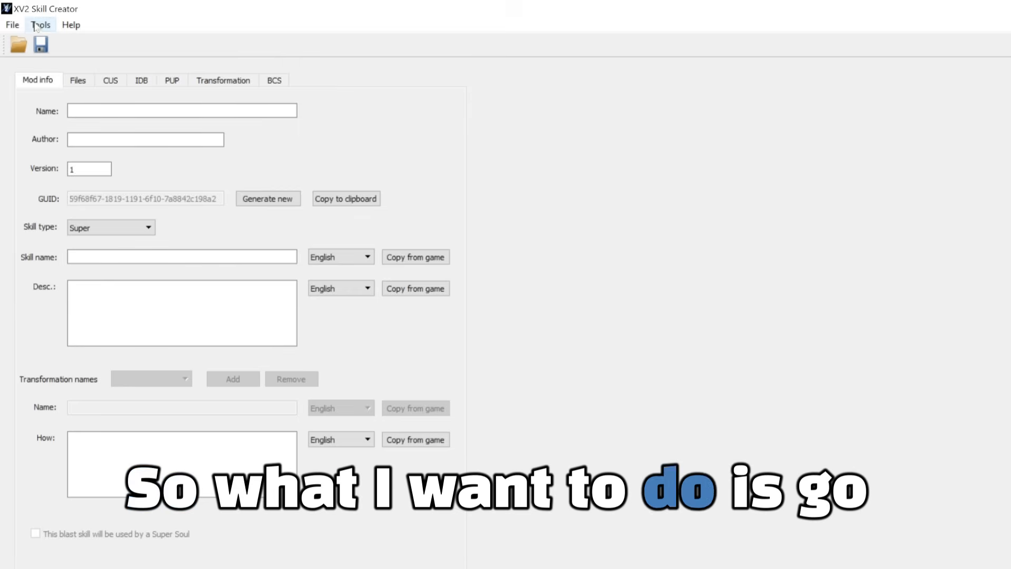
- Import a game skill directory, choosing Comet Strike [SUPER] from the entry list
{"action": "left_click", "coordinate": [40, 24]}
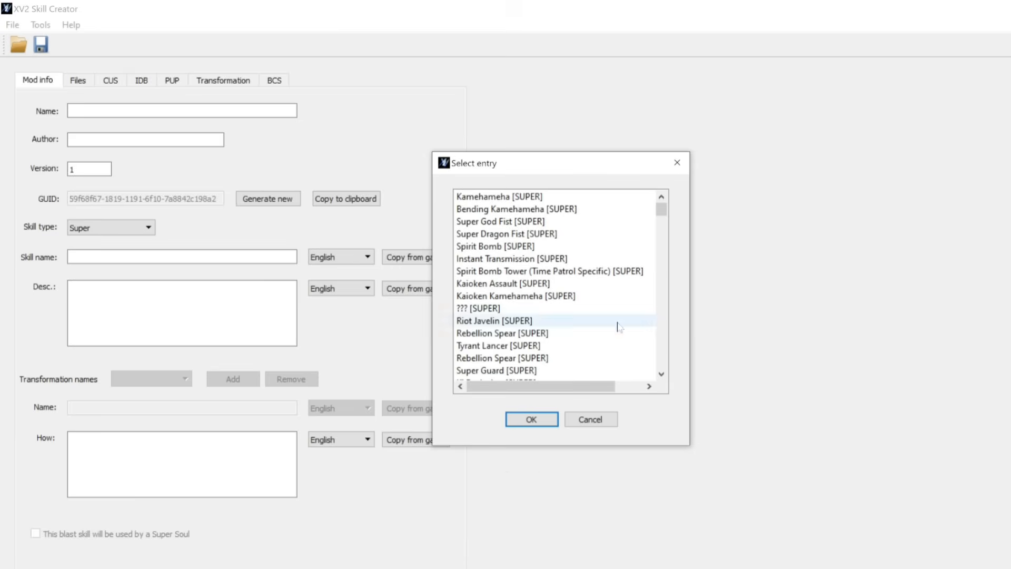
{"action": "scroll", "scroll_direction": "down", "scroll_amount": 3}
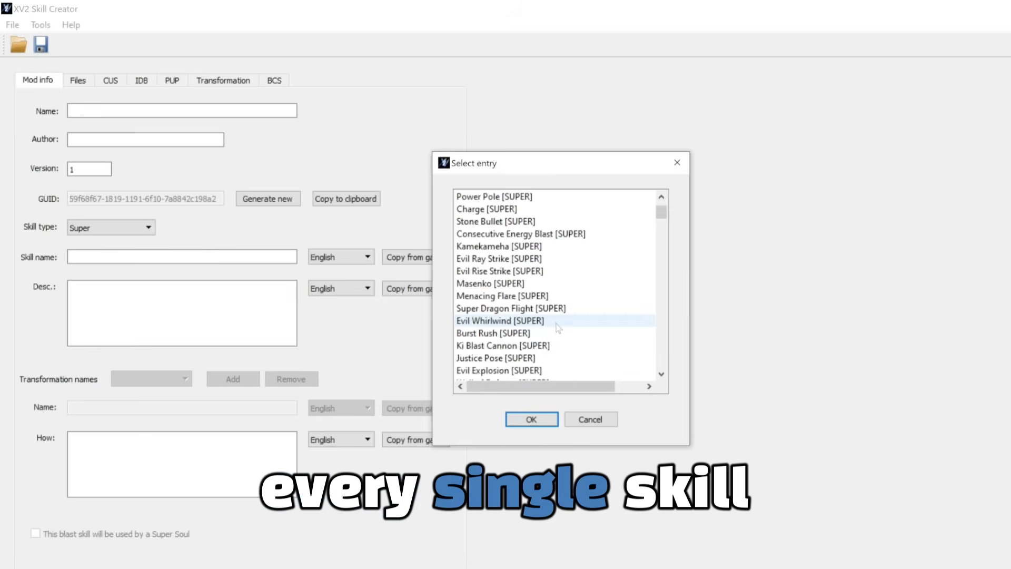
{"action": "scroll", "scroll_direction": "down", "scroll_amount": 3}
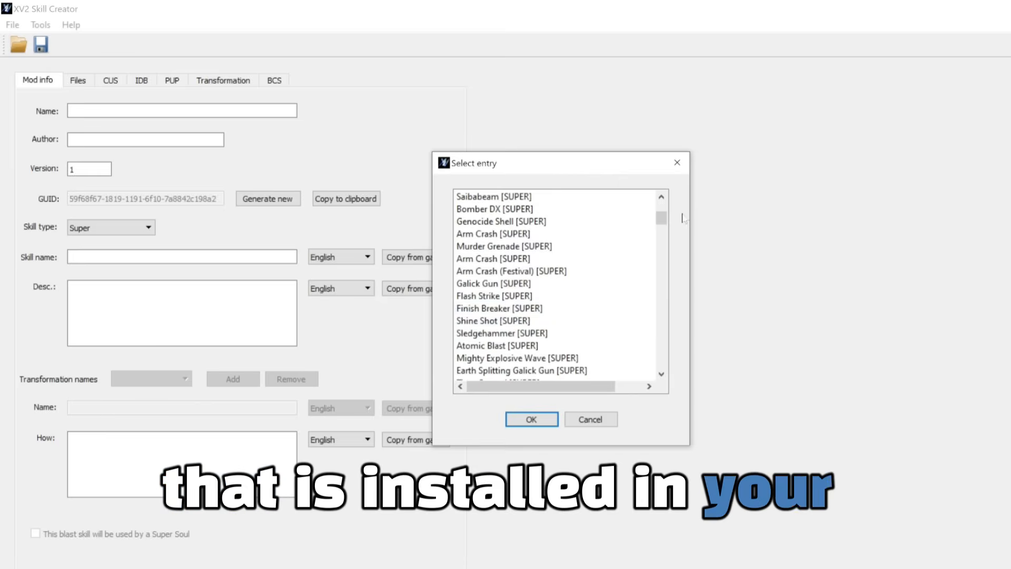
{"action": "scroll", "scroll_direction": "down", "scroll_amount": 3}
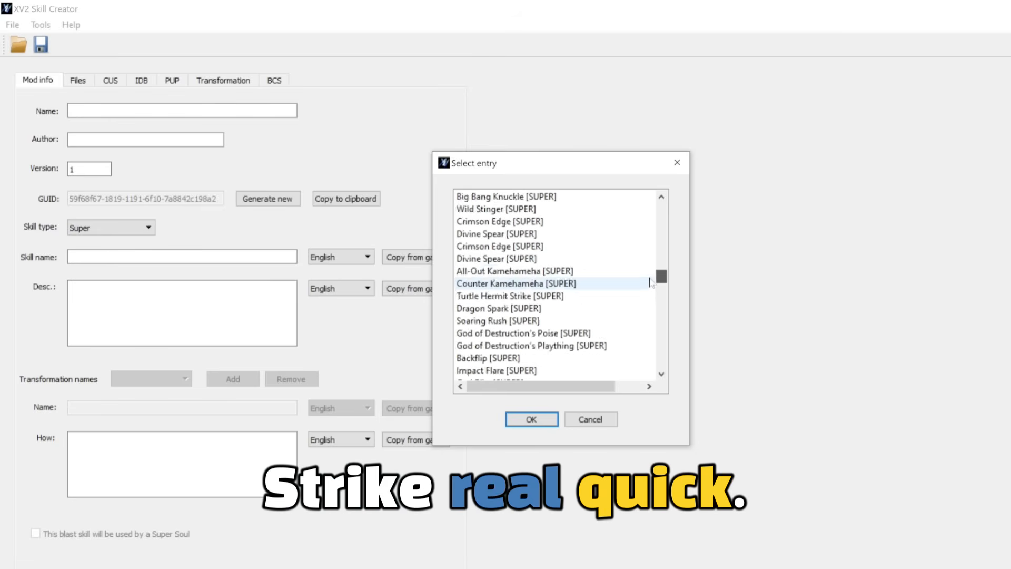
{"action": "scroll", "scroll_direction": "down", "scroll_amount": 3}
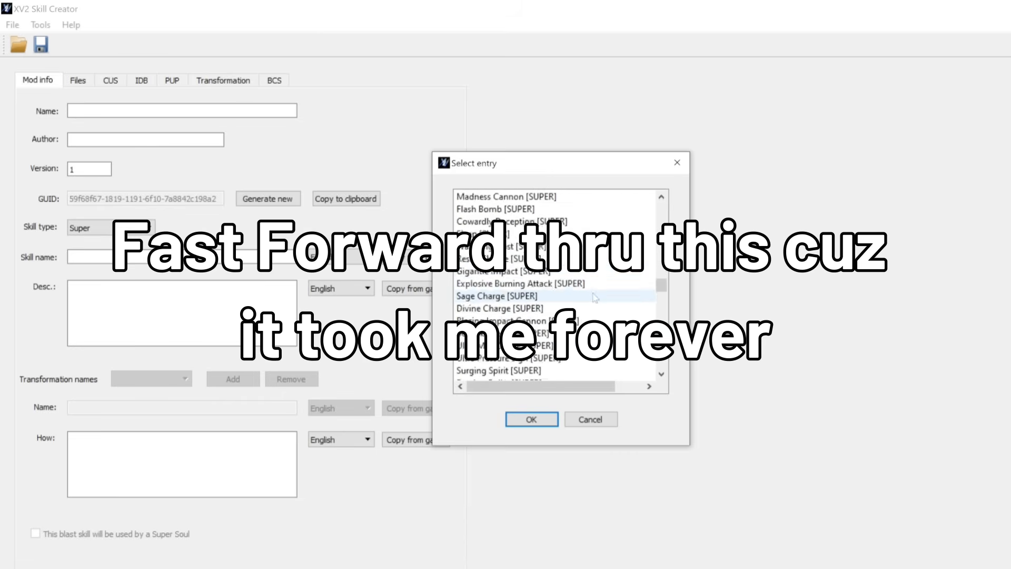
{"action": "scroll", "scroll_direction": "down", "scroll_amount": 3}
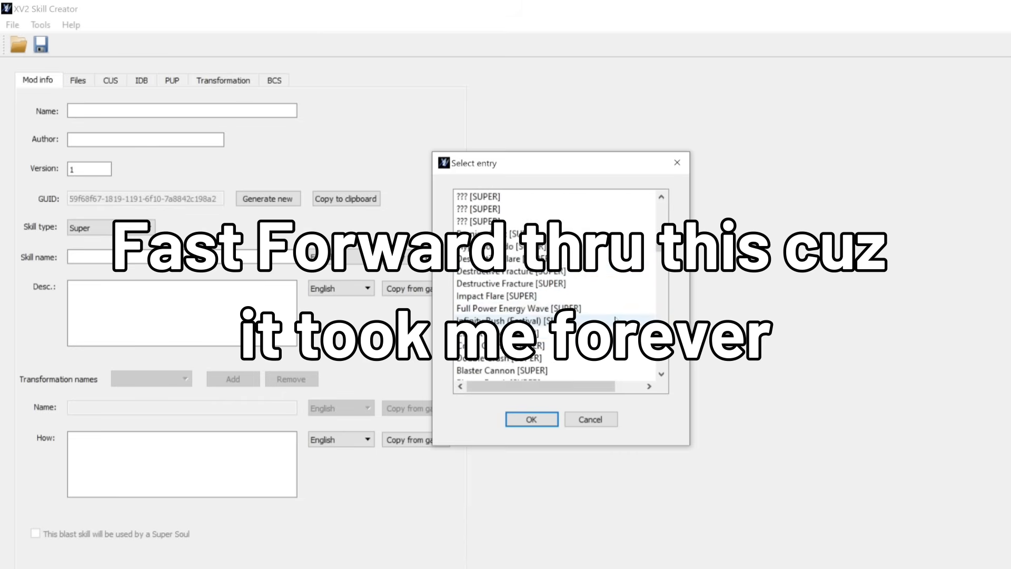
{"action": "left_click", "coordinate": [497, 333]}
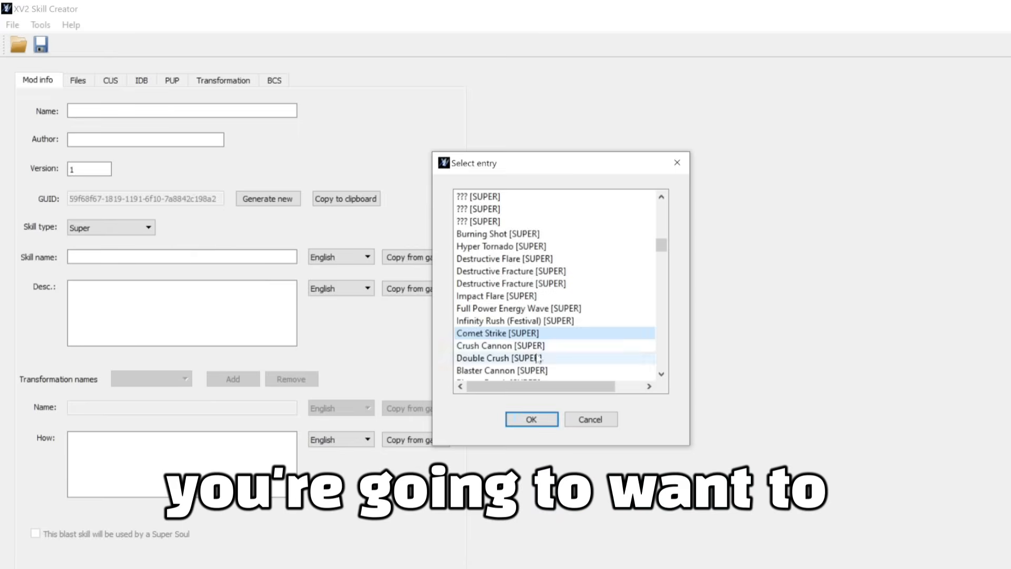
{"action": "left_click", "coordinate": [530, 419]}
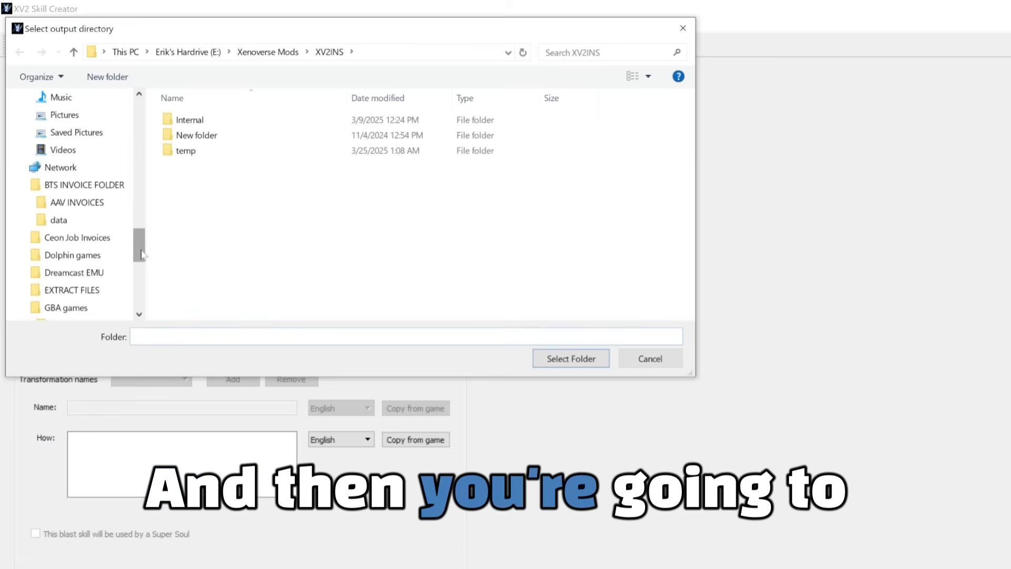
- Create a 'Yellow Comet Strike' folder in skill reclor tutorial and select it as destination
{"action": "scroll", "scroll_direction": "up", "scroll_amount": 3}
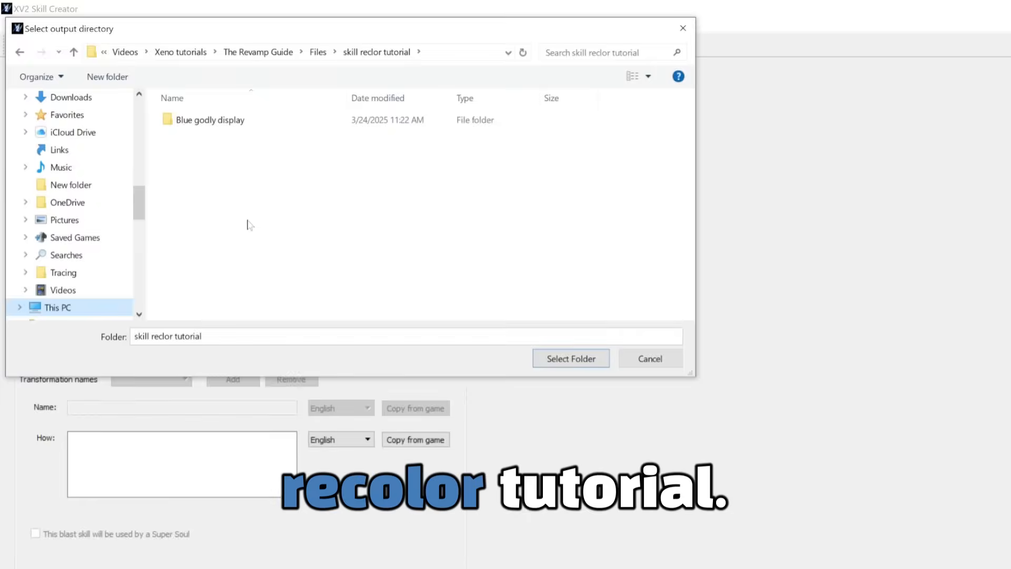
{"action": "right_click", "coordinate": [249, 224]}
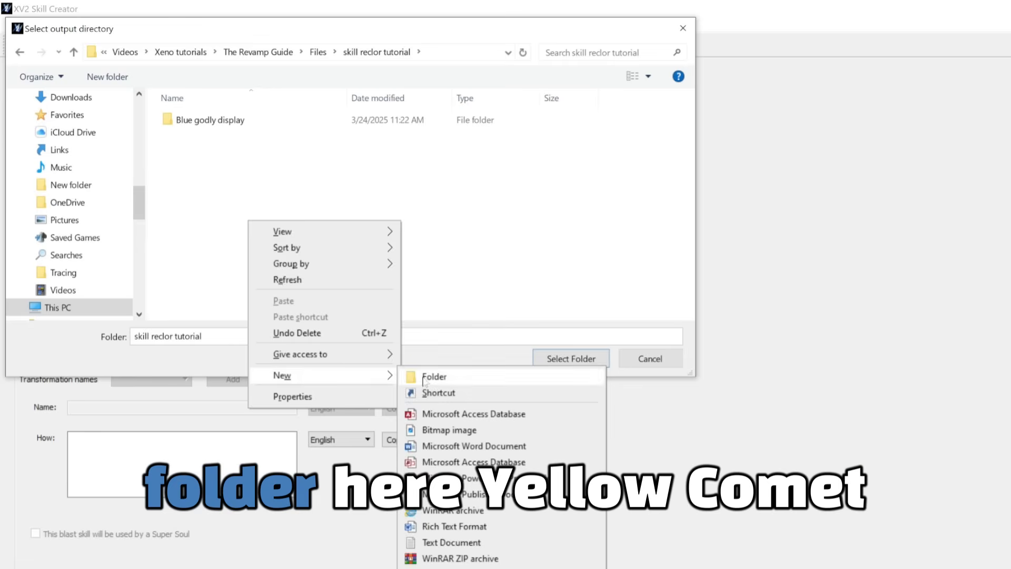
{"action": "left_click", "coordinate": [433, 377]}
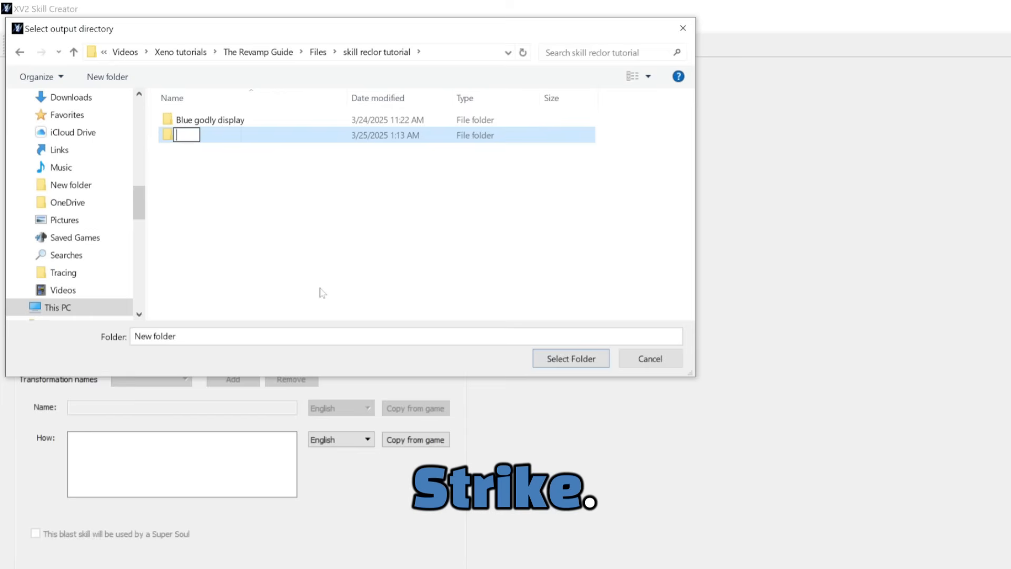
{"action": "type", "text": "Yellow"}
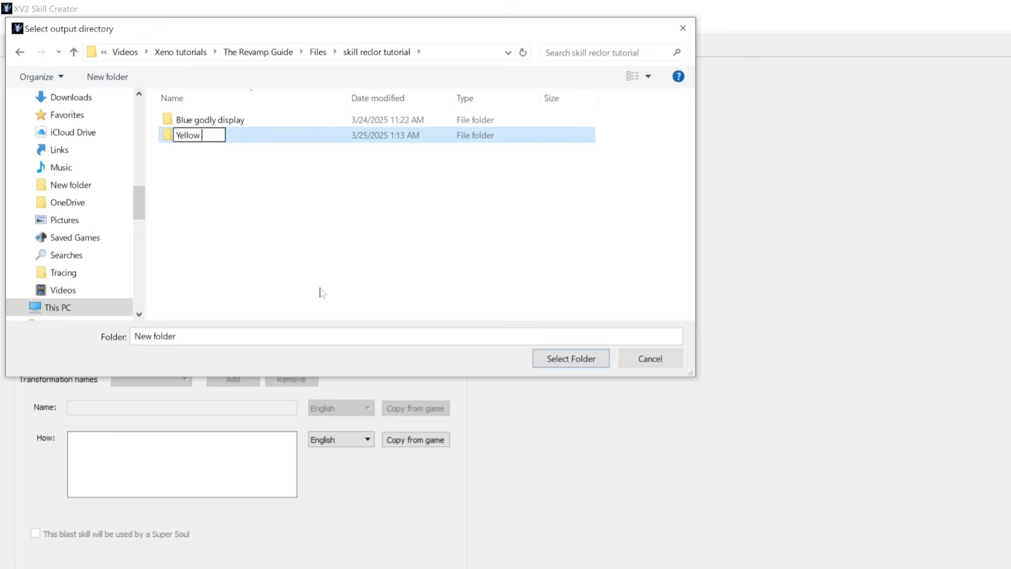
{"action": "type", "text": "Come"}
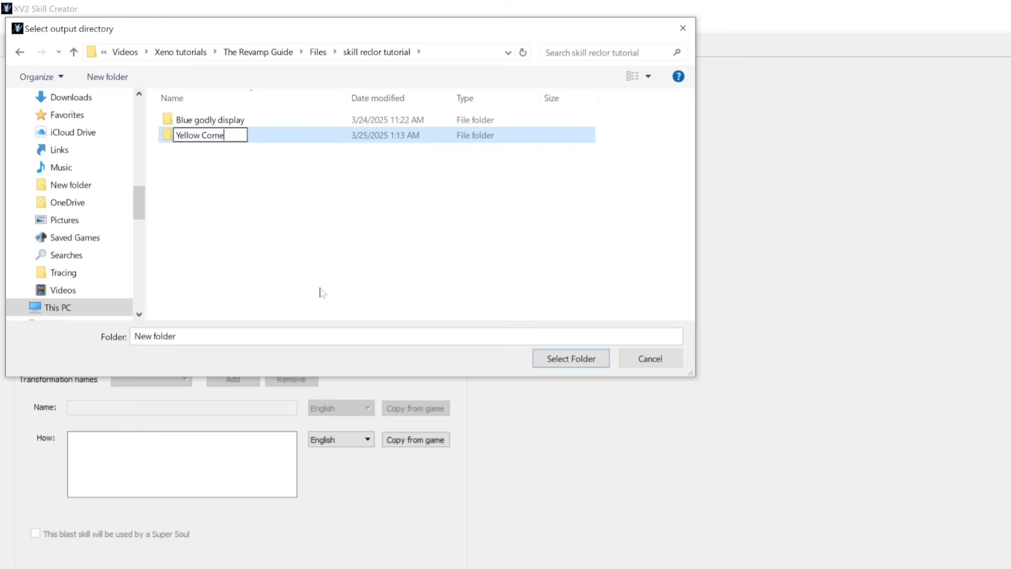
{"action": "type", "text": "t Strike"}
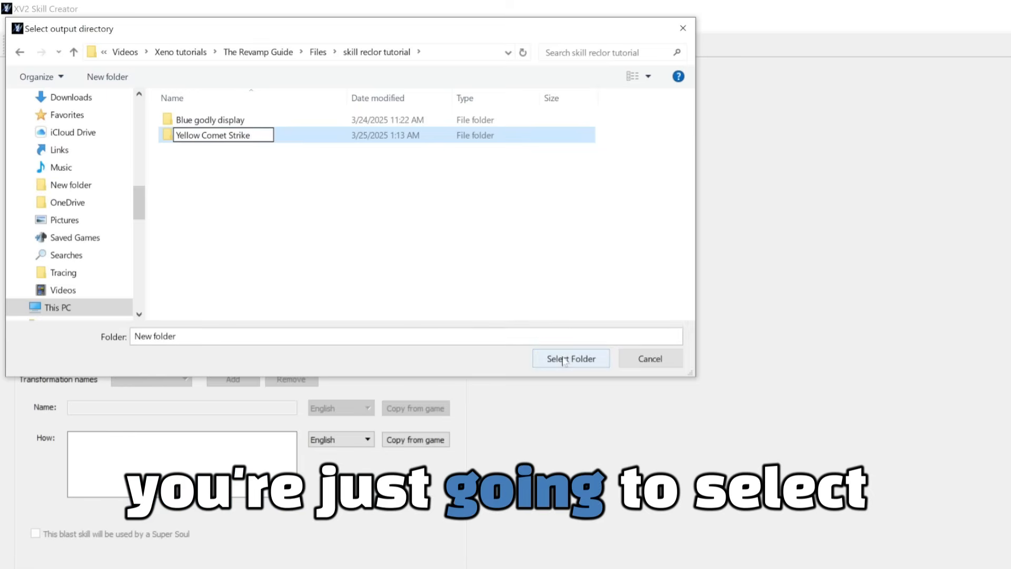
{"action": "left_click", "coordinate": [570, 358]}
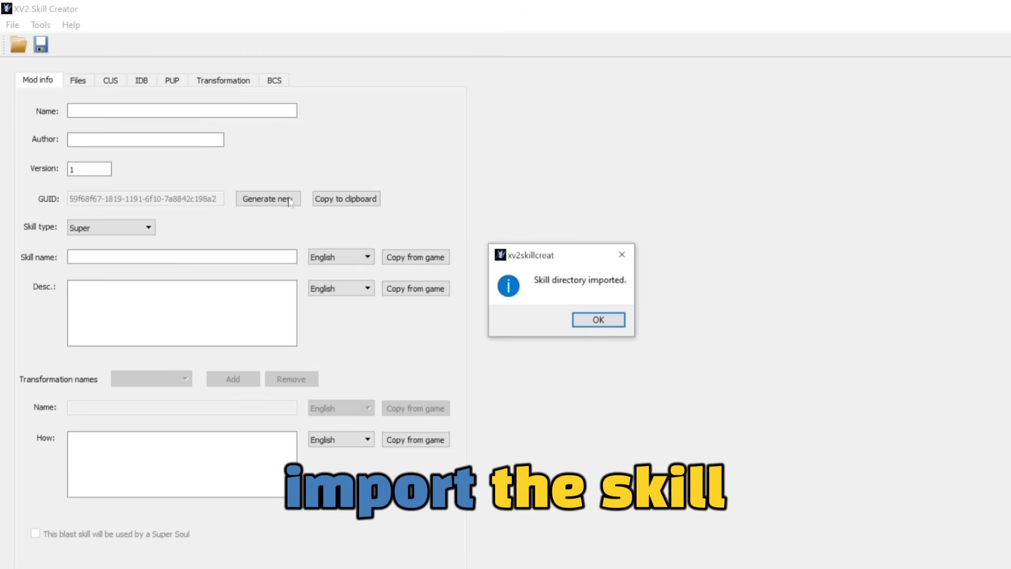
{"action": "mouse_move", "coordinate": [597, 319]}
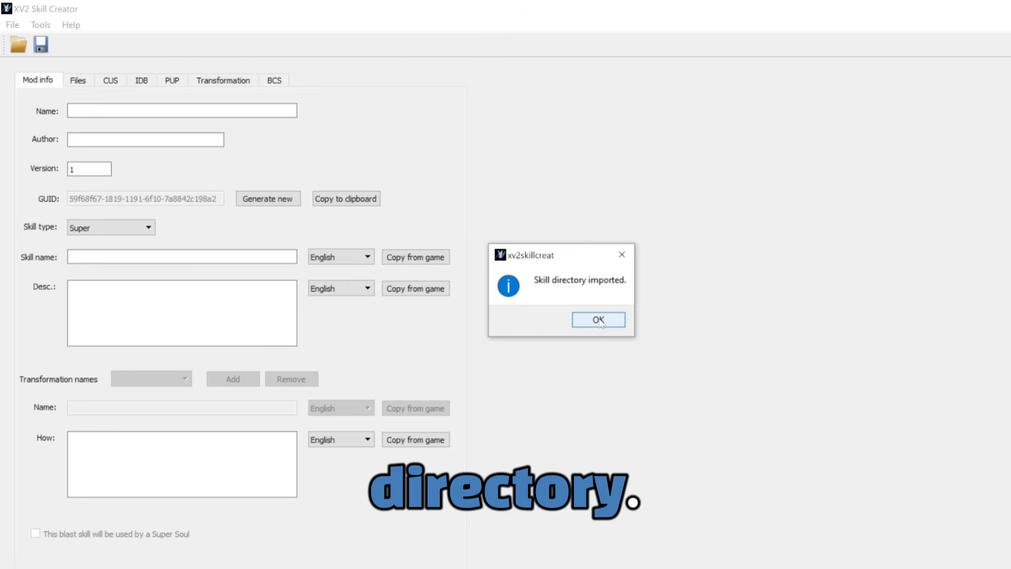
- Acknowledge the 'Skill directory imported.' message with OK
{"action": "left_click", "coordinate": [598, 319]}
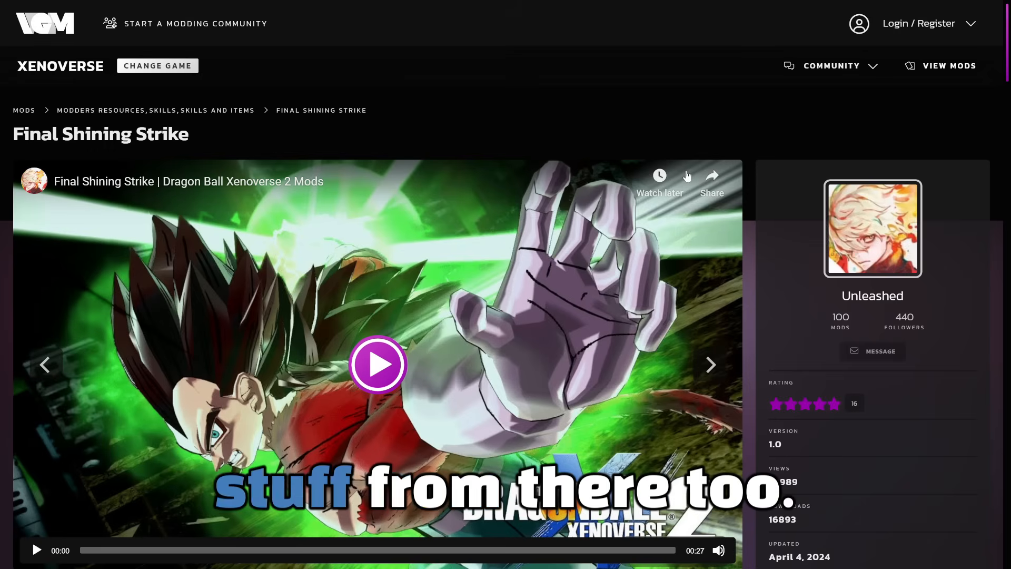
{"action": "mouse_move", "coordinate": [695, 56]}
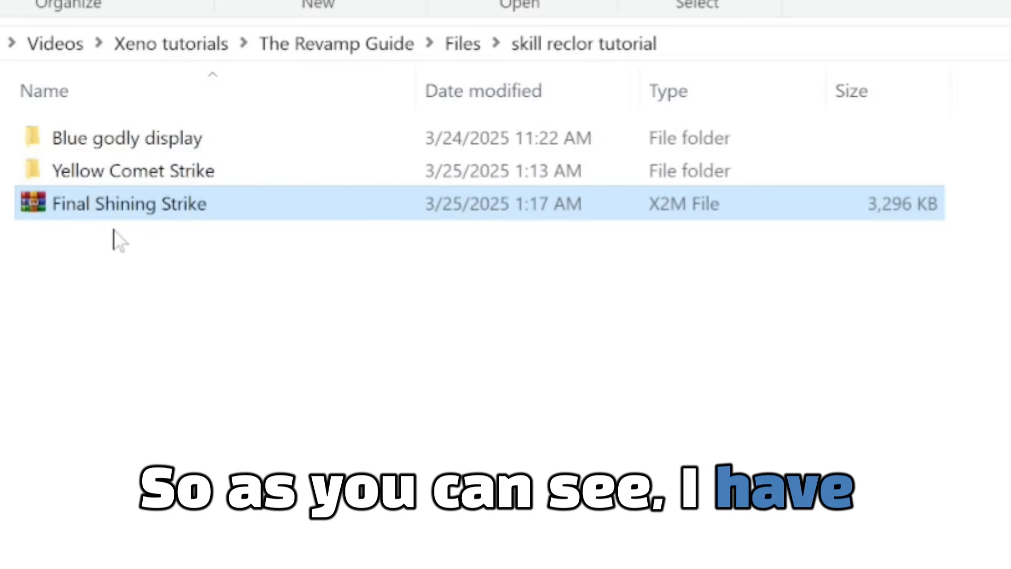
{"action": "mouse_move", "coordinate": [377, 255]}
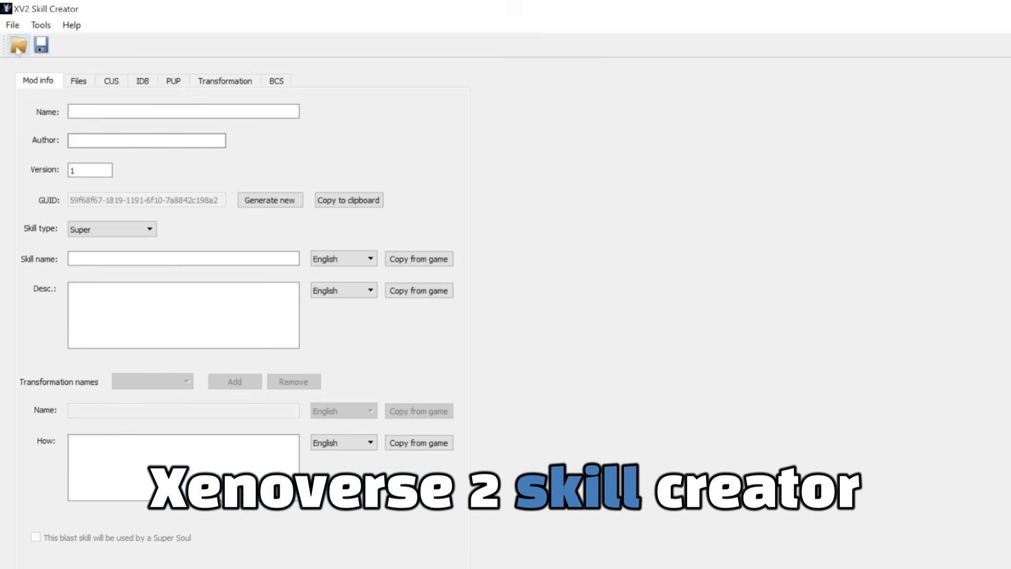
- Open the Final Shining Strike X2M mod and generate a new GUID
{"action": "left_click", "coordinate": [17, 45]}
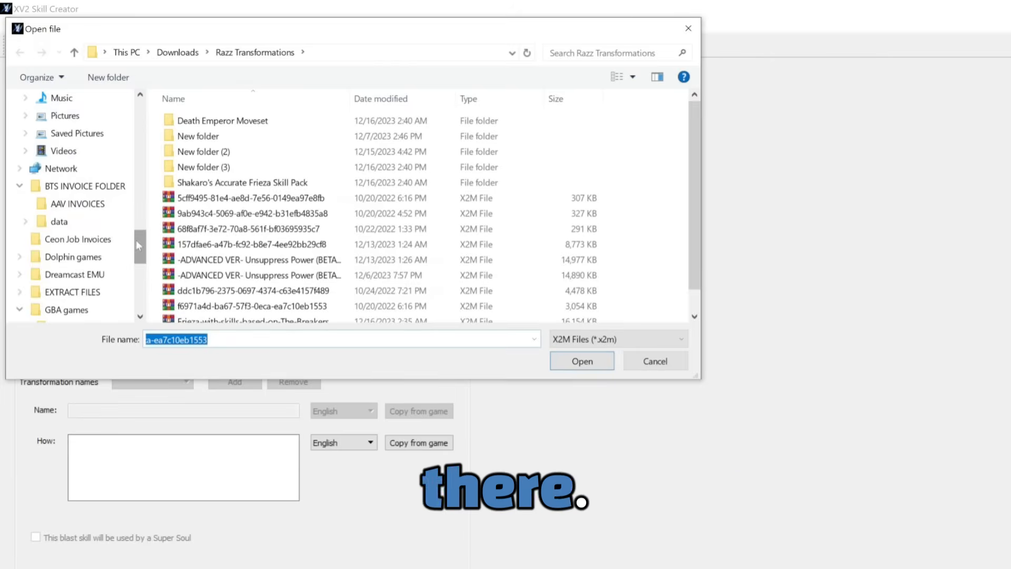
{"action": "left_click", "coordinate": [580, 360]}
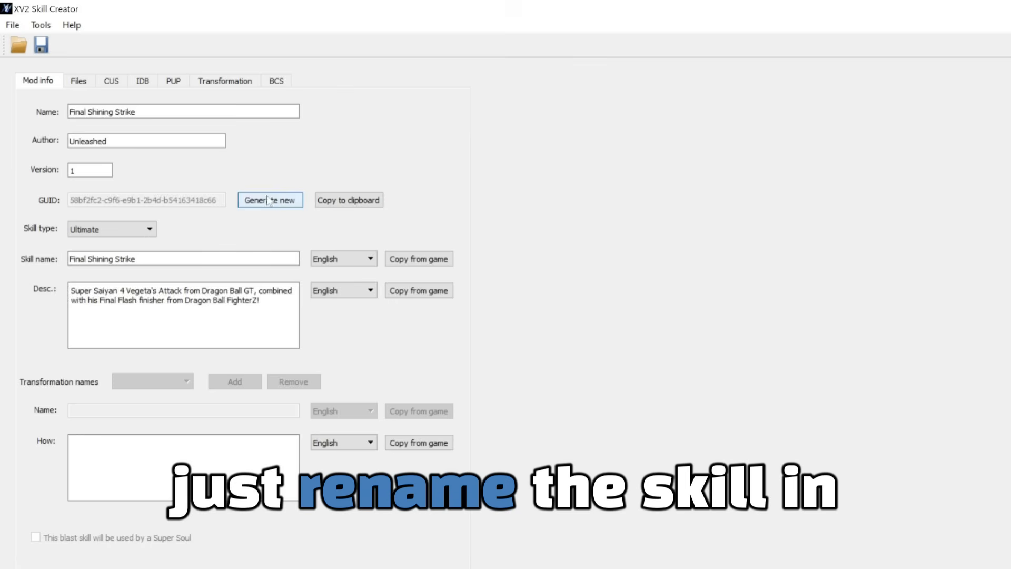
{"action": "left_click", "coordinate": [270, 199]}
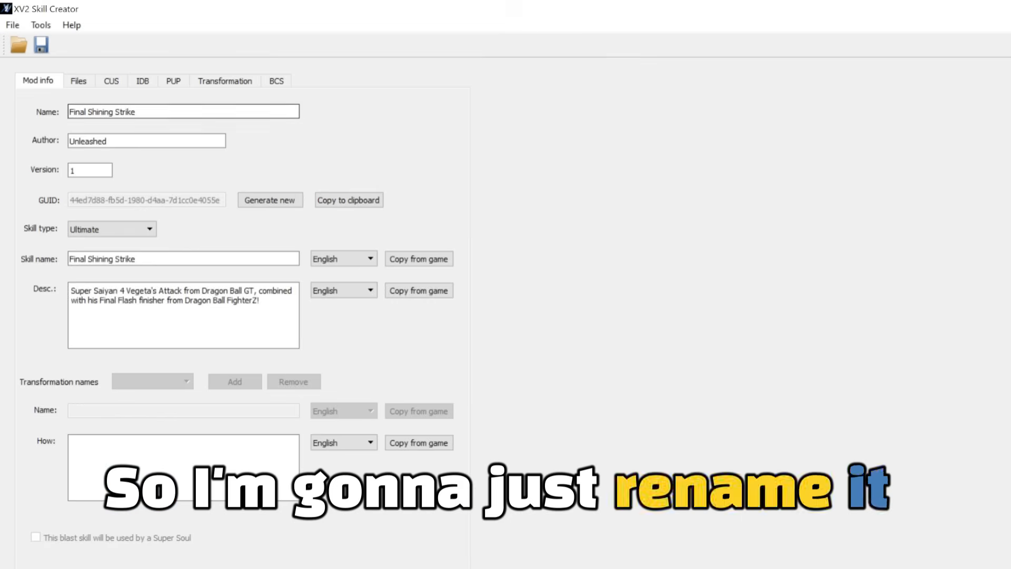
- Rename mod and skill to 'Final Shining Strike (Yellow)' with a fresh GUID and begin saving
{"action": "left_click", "coordinate": [183, 111]}
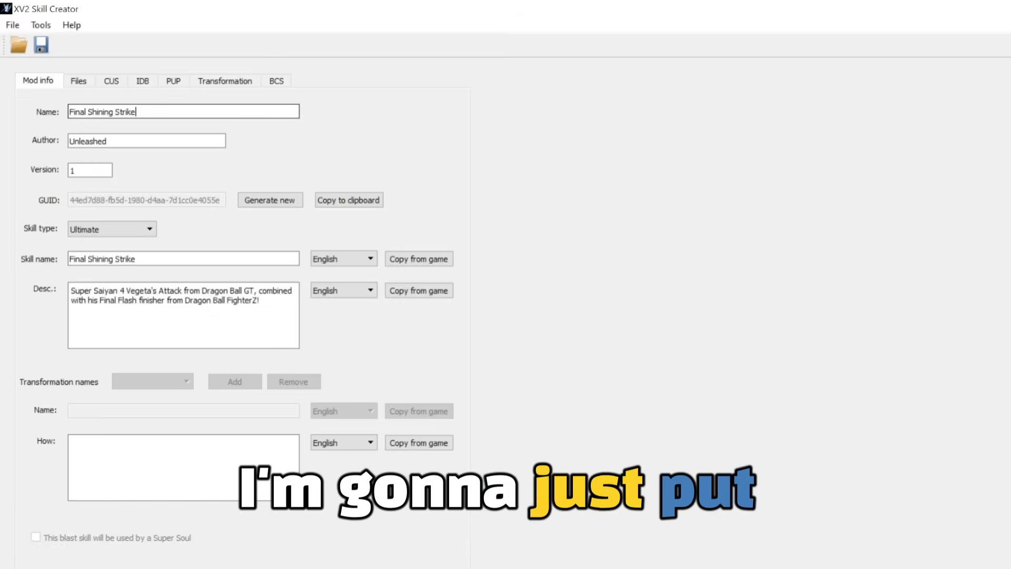
{"action": "type", "text": "(Y"}
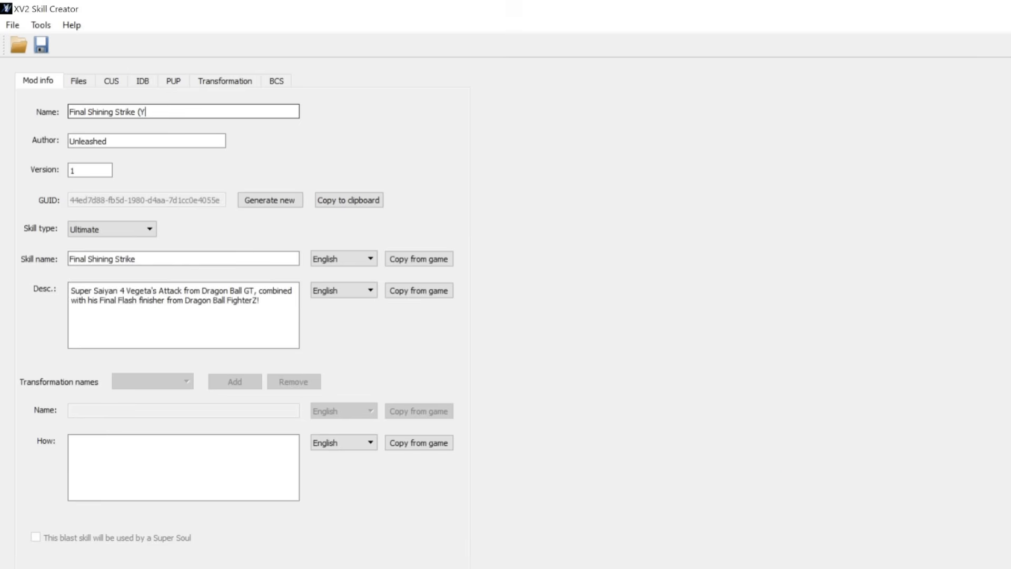
{"action": "type", "text": "ellow"}
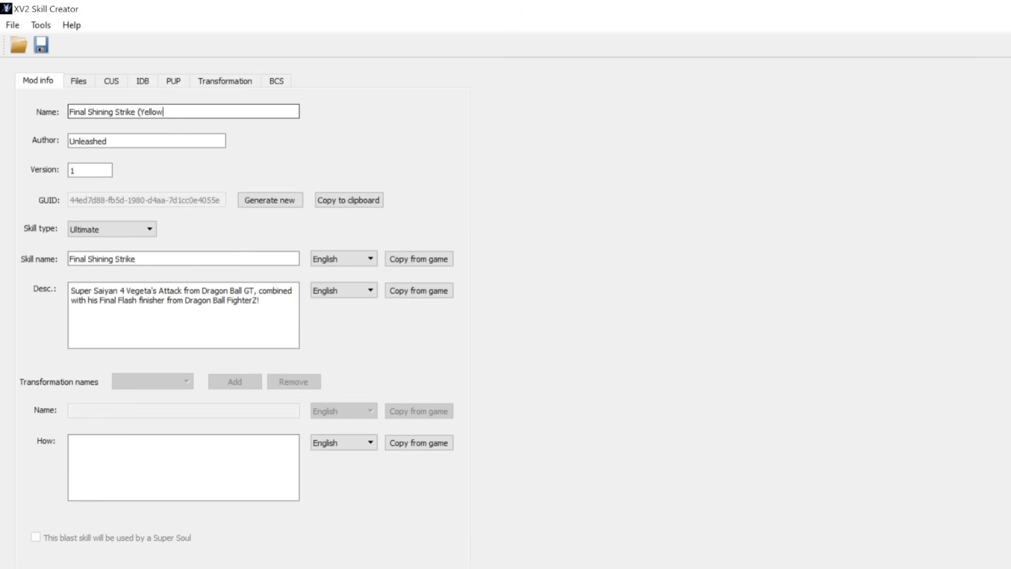
{"action": "type", "text": ")"}
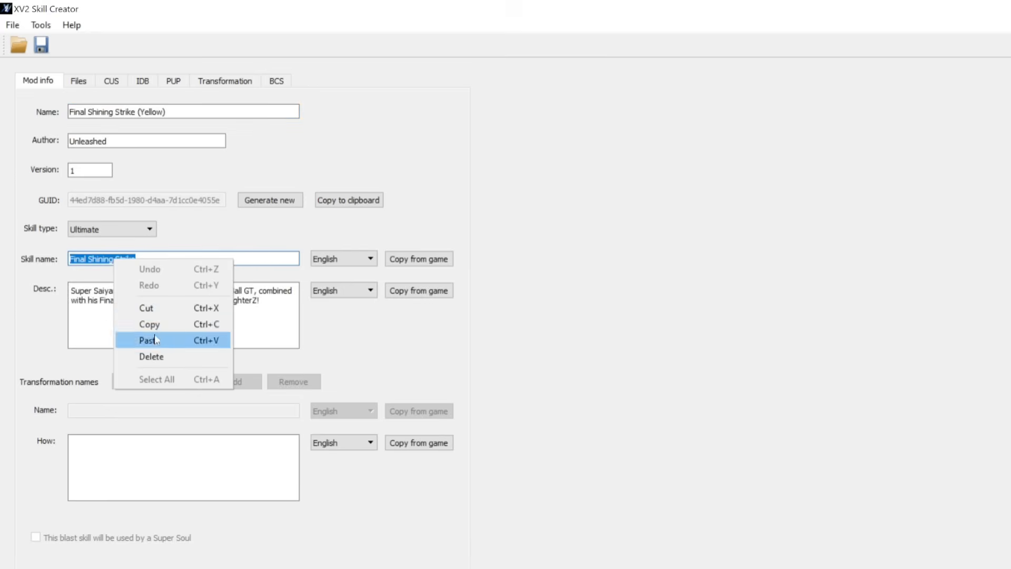
{"action": "left_click", "coordinate": [148, 340]}
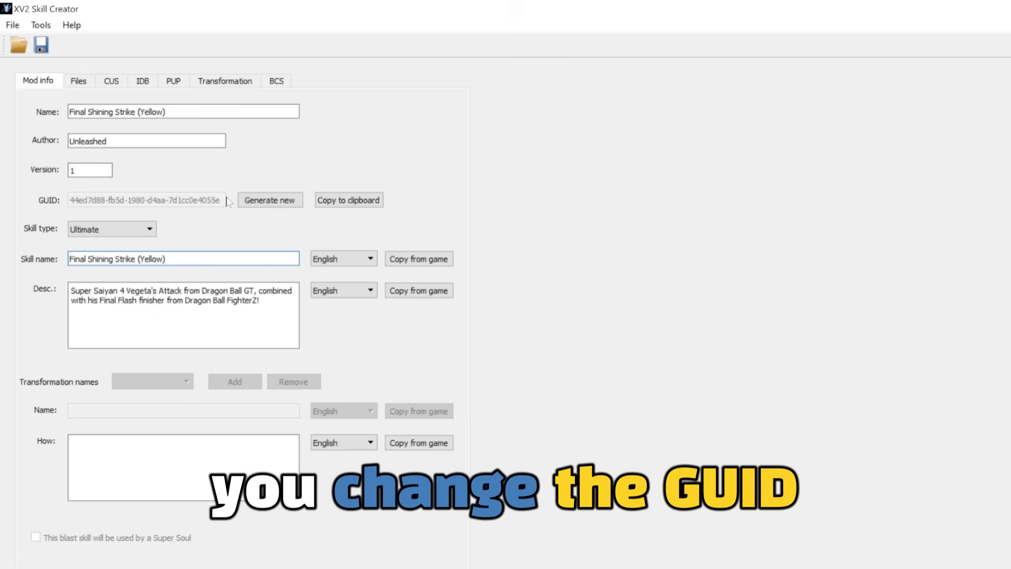
{"action": "left_click", "coordinate": [270, 200]}
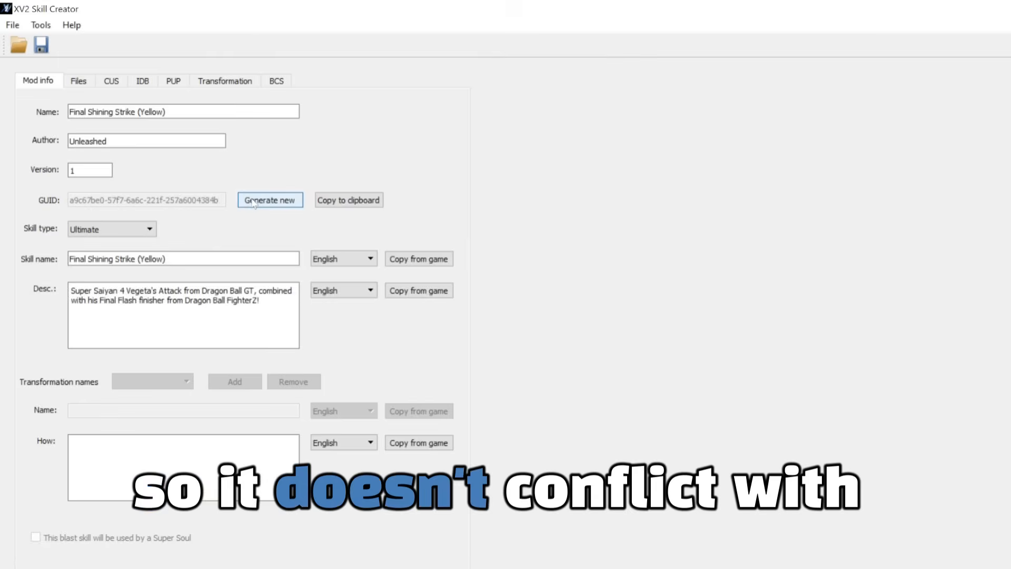
{"action": "left_click", "coordinate": [270, 199]}
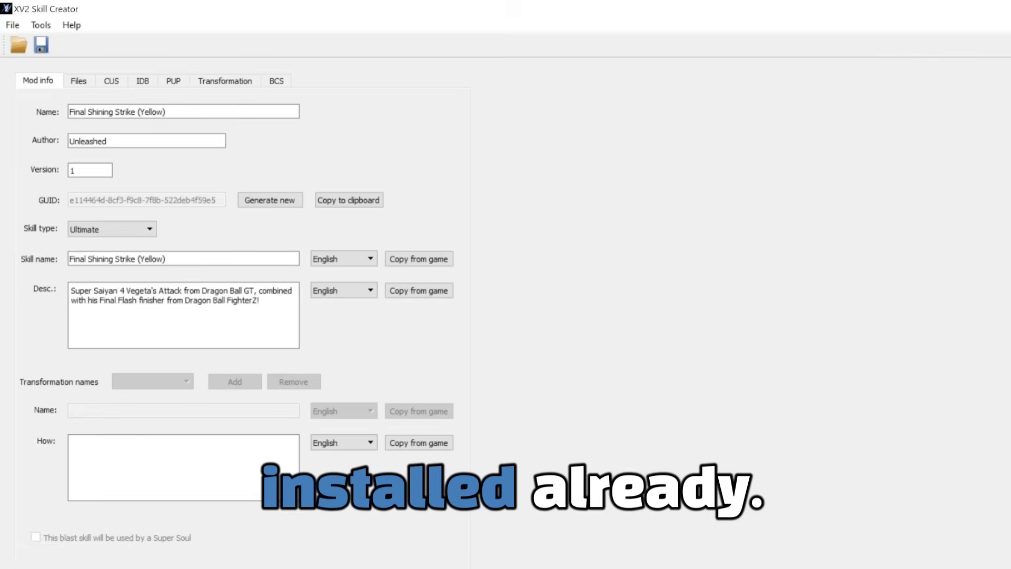
{"action": "left_click", "coordinate": [40, 44]}
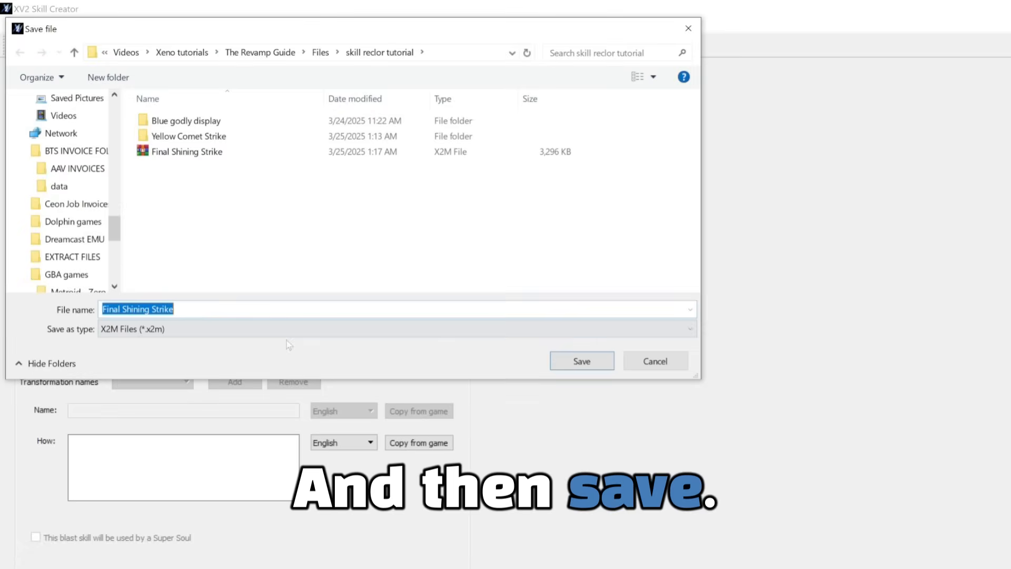
- Save the X2M with the file name 'Final Shining Strike (Yellow)'
{"action": "right_click", "coordinate": [137, 308]}
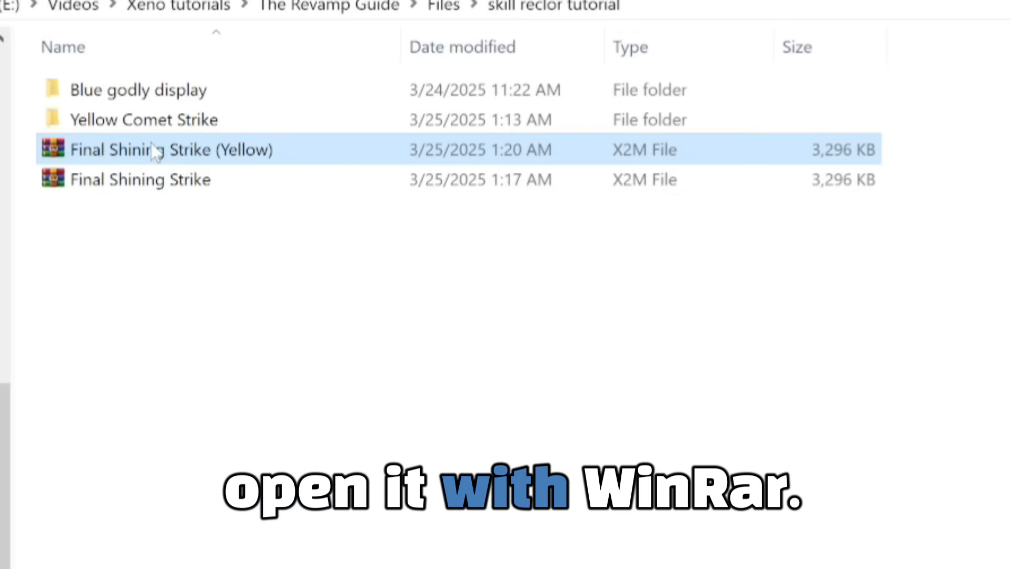
- Extract the SKILL folder from the Yellow X2M with WinRAR and open it
{"action": "double_click", "coordinate": [171, 150]}
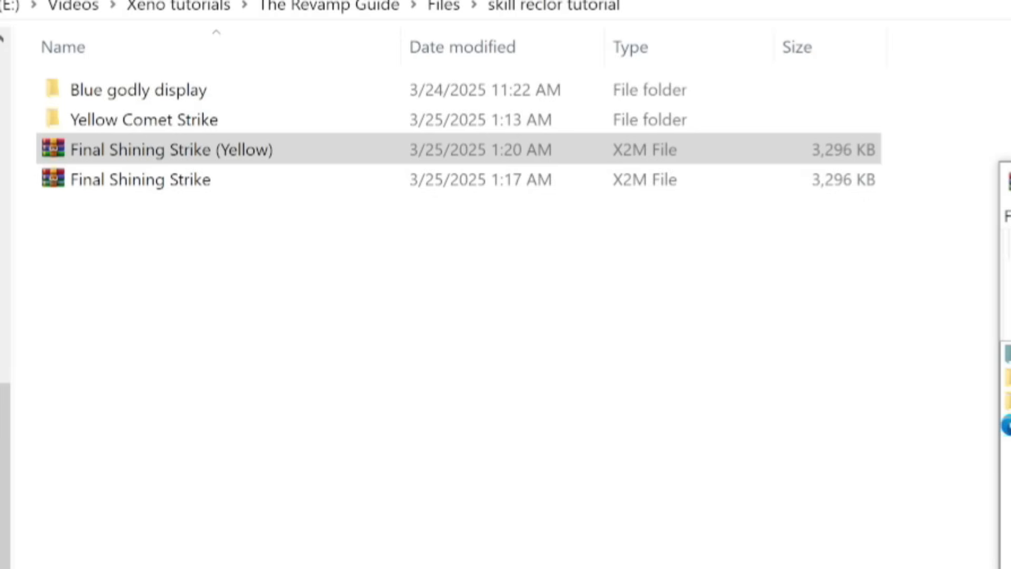
{"action": "double_click", "coordinate": [158, 149]}
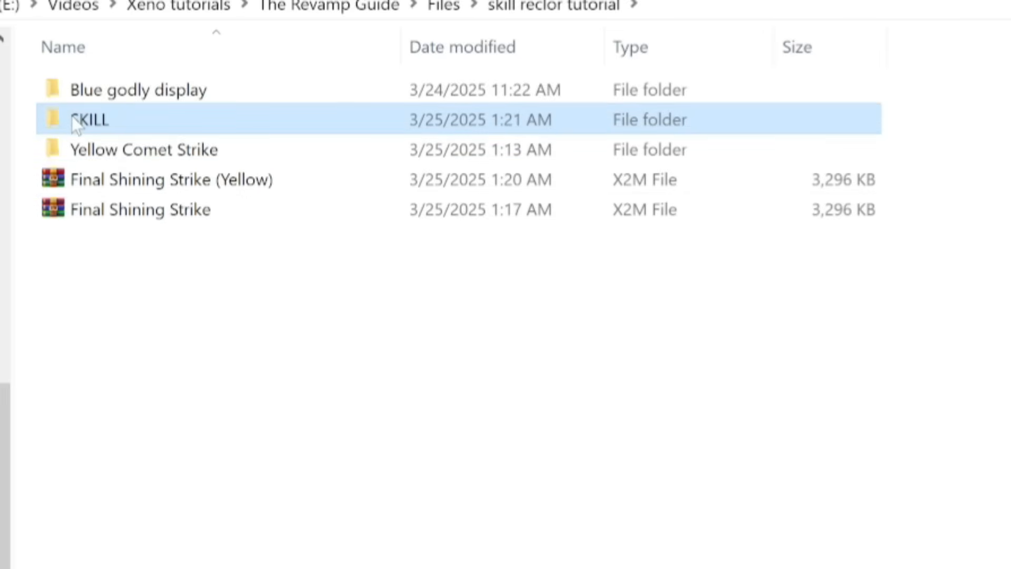
{"action": "double_click", "coordinate": [90, 119]}
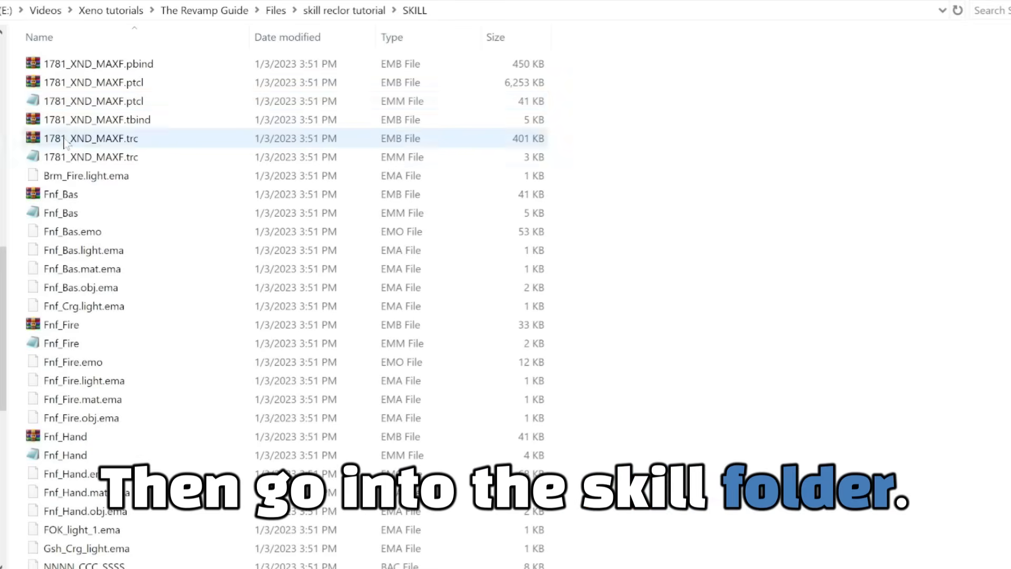
{"action": "scroll", "scroll_direction": "down", "scroll_amount": 3}
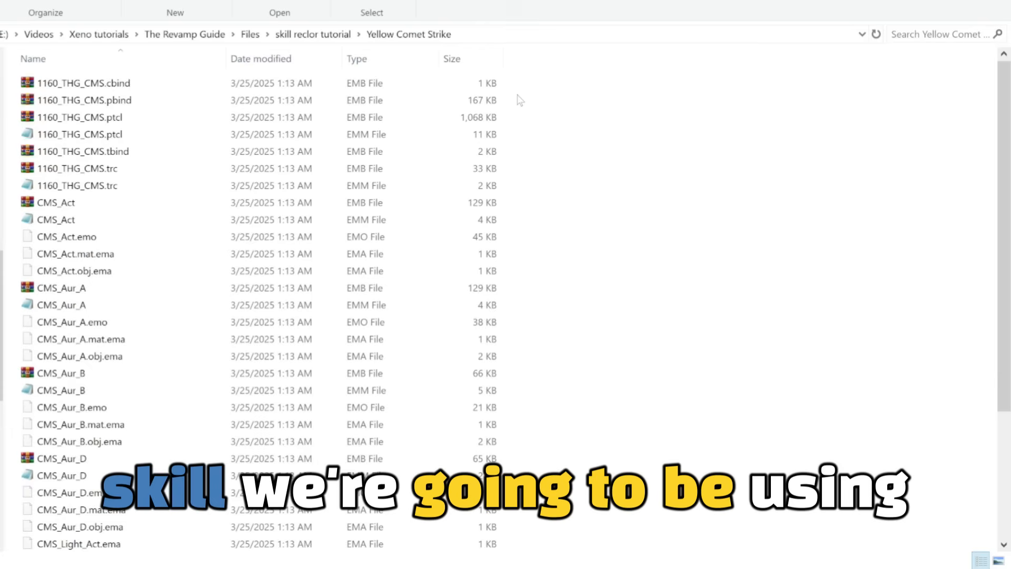
- Set EEPK Organiser as the app for opening NNNN_CCC_SSSS.eepk
{"action": "scroll", "scroll_direction": "down", "scroll_amount": 3}
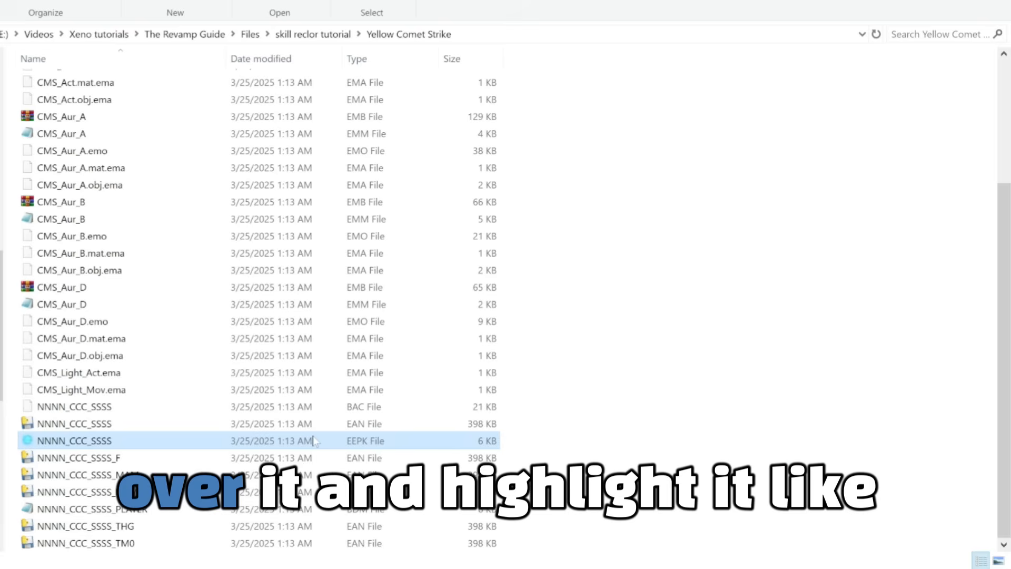
{"action": "right_click", "coordinate": [74, 440]}
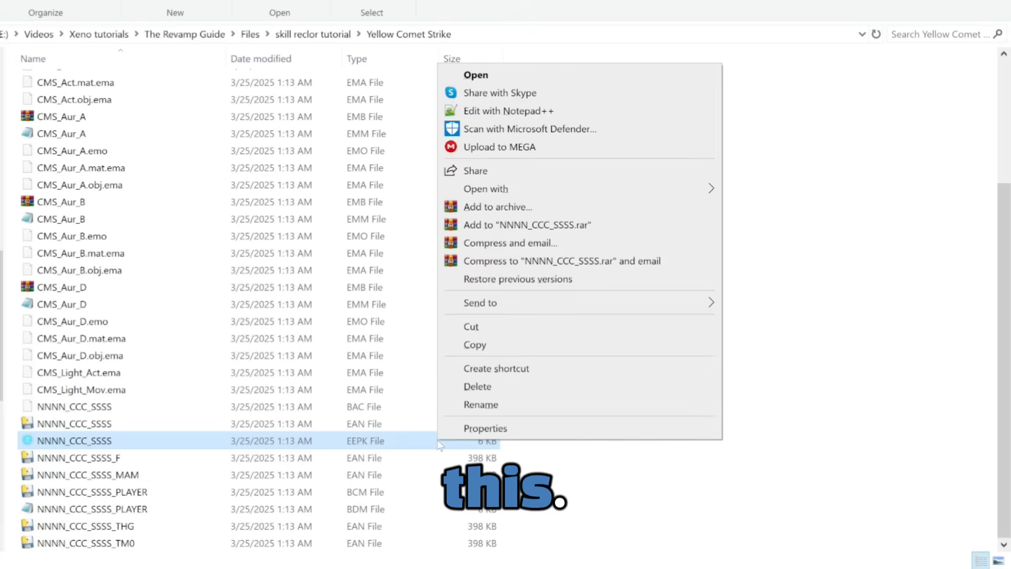
{"action": "mouse_move", "coordinate": [519, 189]}
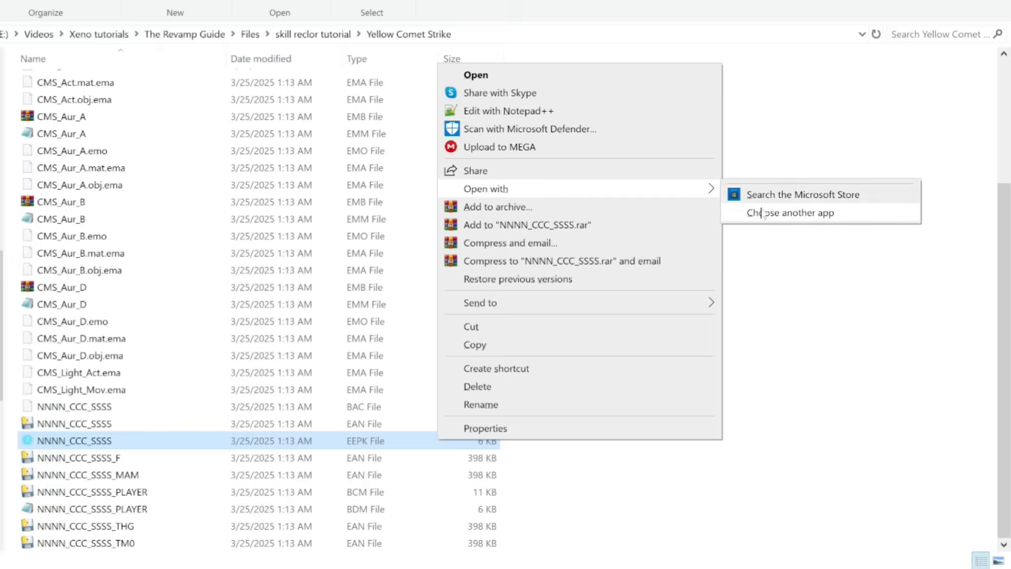
{"action": "left_click", "coordinate": [791, 213]}
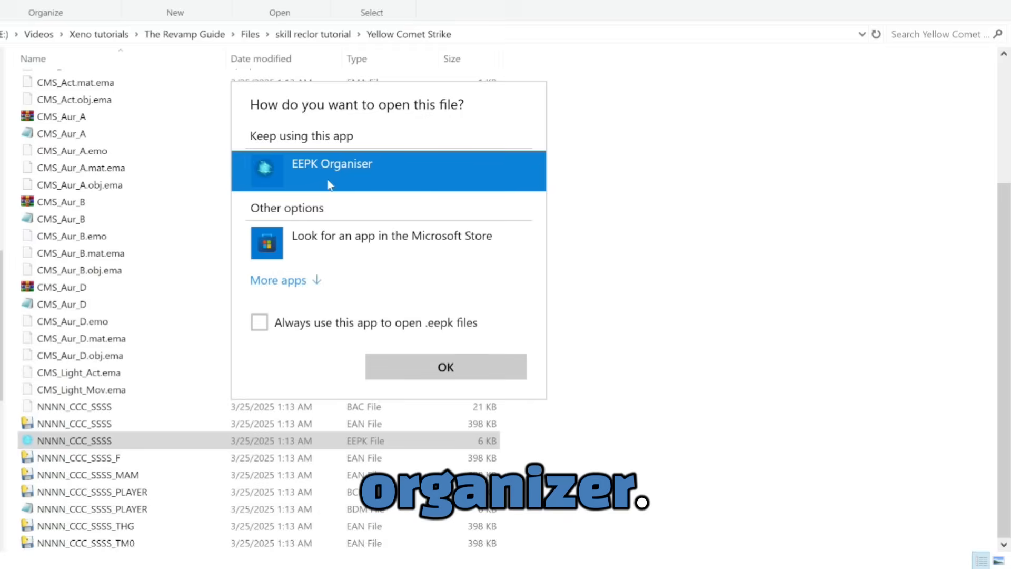
{"action": "left_click", "coordinate": [278, 279]}
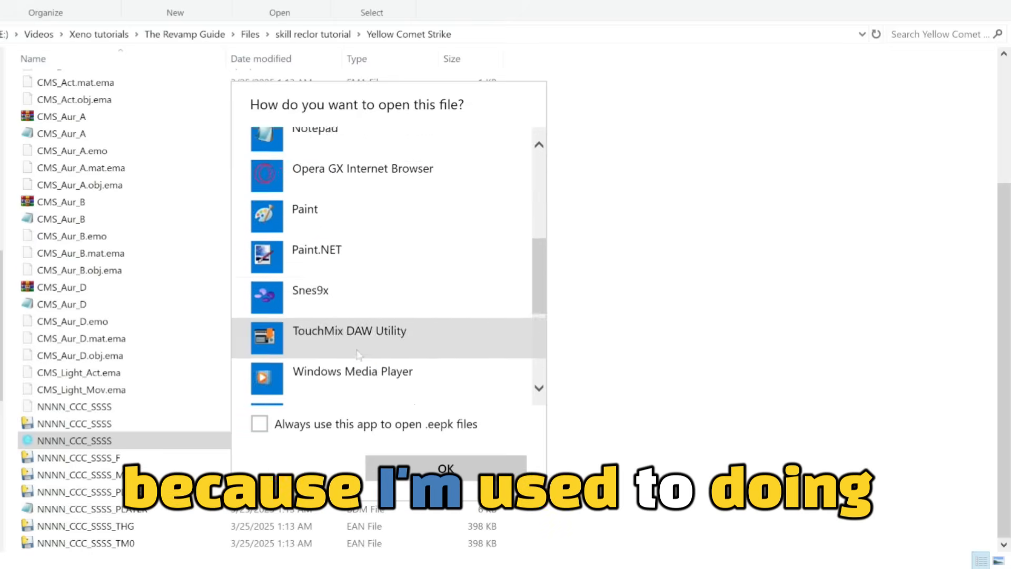
{"action": "scroll", "scroll_direction": "down", "scroll_amount": 3}
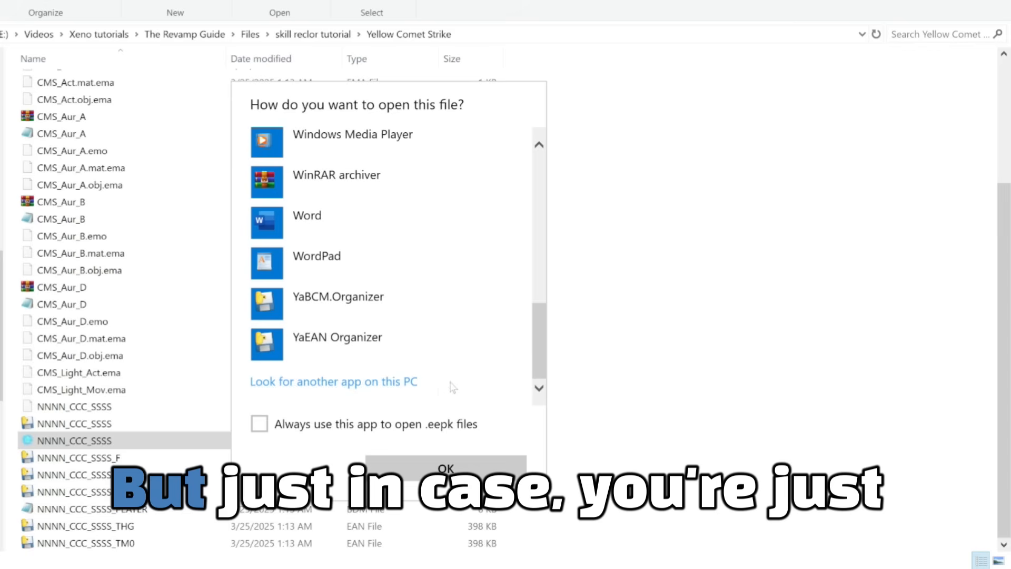
{"action": "mouse_move", "coordinate": [371, 390]}
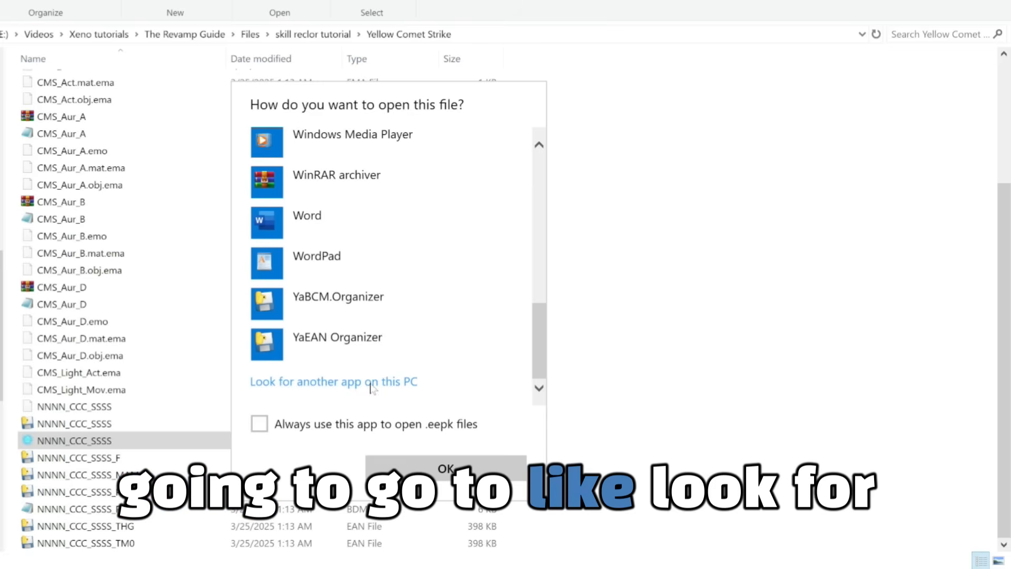
{"action": "left_click", "coordinate": [333, 382]}
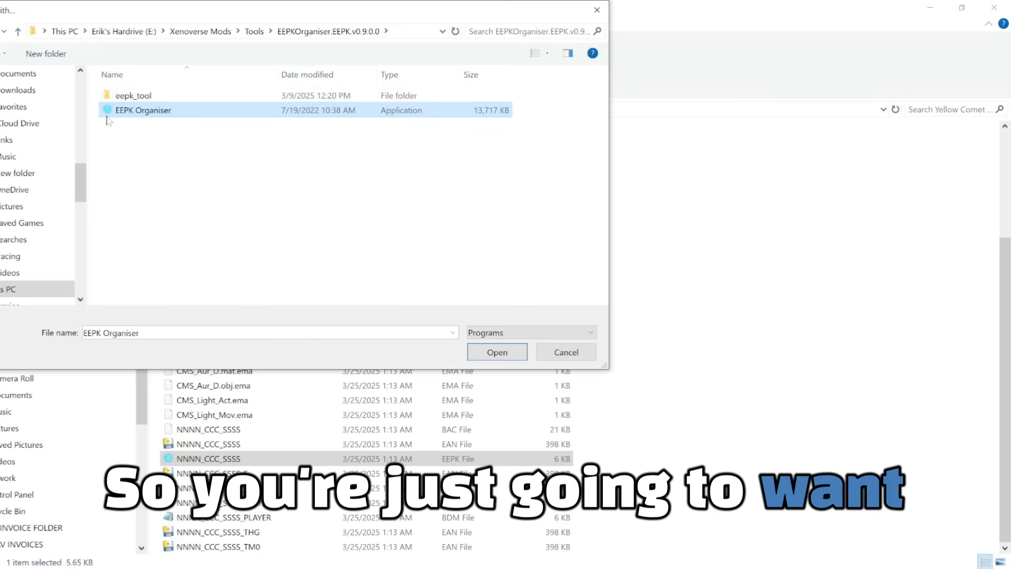
{"action": "left_click", "coordinate": [496, 352]}
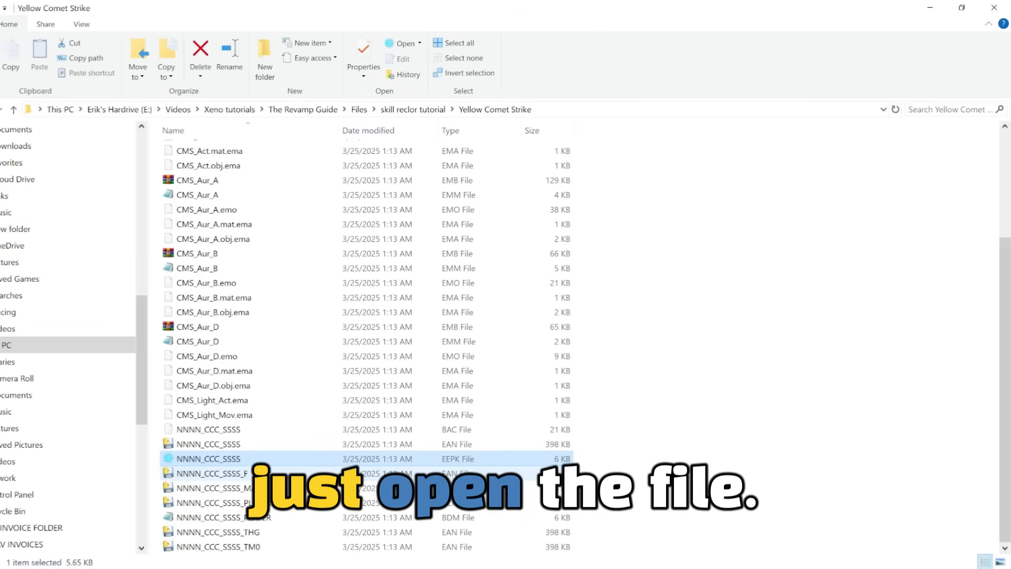
- Open the EEPK and apply Hue Adjustment: hue 57.52, saturation 0.929, lightness 0.558
{"action": "double_click", "coordinate": [221, 459]}
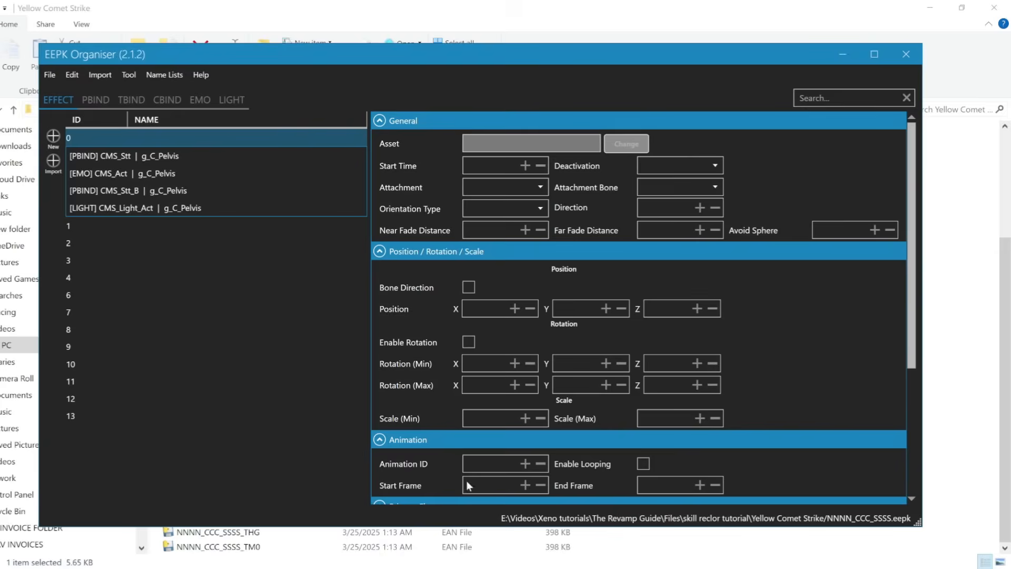
{"action": "left_click", "coordinate": [873, 54]}
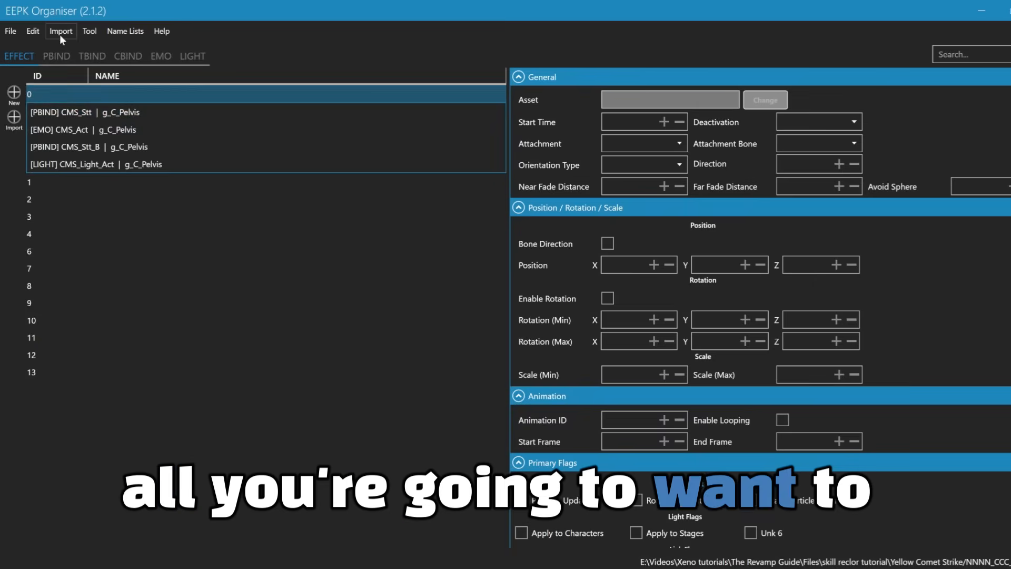
{"action": "left_click", "coordinate": [89, 31]}
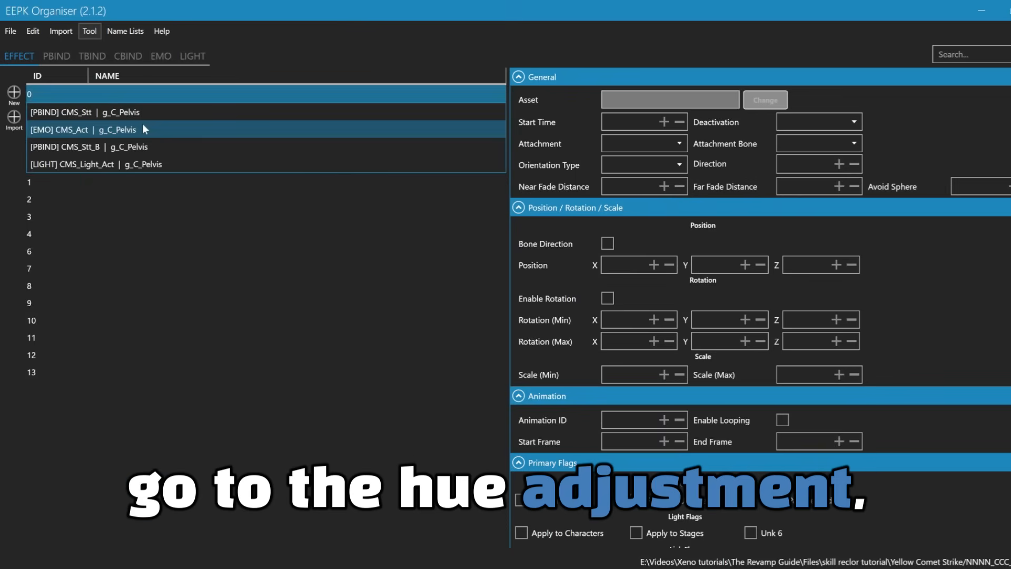
{"action": "left_click", "coordinate": [89, 31]}
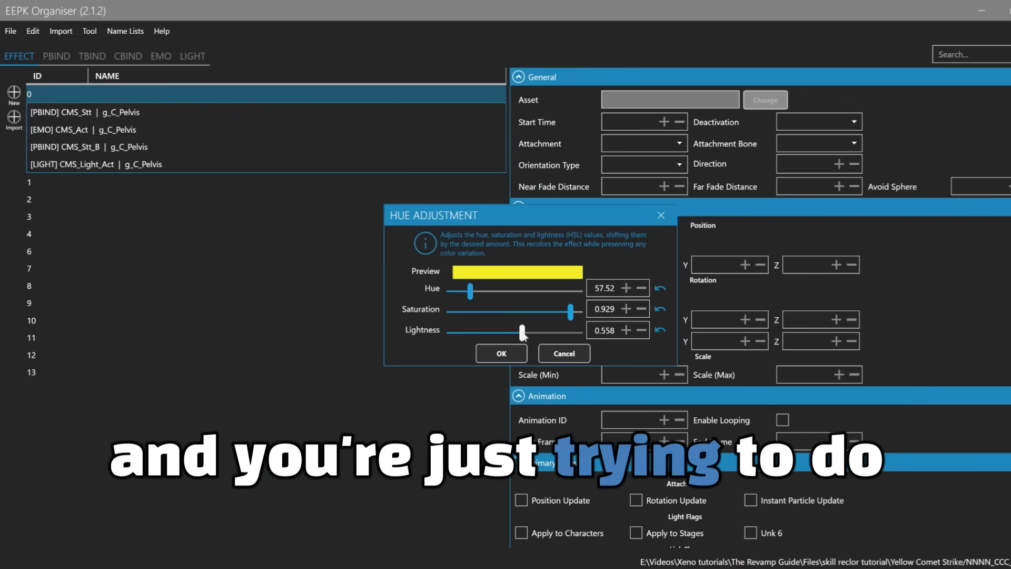
{"action": "left_click", "coordinate": [501, 353]}
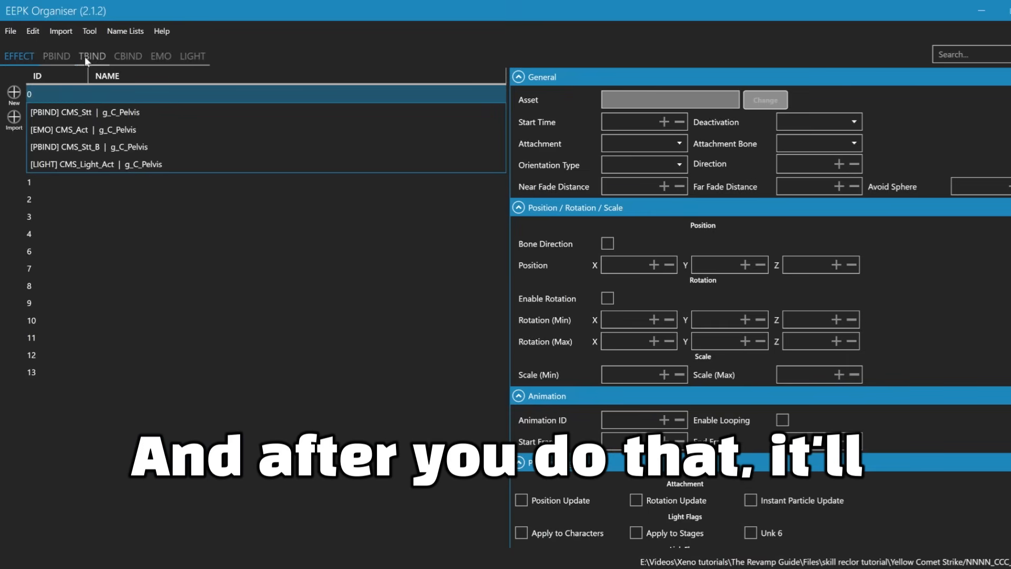
- Review the particle materials' colours under the PBIND tab
{"action": "left_click", "coordinate": [56, 56]}
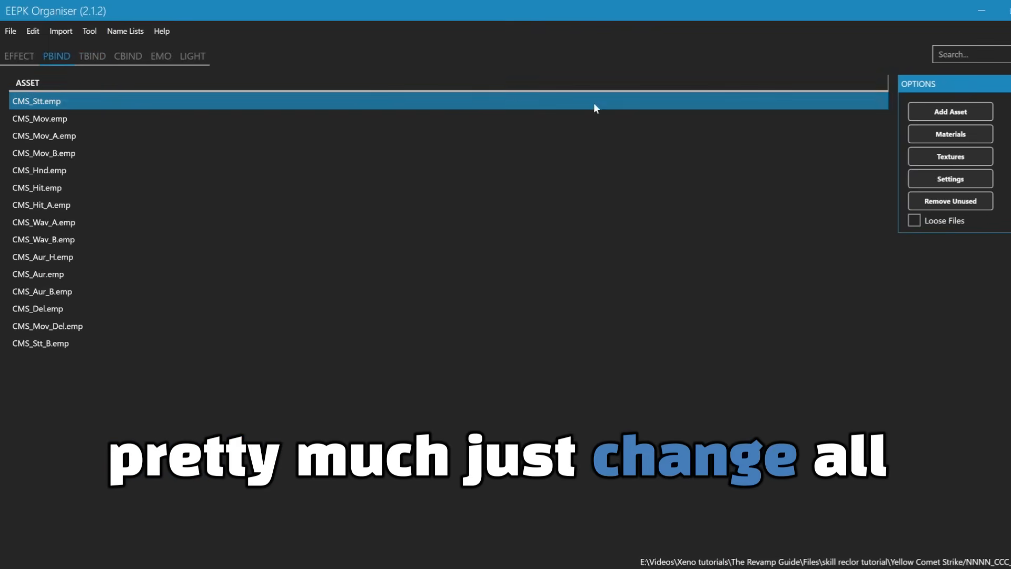
{"action": "left_click", "coordinate": [949, 133]}
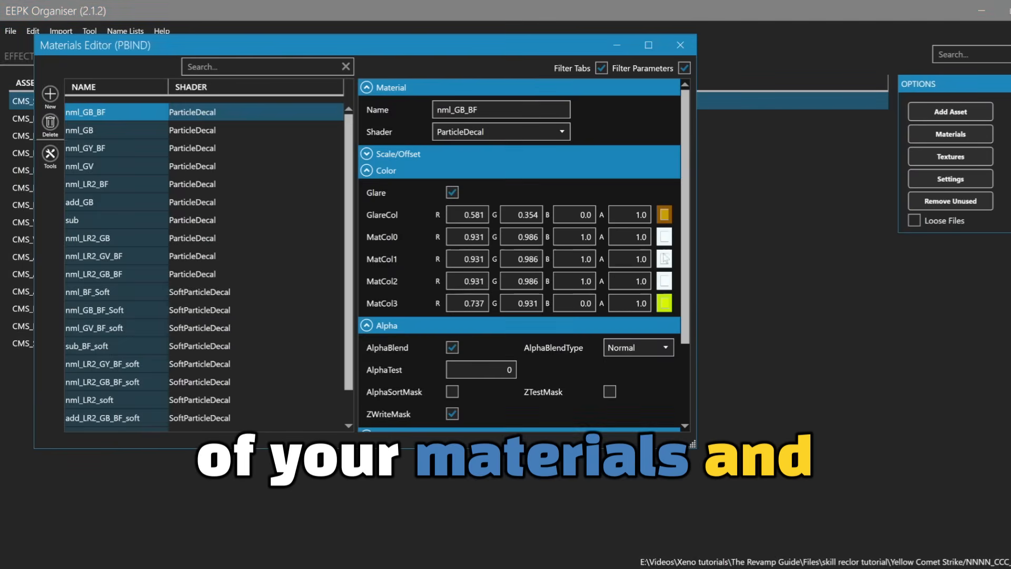
{"action": "mouse_move", "coordinate": [574, 189]}
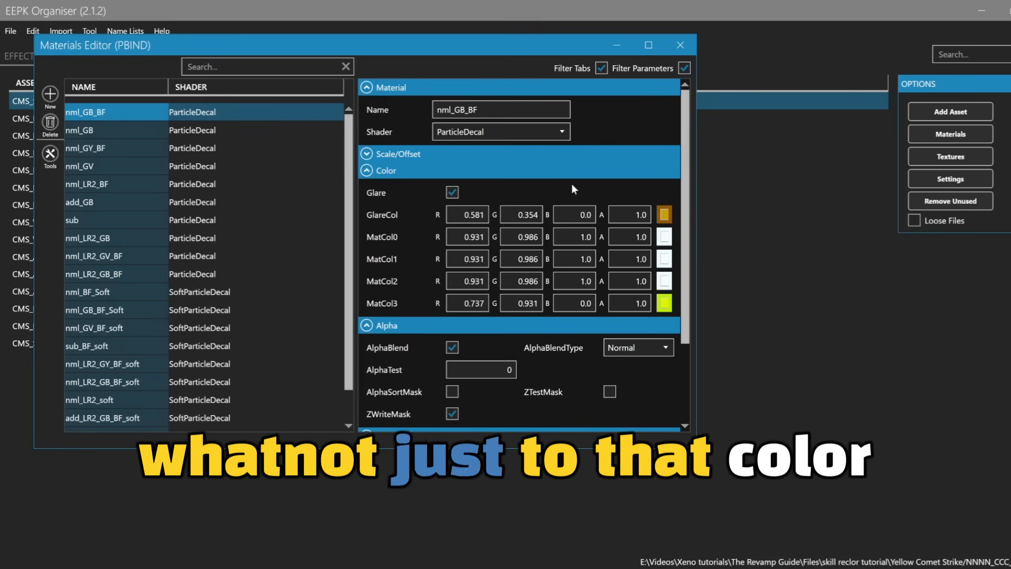
{"action": "left_click", "coordinate": [679, 44]}
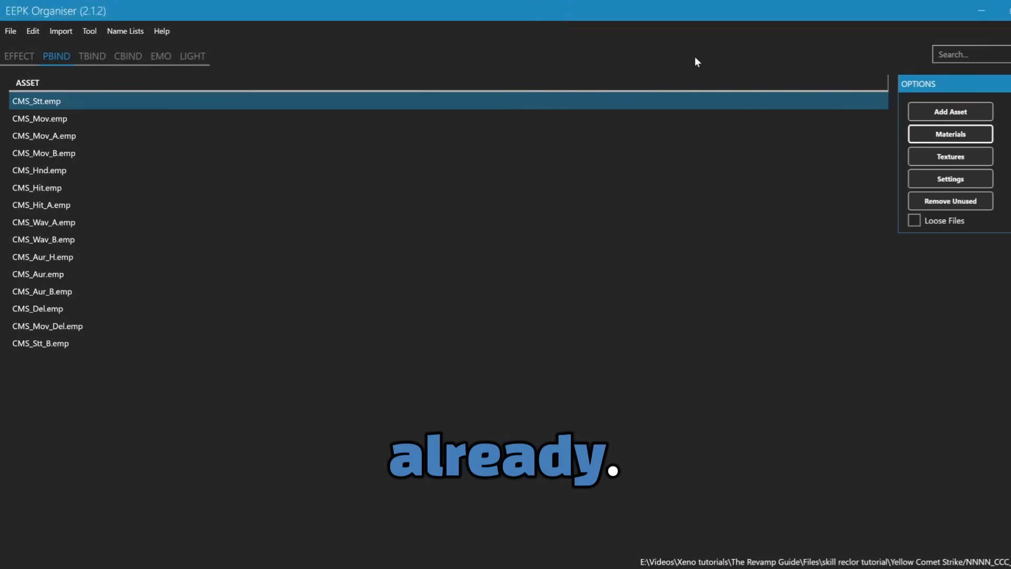
- Browse the particle textures and preview the still-red hit.dds
{"action": "left_click", "coordinate": [949, 156]}
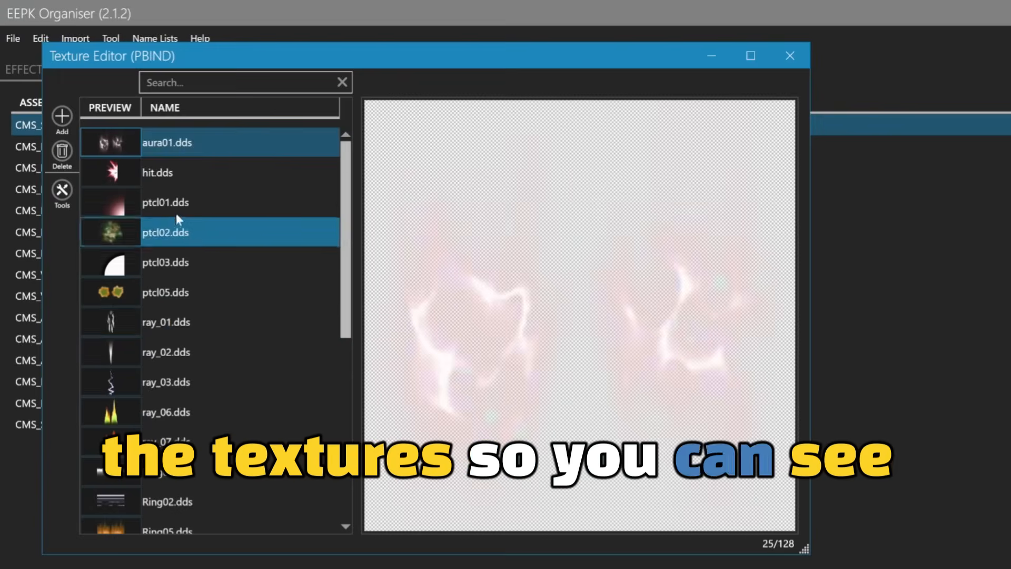
{"action": "scroll", "scroll_direction": "down", "scroll_amount": 3}
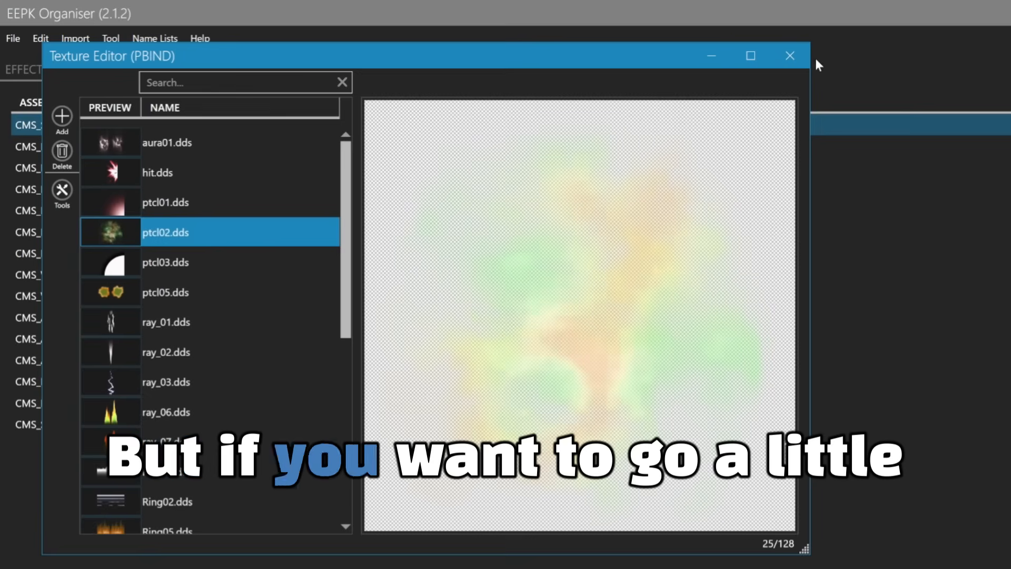
{"action": "mouse_move", "coordinate": [790, 55]}
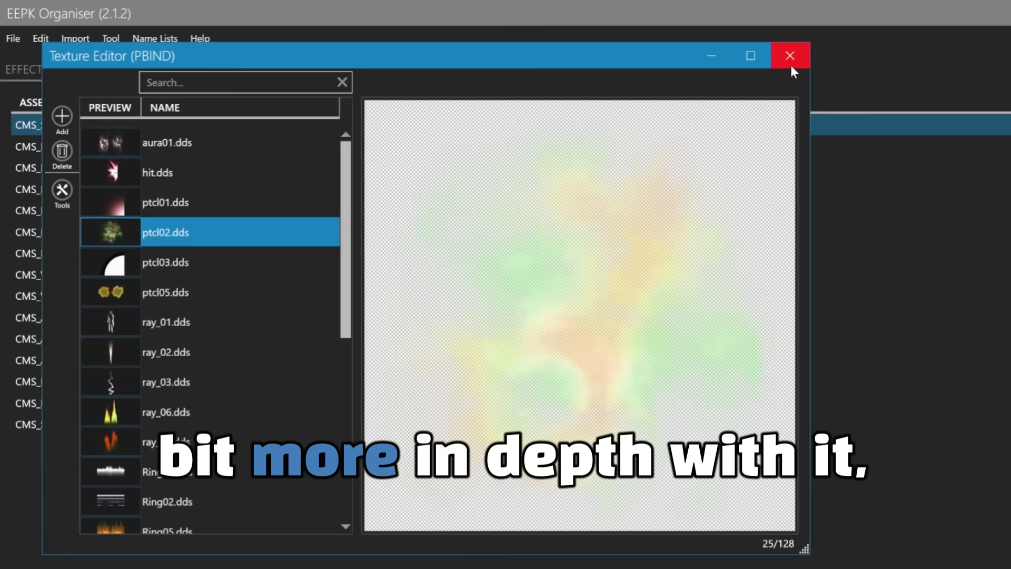
{"action": "left_click", "coordinate": [789, 55]}
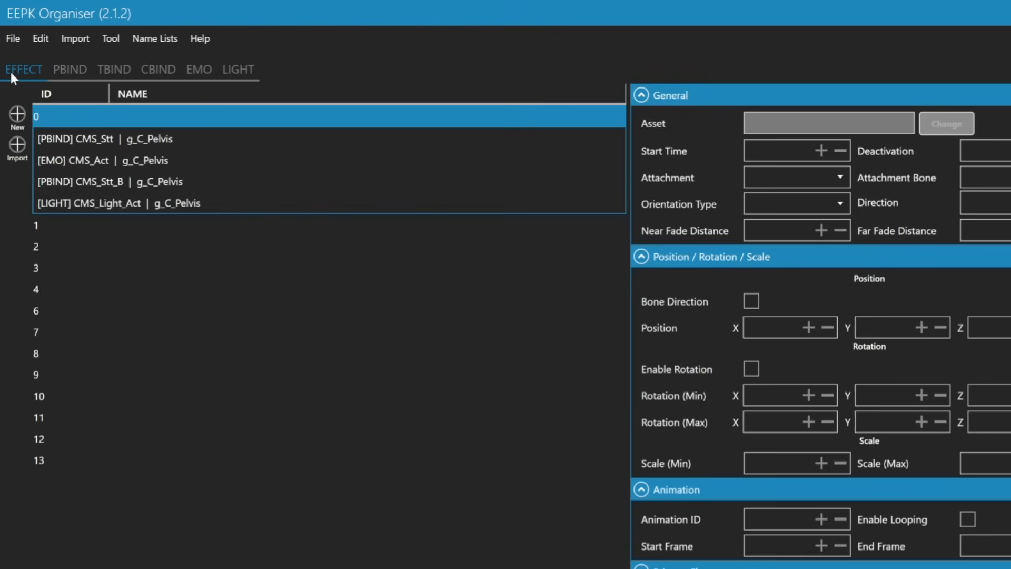
{"action": "left_click", "coordinate": [57, 57]}
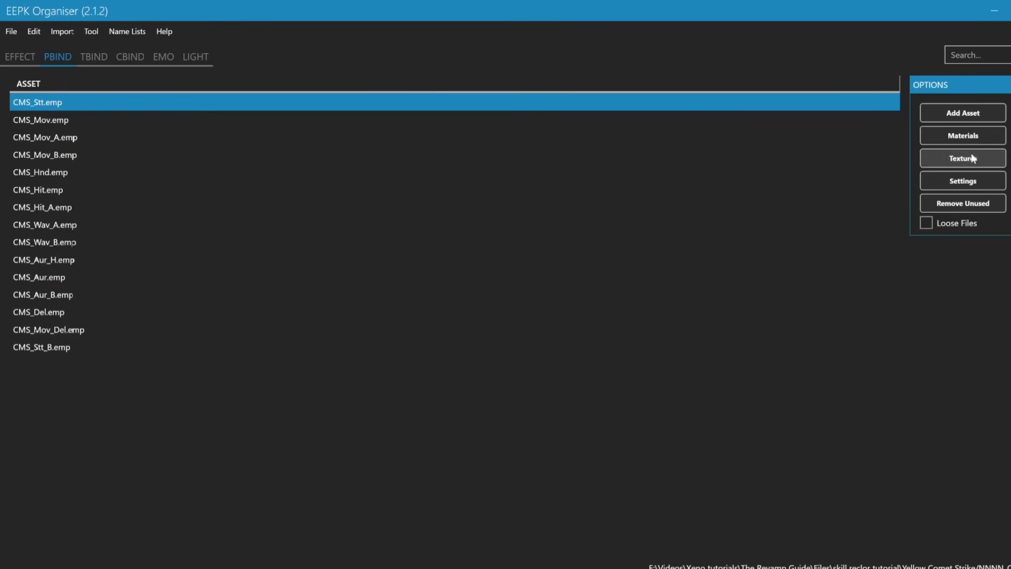
{"action": "left_click", "coordinate": [962, 158]}
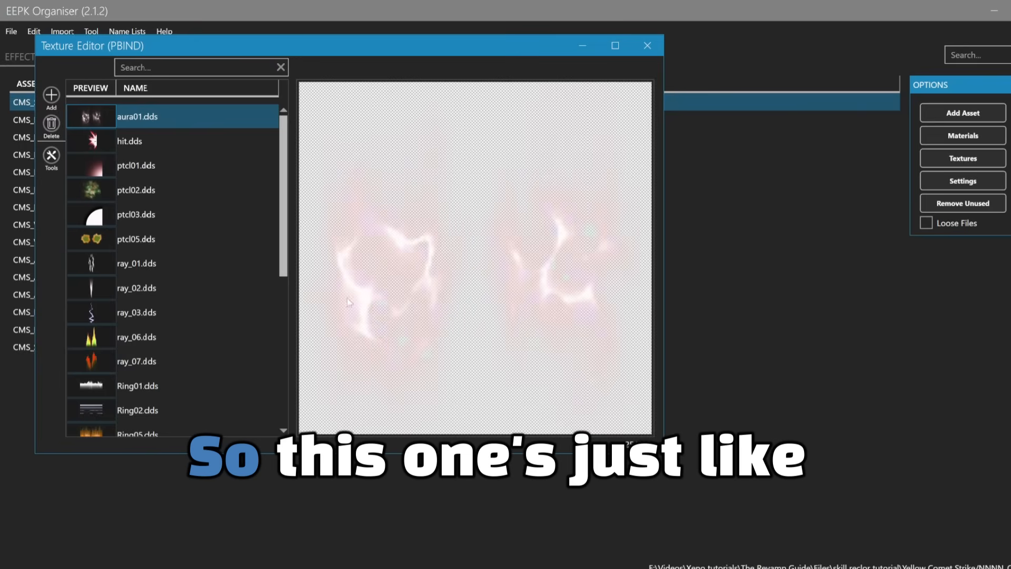
{"action": "left_click", "coordinate": [148, 141]}
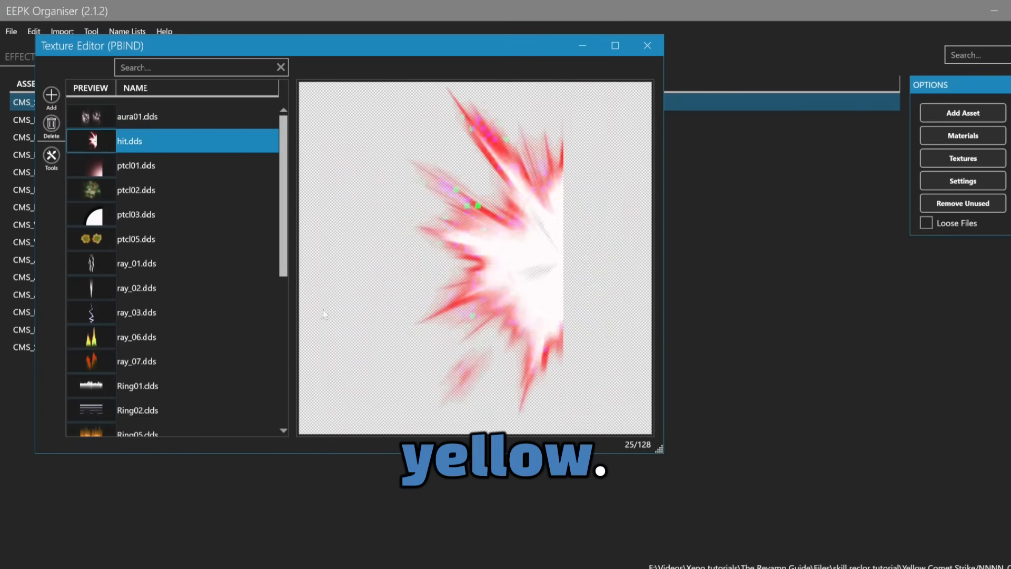
- Tint hit.dds yellowish with Hue 41 and Lightness 0.36
{"action": "right_click", "coordinate": [136, 361]}
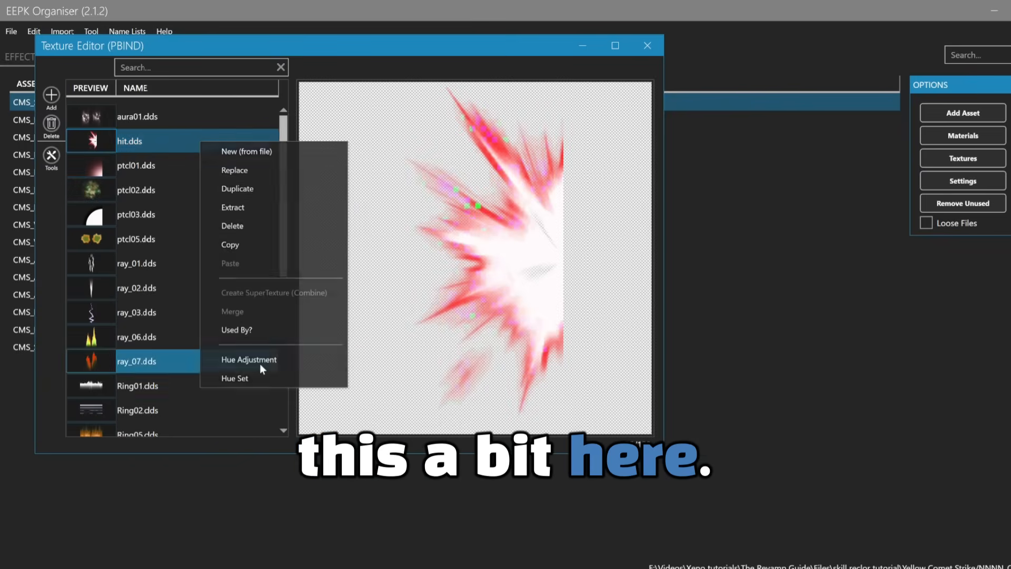
{"action": "left_click", "coordinate": [249, 360]}
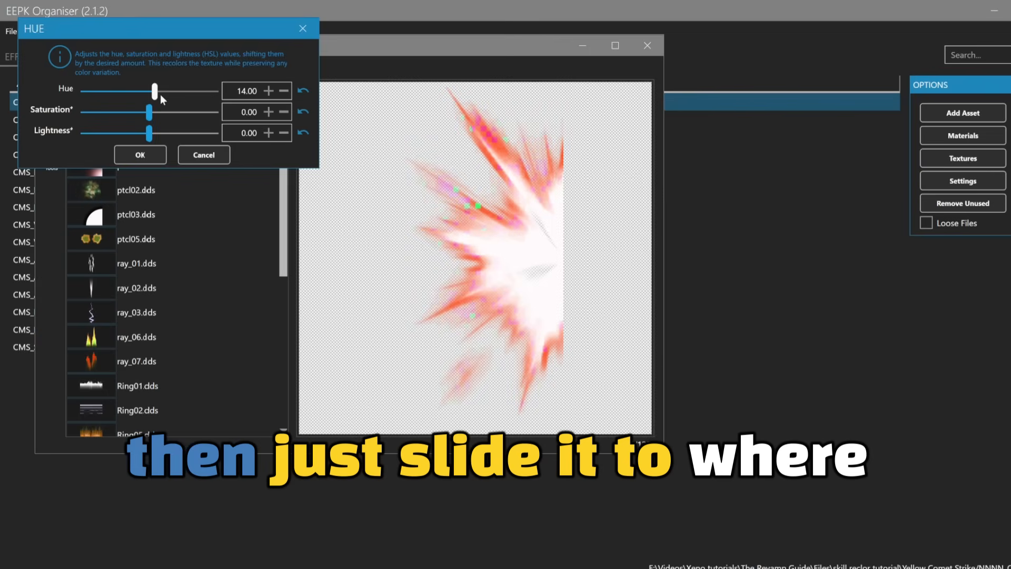
{"action": "left_click_drag", "start_coordinate": [155, 91], "coordinate": [161, 92]}
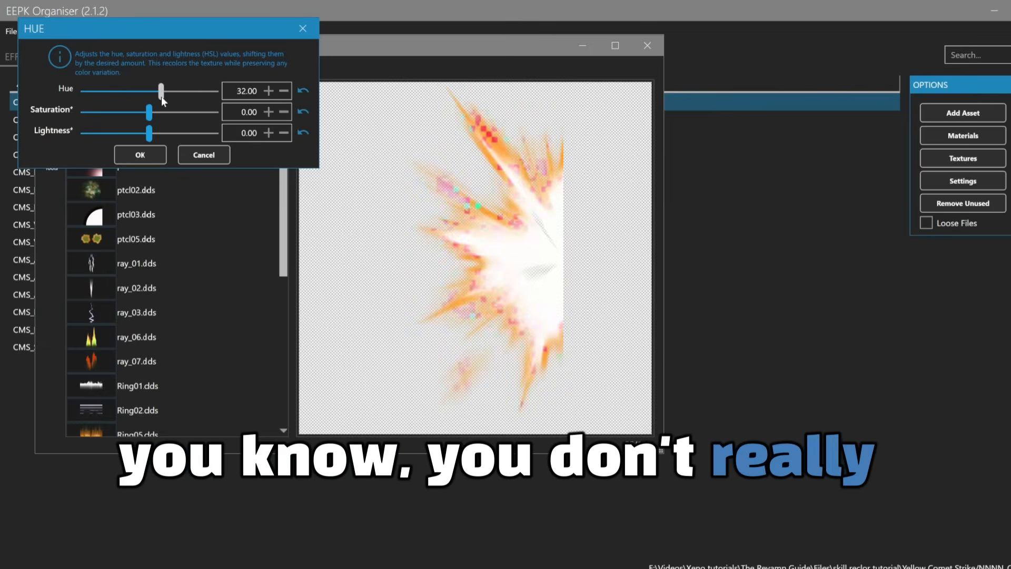
{"action": "left_click_drag", "start_coordinate": [160, 91], "coordinate": [107, 90]}
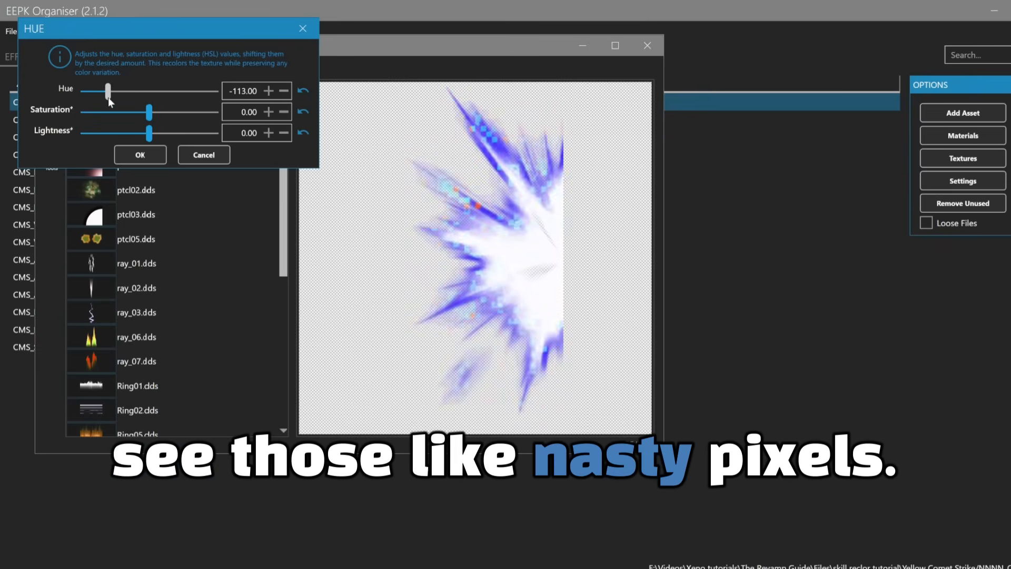
{"action": "left_click_drag", "start_coordinate": [107, 91], "coordinate": [165, 92]}
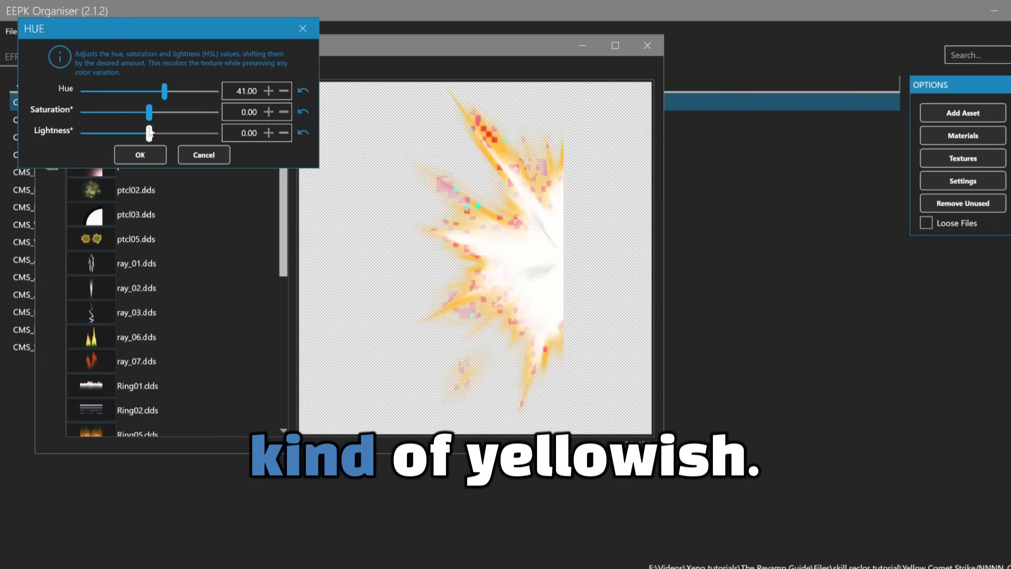
{"action": "left_click_drag", "start_coordinate": [149, 133], "coordinate": [157, 133]}
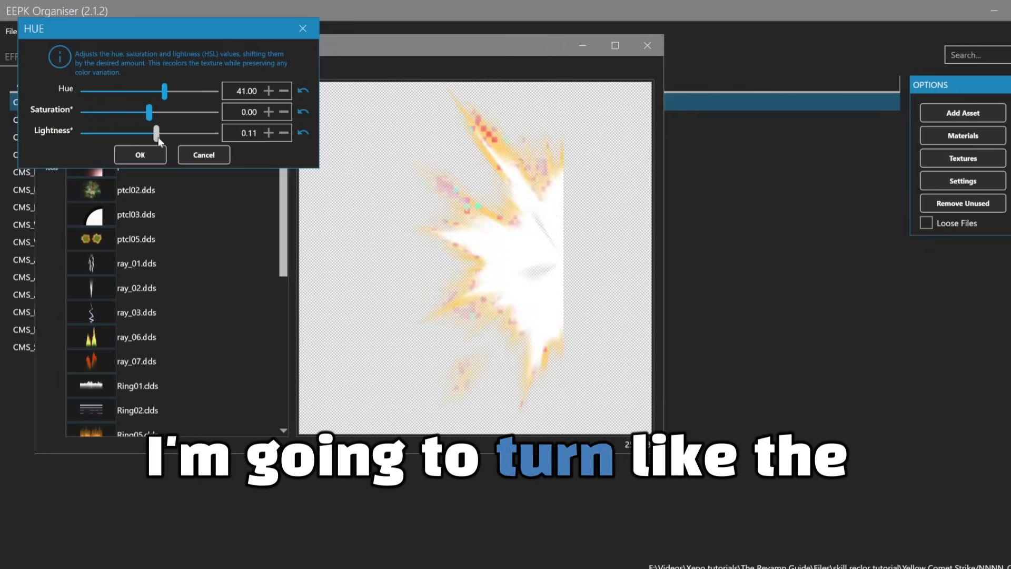
{"action": "left_click_drag", "start_coordinate": [155, 133], "coordinate": [173, 133]}
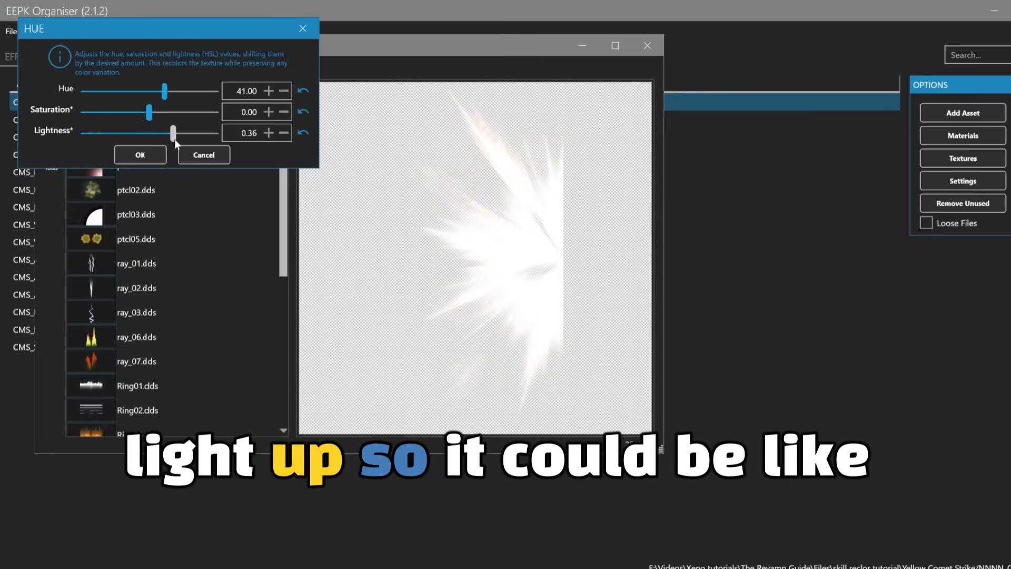
{"action": "left_click", "coordinate": [203, 154]}
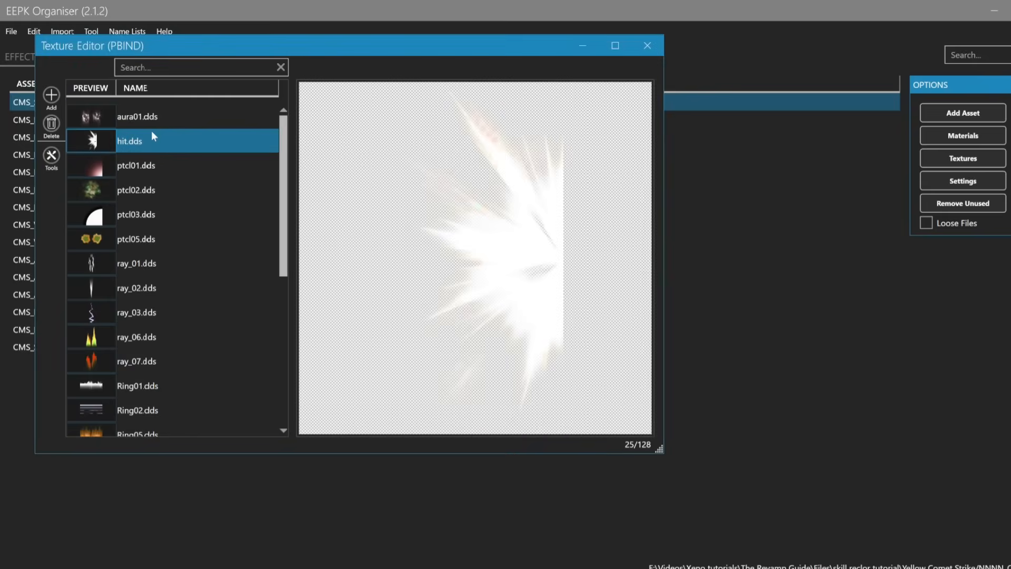
- Brighten ptcl01.dds toward white with Lightness 0.34
{"action": "left_click", "coordinate": [136, 165]}
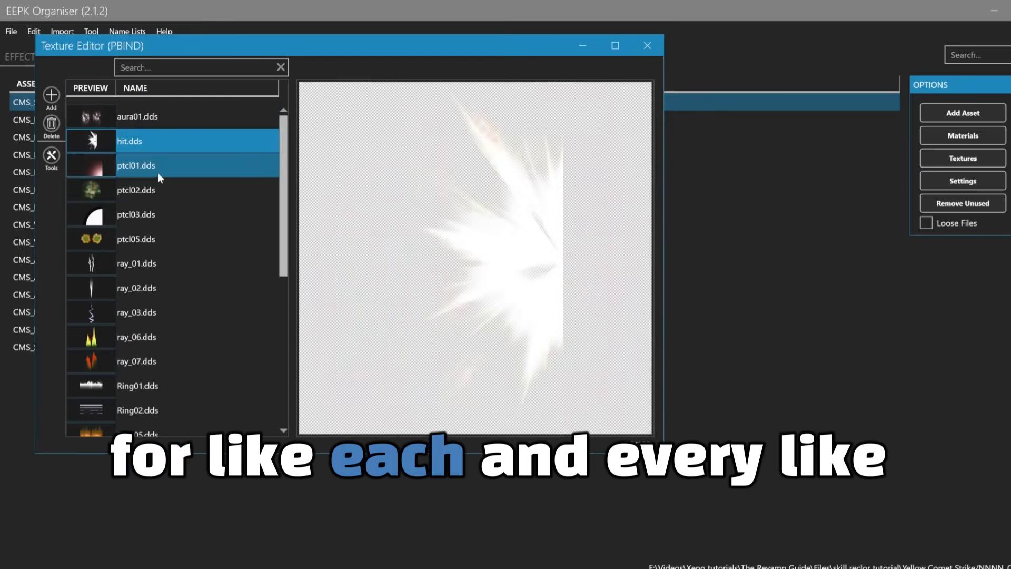
{"action": "right_click", "coordinate": [136, 165]}
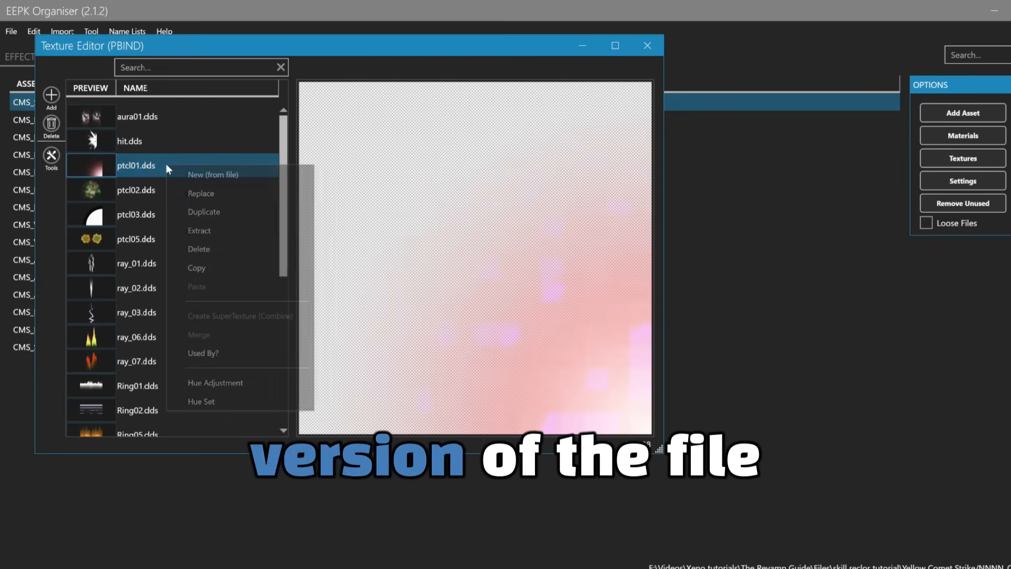
{"action": "left_click", "coordinate": [214, 383]}
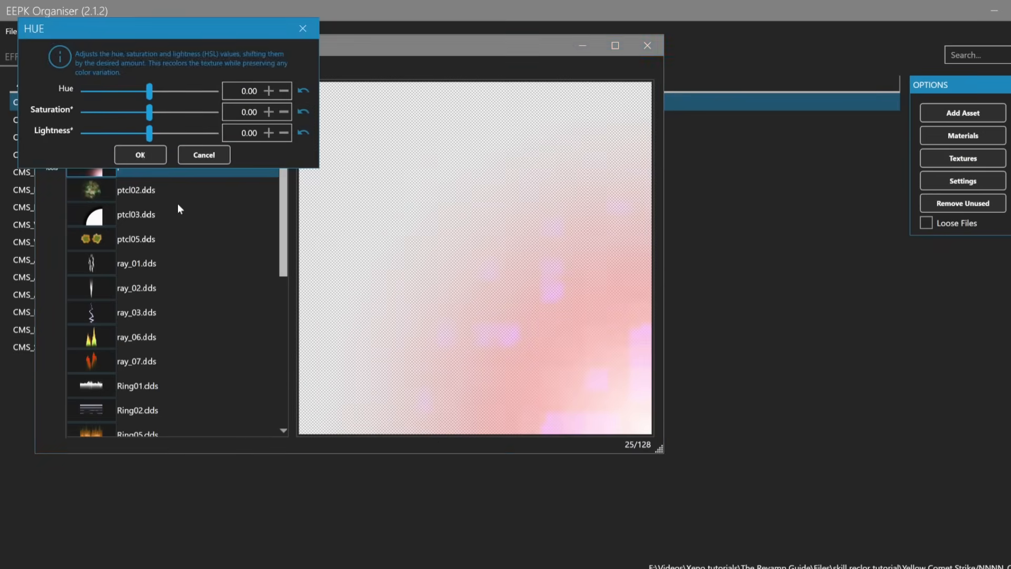
{"action": "left_click_drag", "start_coordinate": [150, 133], "coordinate": [172, 133]}
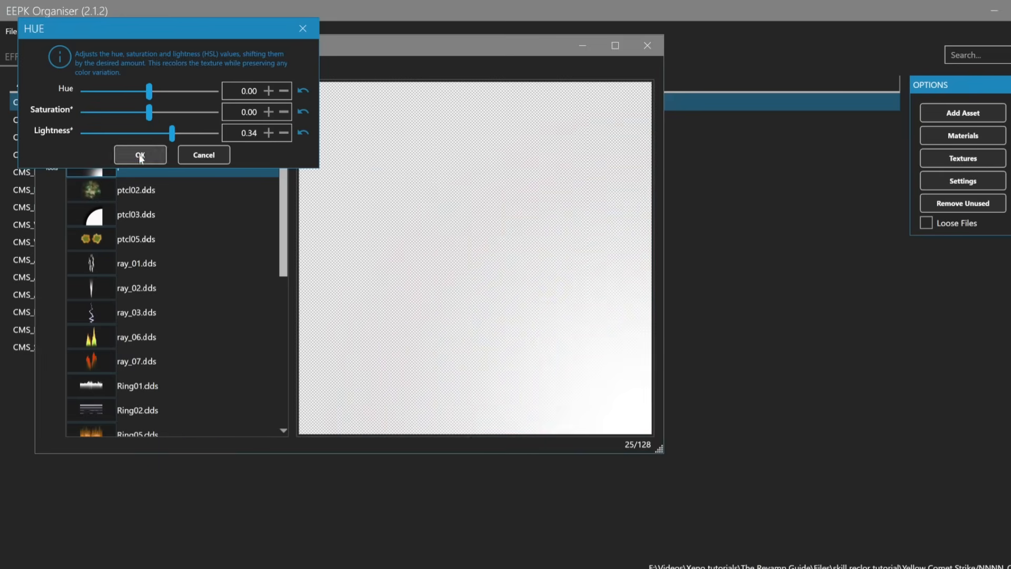
{"action": "left_click", "coordinate": [140, 155]}
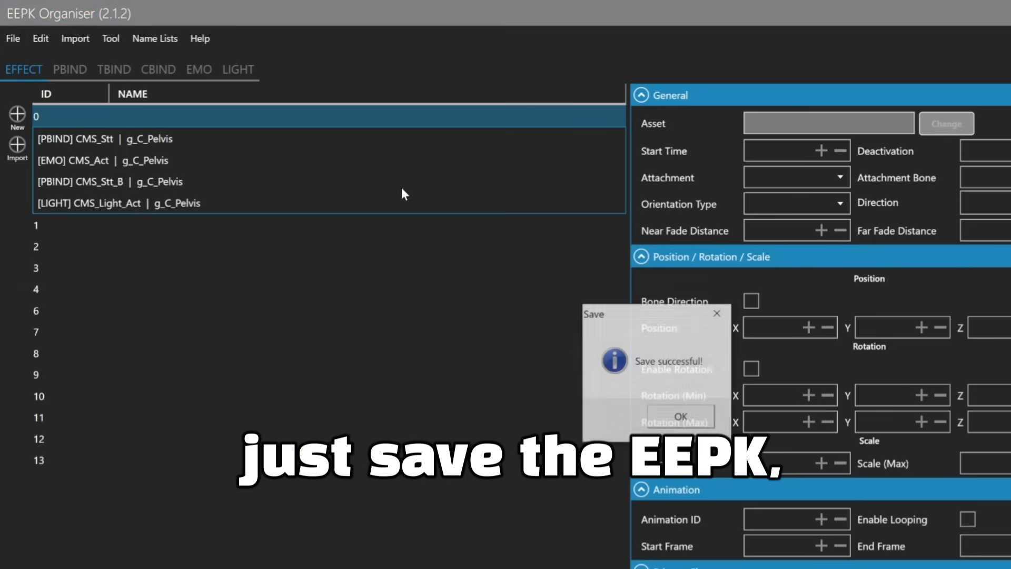
- Dismiss the 'Save successful' message after saving the EEPK
{"action": "left_click", "coordinate": [674, 415]}
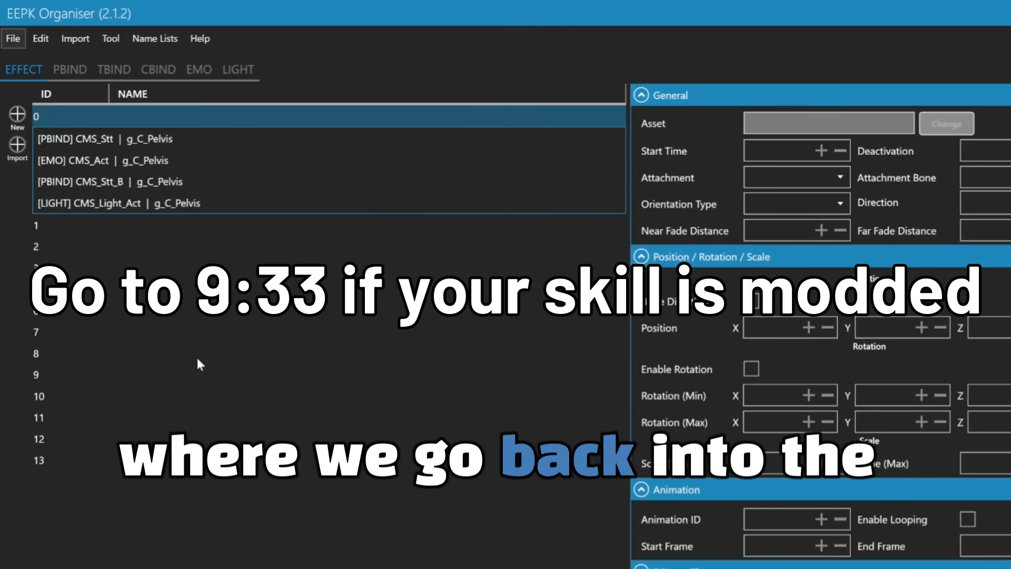
{"action": "mouse_move", "coordinate": [523, 514]}
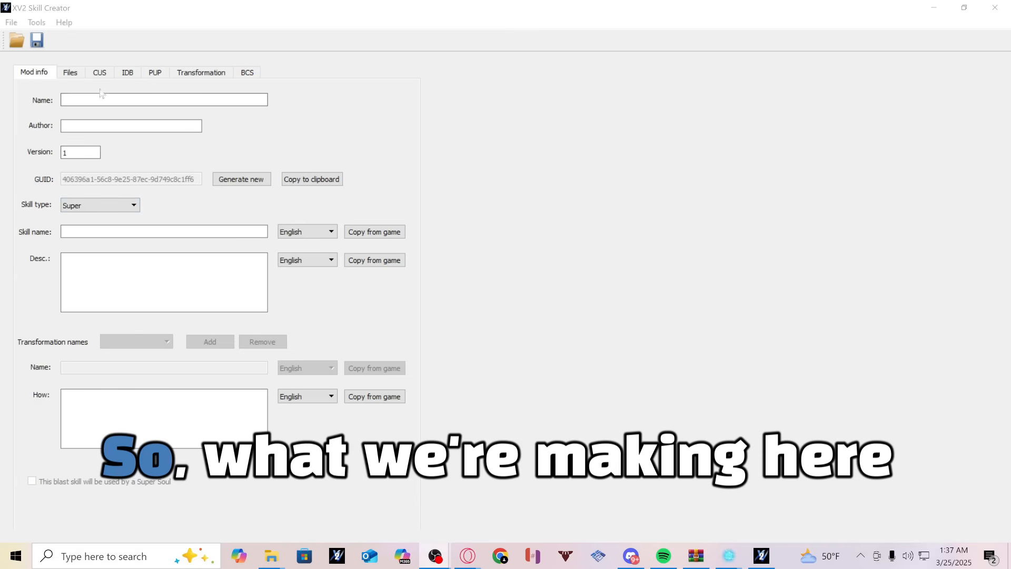
- Enter mod name 'Comet Strike Yellow' and author 'TMC'
{"action": "left_click", "coordinate": [164, 99]}
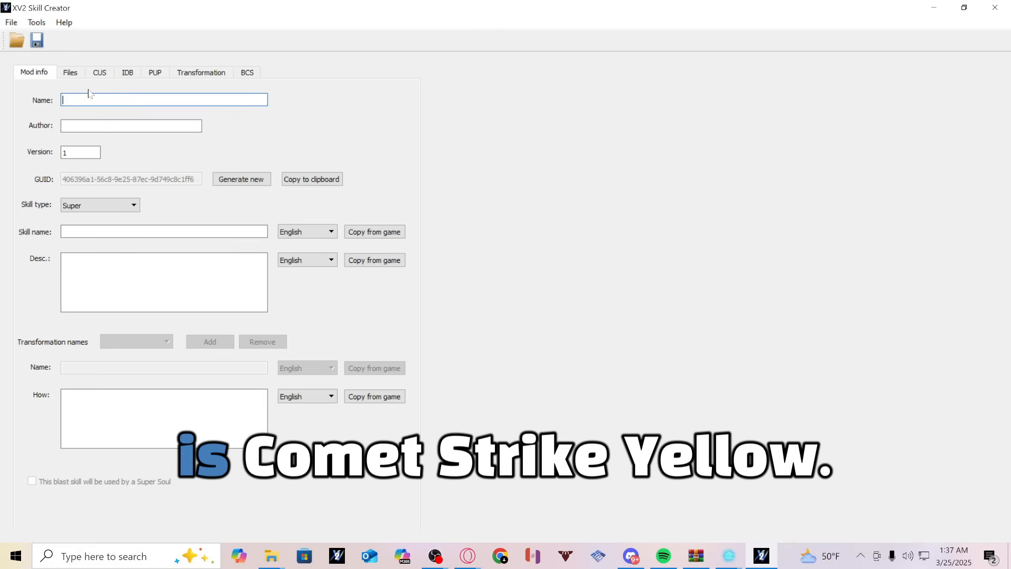
{"action": "type", "text": "Comet Strike Yellow"}
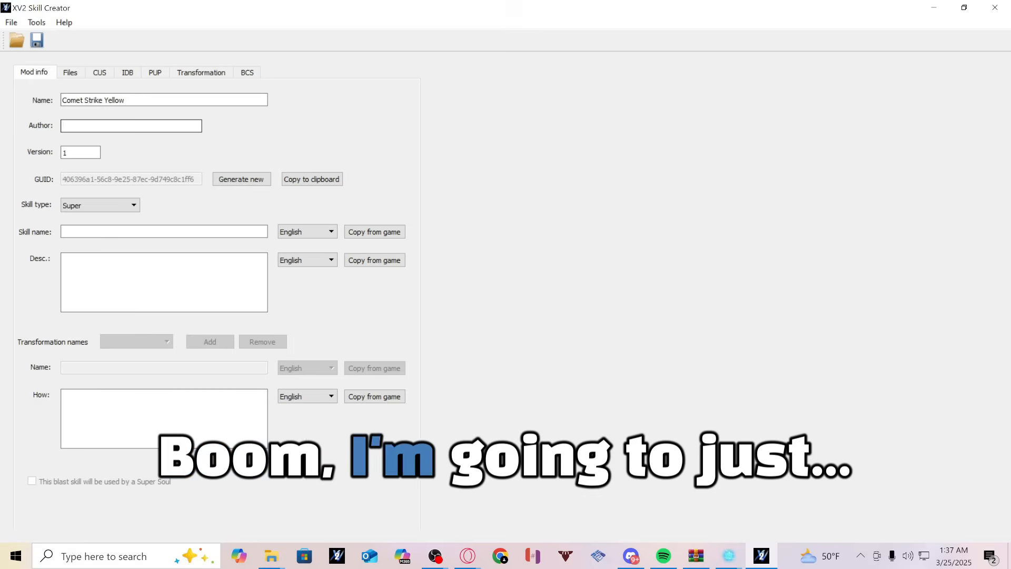
{"action": "type", "text": "TMC"}
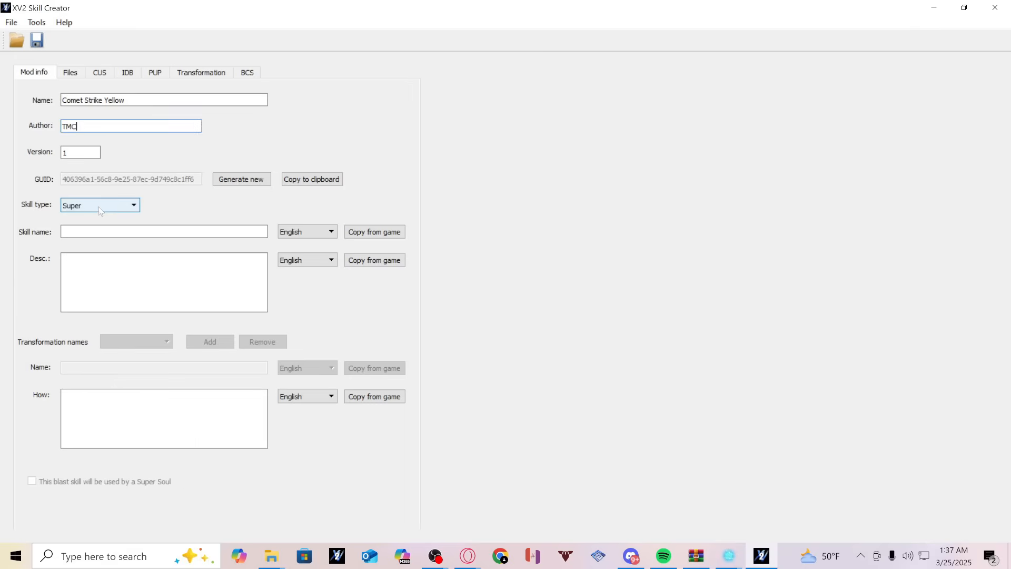
- Paste the name into Skill name and Description, keeping skill type Super
{"action": "triple_click", "coordinate": [163, 100]}
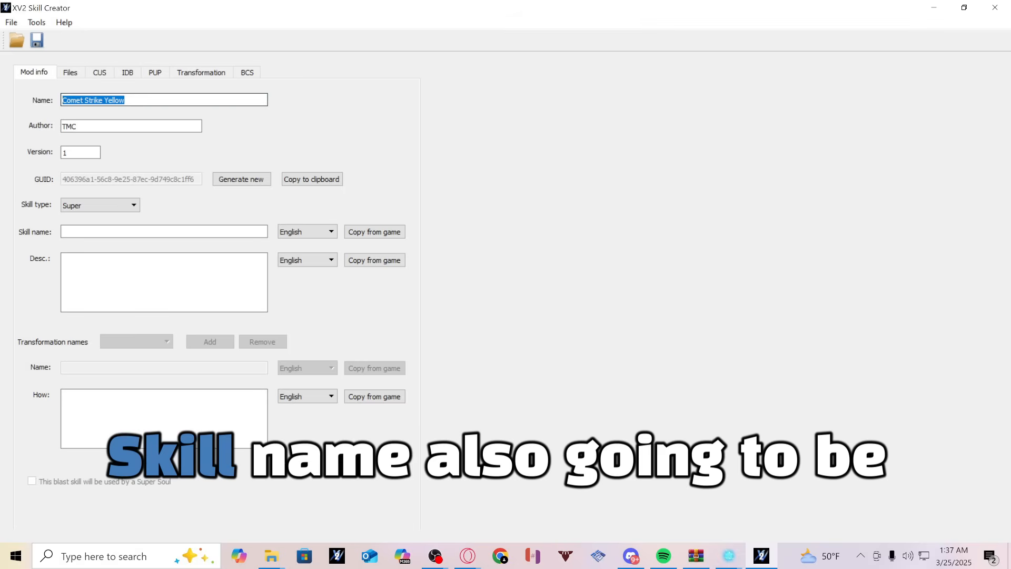
{"action": "right_click", "coordinate": [164, 232]}
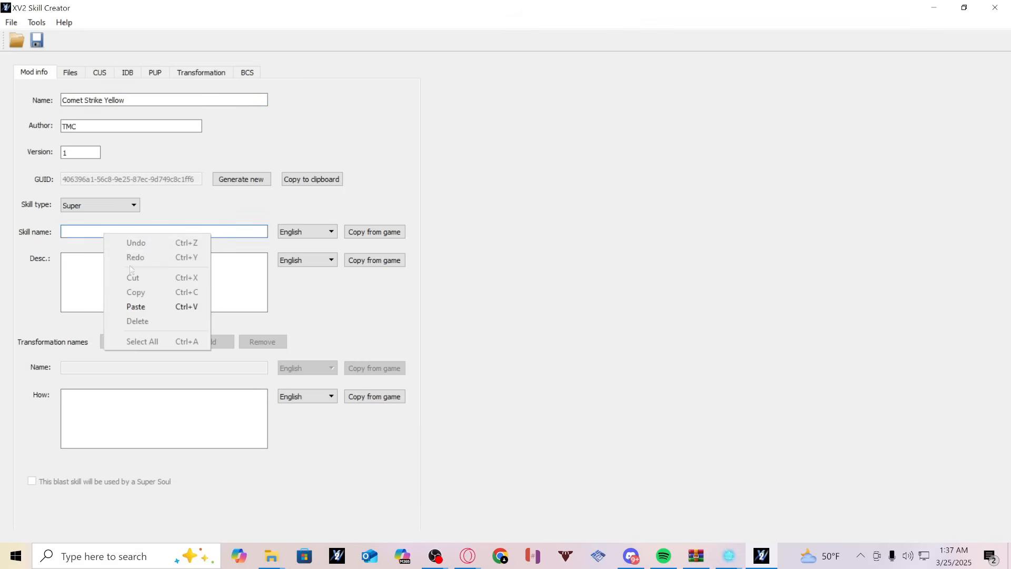
{"action": "left_click", "coordinate": [136, 307]}
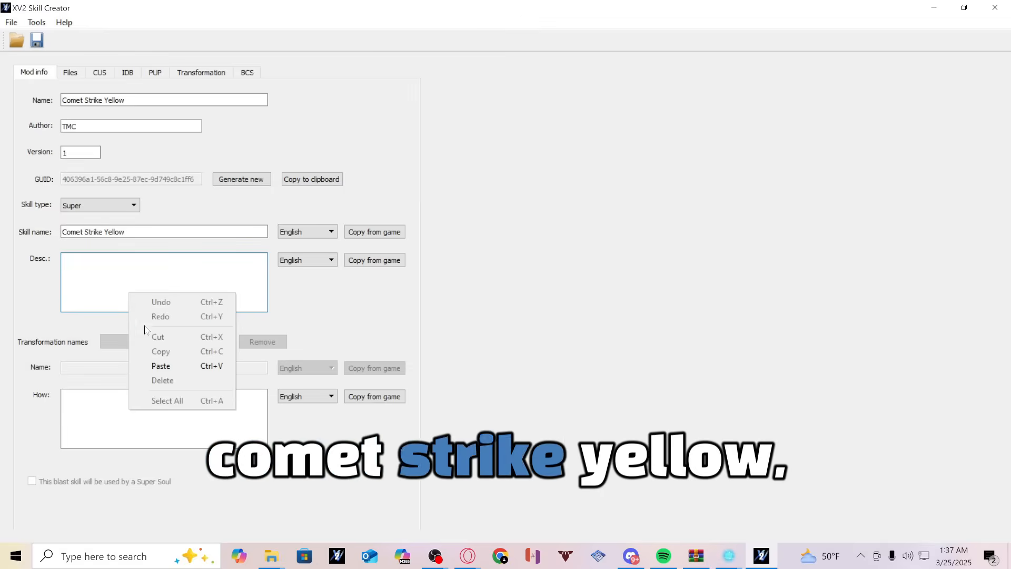
{"action": "left_click", "coordinate": [161, 366]}
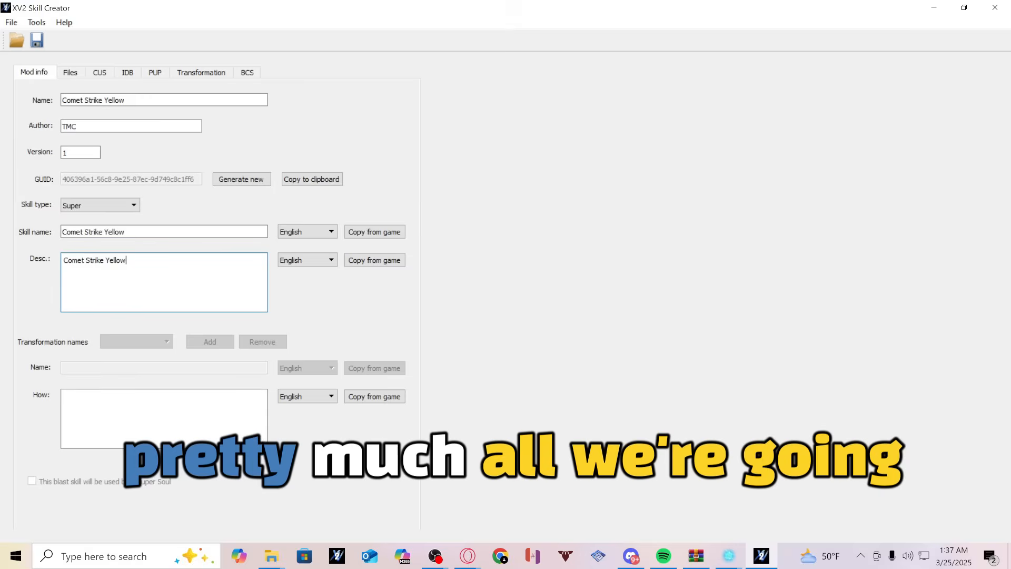
{"action": "left_click", "coordinate": [133, 205]}
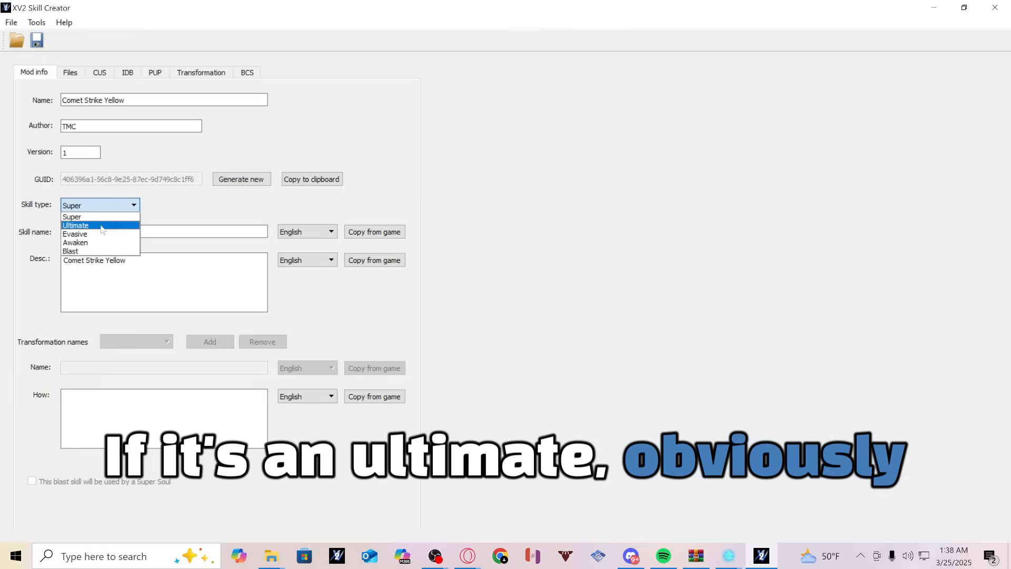
{"action": "mouse_move", "coordinate": [96, 242]}
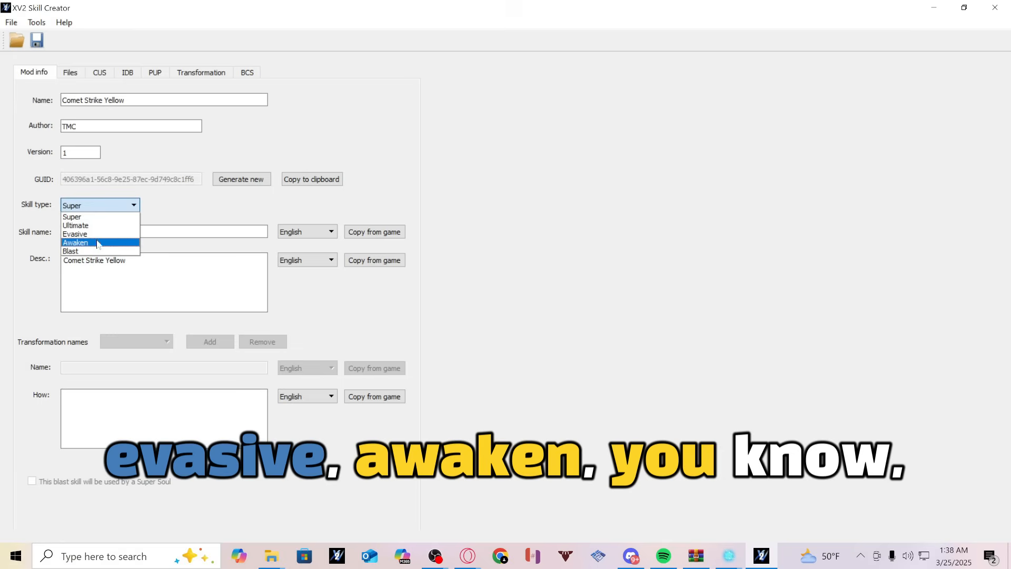
{"action": "left_click", "coordinate": [71, 216]}
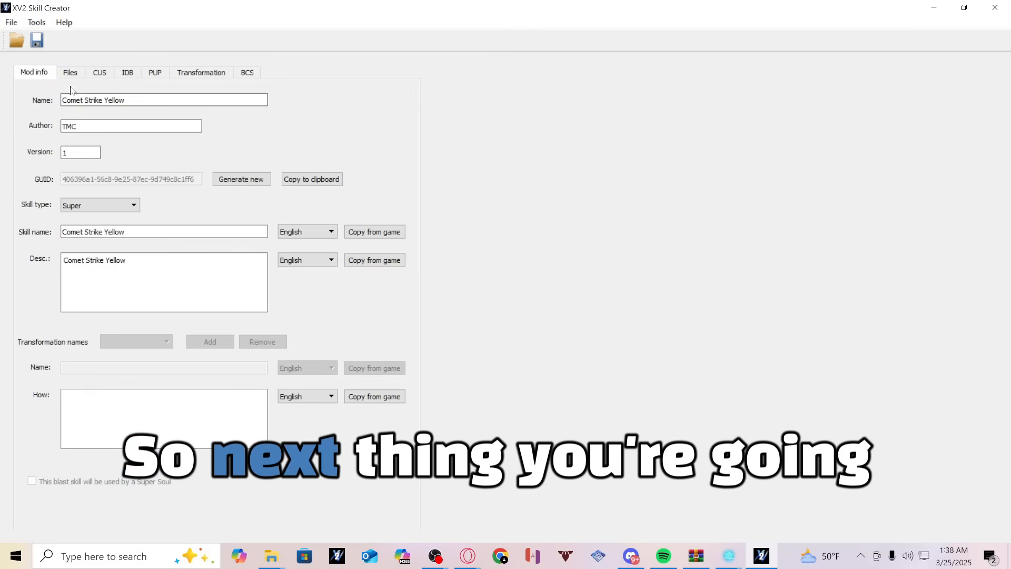
- Point Skill files at the Yellow Comet Strike folder, then show the CUS settings
{"action": "left_click", "coordinate": [70, 72]}
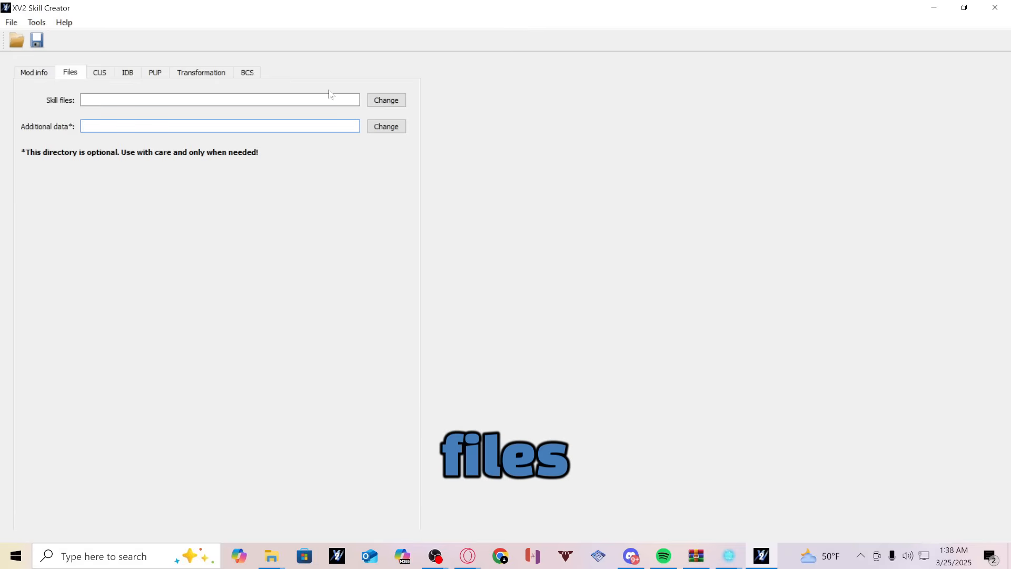
{"action": "left_click", "coordinate": [385, 100]}
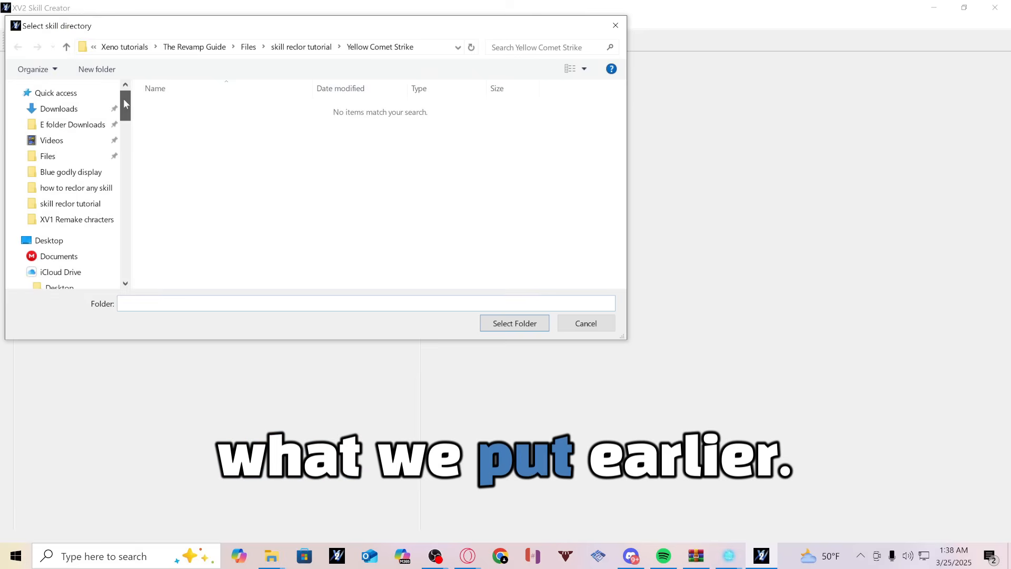
{"action": "left_click", "coordinate": [70, 203]}
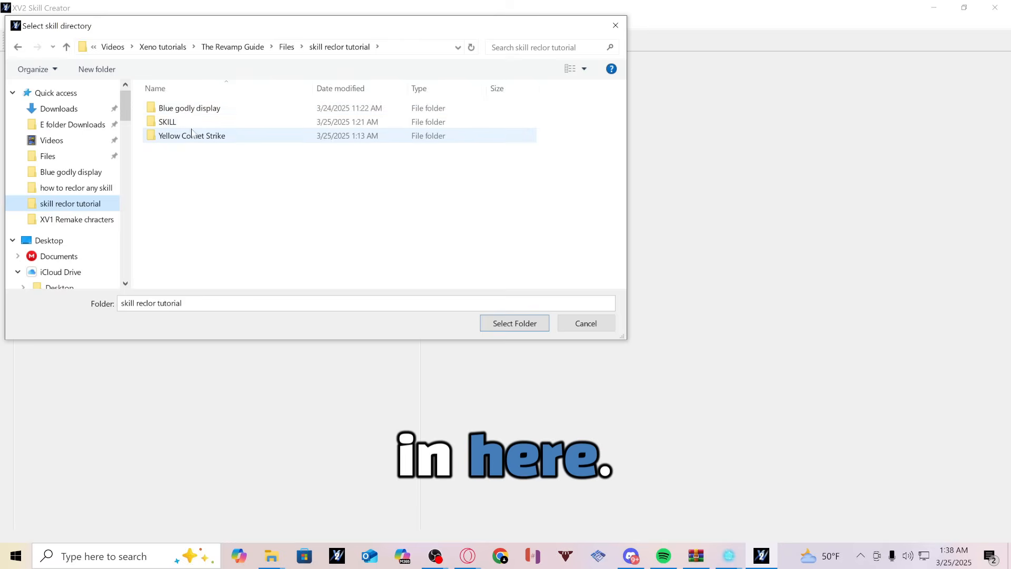
{"action": "left_click", "coordinate": [514, 323]}
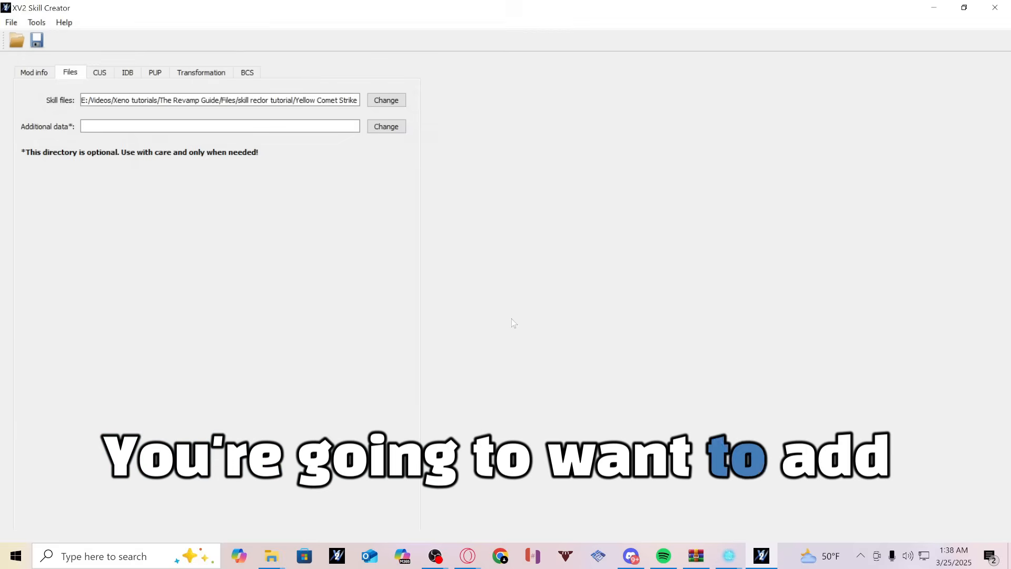
{"action": "left_click", "coordinate": [100, 72]}
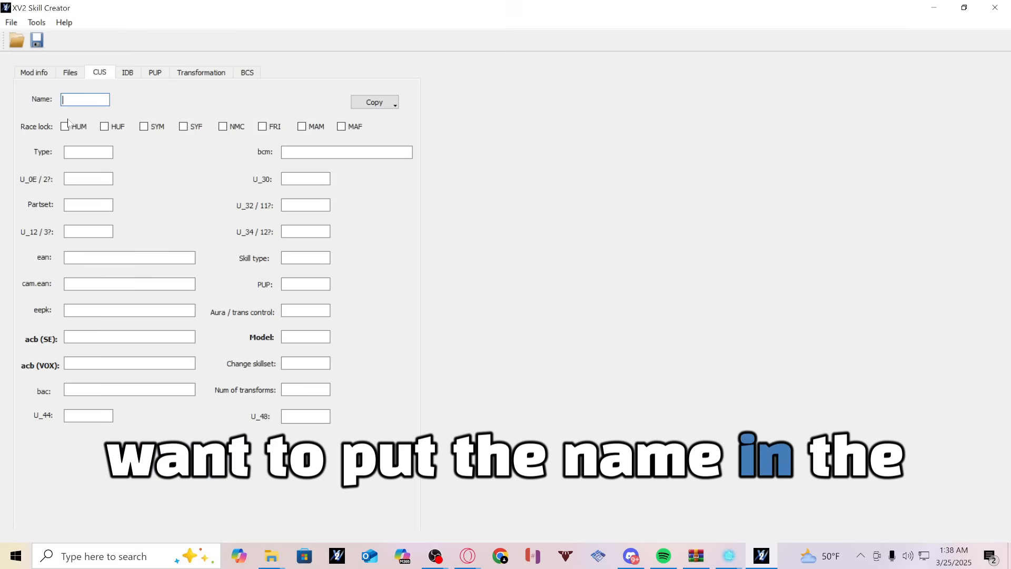
- Name the CUS entry YCS and copy settings from the game's Comet Strike [SUPER]
{"action": "type", "text": "YC"}
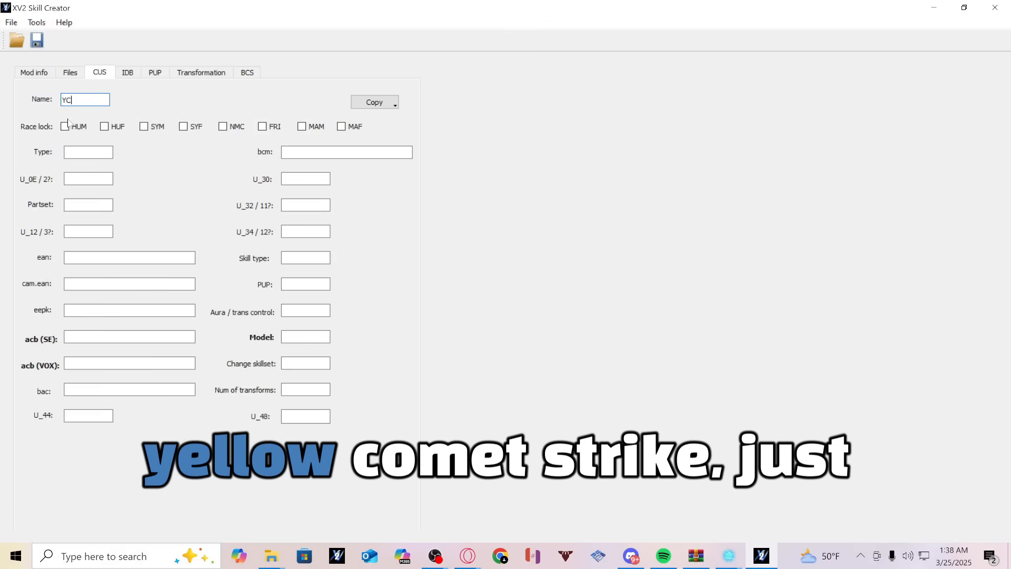
{"action": "type", "text": "S"}
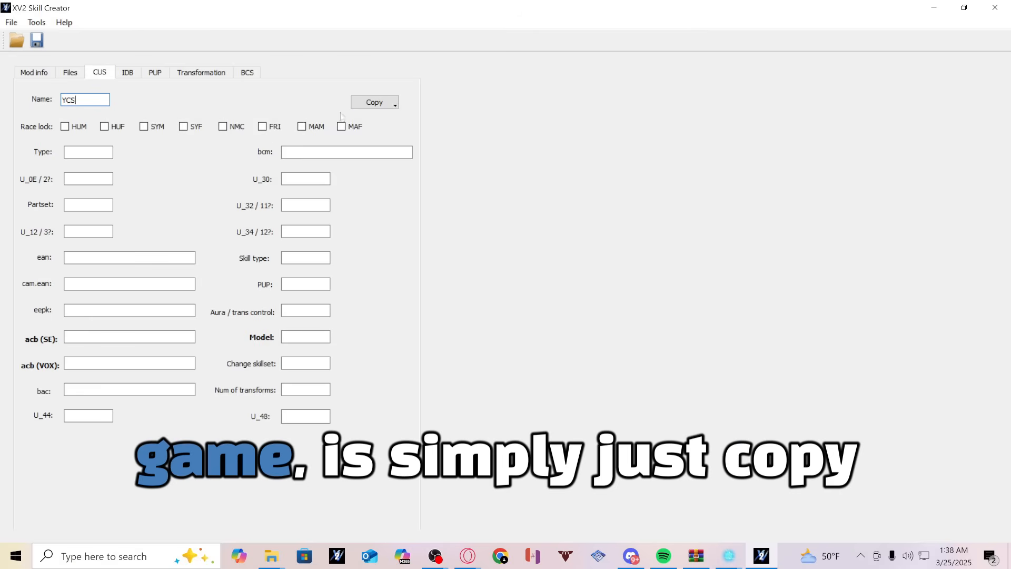
{"action": "left_click", "coordinate": [369, 102]}
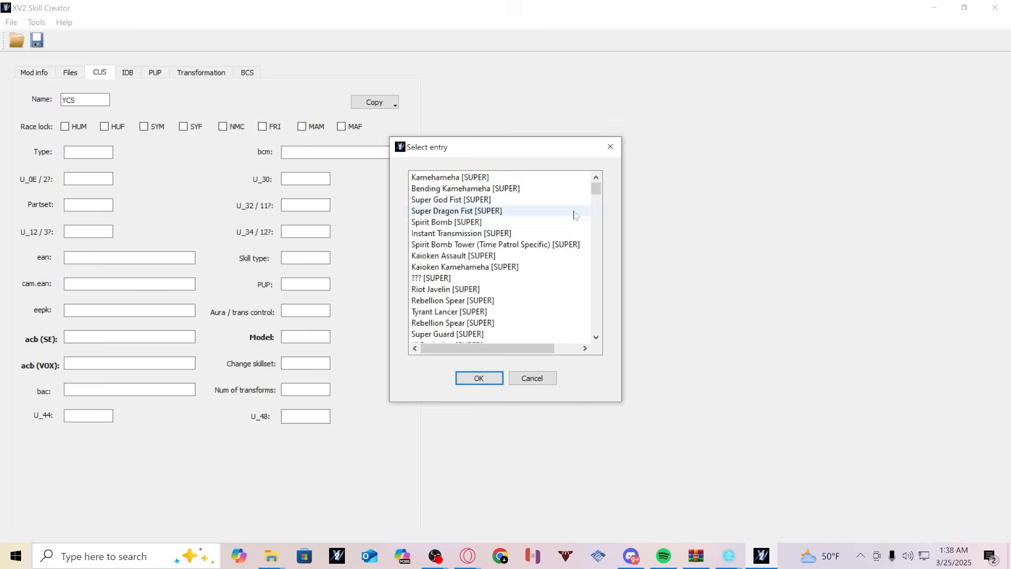
{"action": "scroll", "scroll_direction": "down", "scroll_amount": 3}
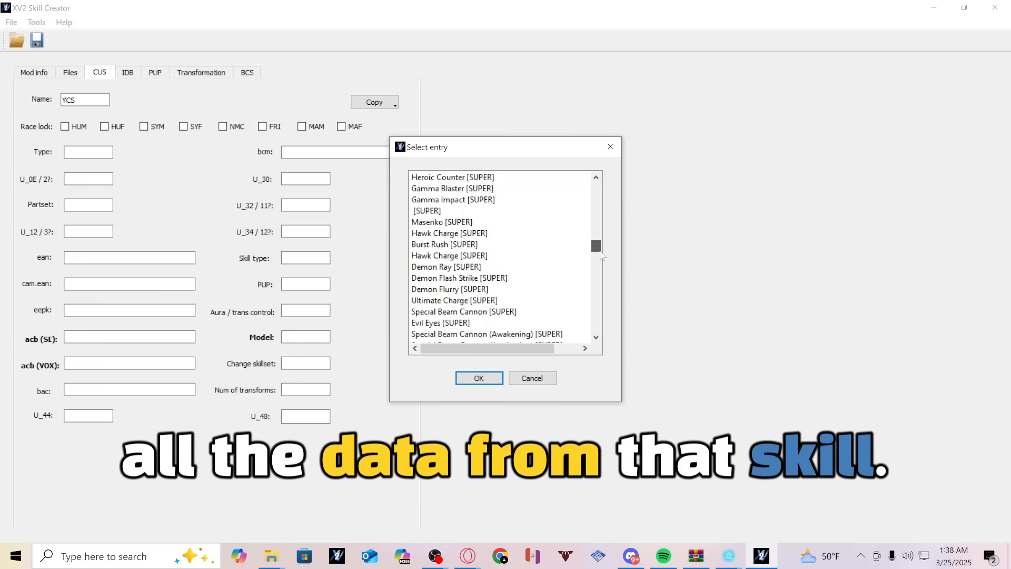
{"action": "scroll", "scroll_direction": "down", "scroll_amount": 3}
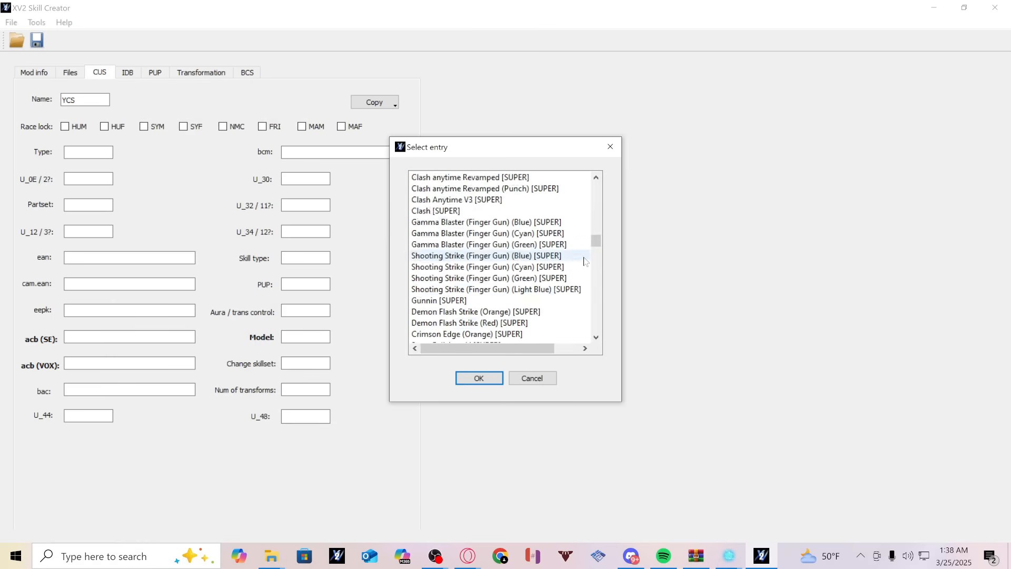
{"action": "scroll", "scroll_direction": "down", "scroll_amount": 3}
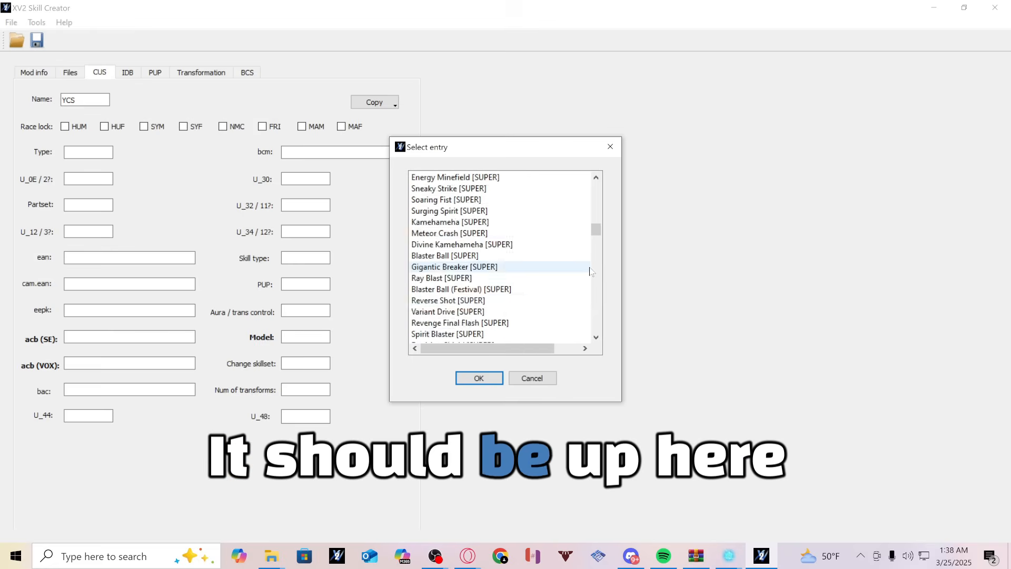
{"action": "scroll", "scroll_direction": "down", "scroll_amount": 3}
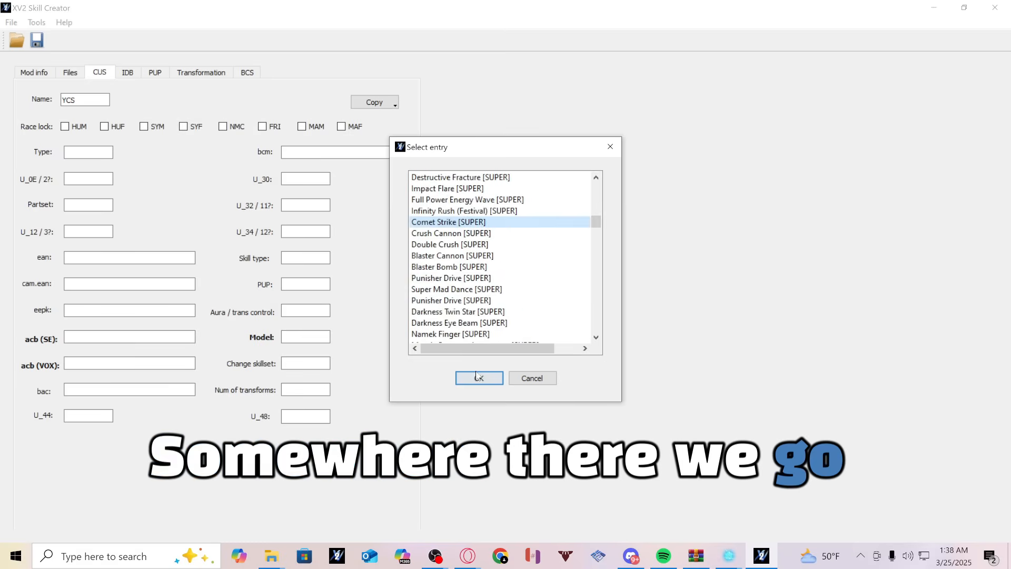
{"action": "left_click", "coordinate": [127, 73]}
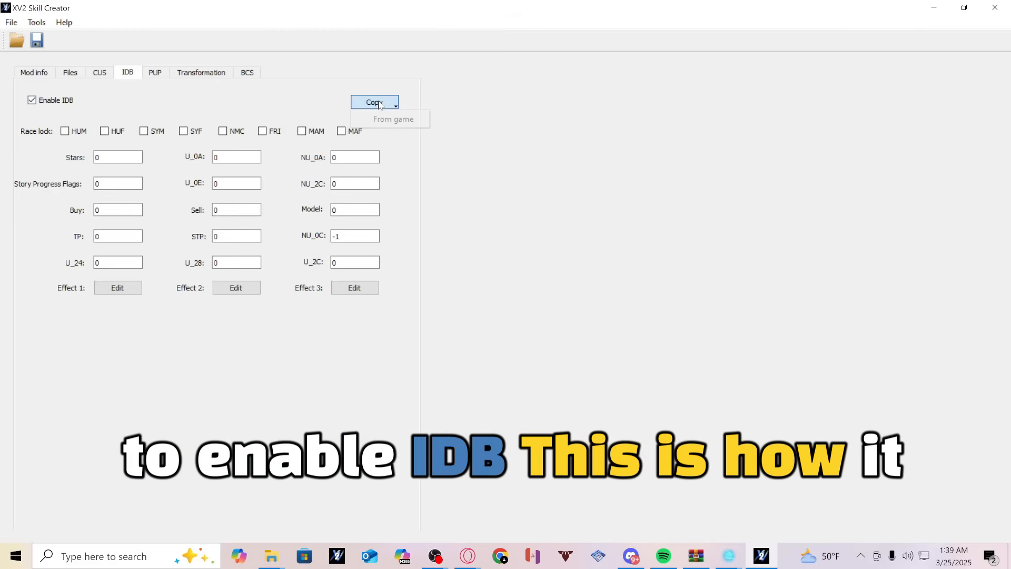
- Copy IDB shop data from Full Power Destruction (Purple)
{"action": "left_click", "coordinate": [392, 119]}
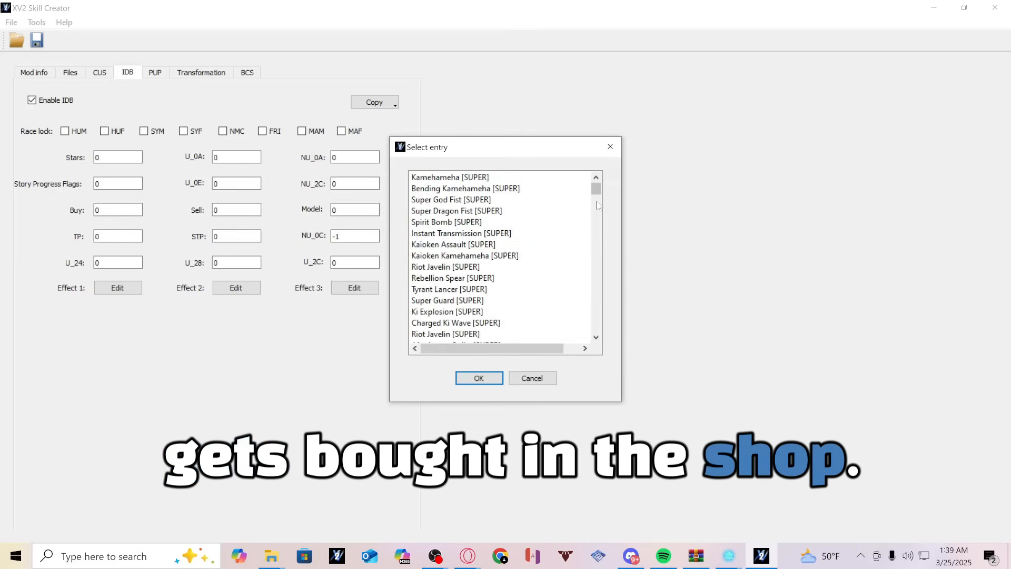
{"action": "scroll", "scroll_direction": "down", "scroll_amount": 3}
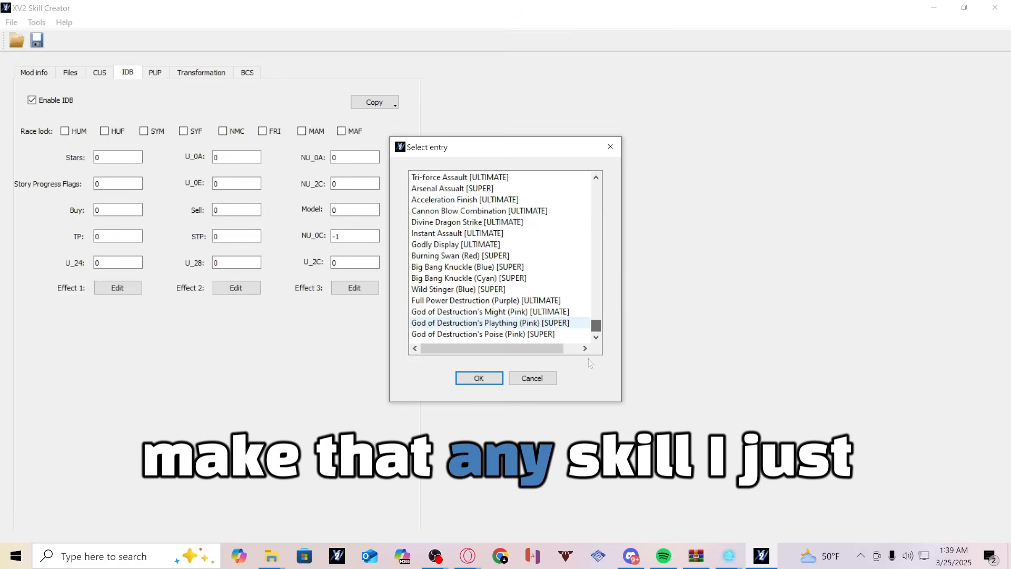
{"action": "left_click", "coordinate": [485, 300]}
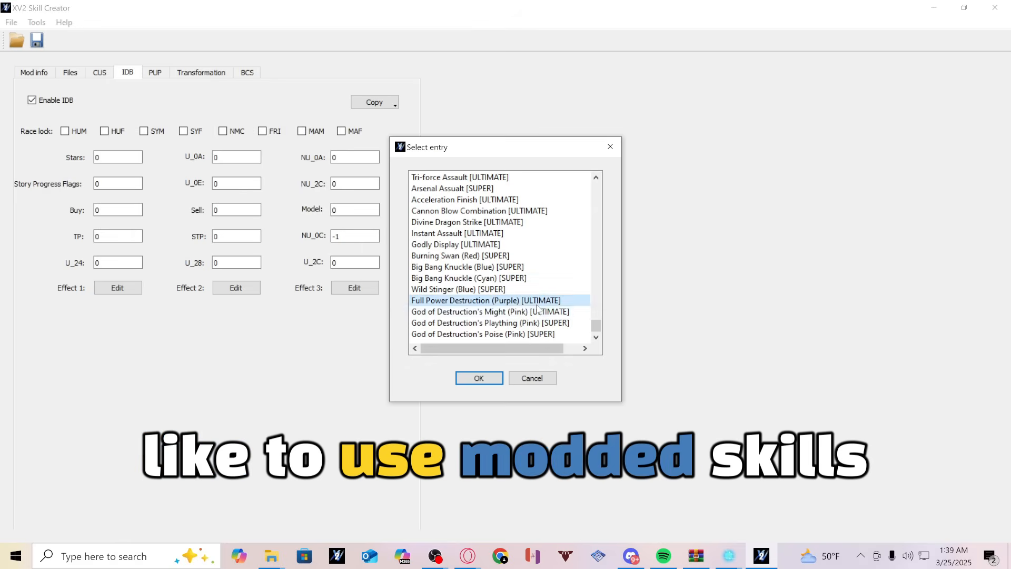
{"action": "left_click", "coordinate": [478, 378]}
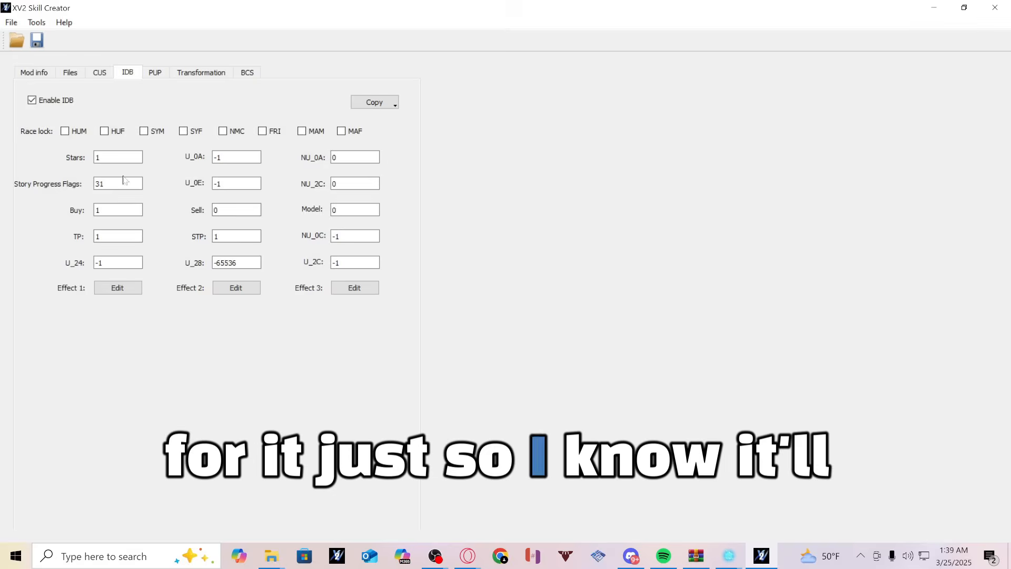
- Leave PUP power-up data disabled for the skill
{"action": "left_click", "coordinate": [155, 72]}
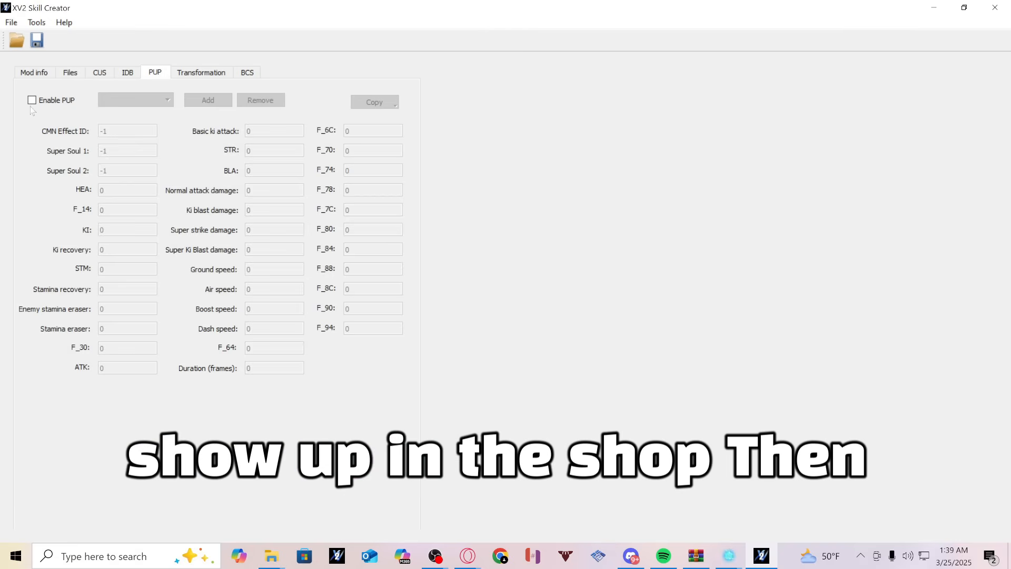
{"action": "left_click", "coordinate": [373, 102]}
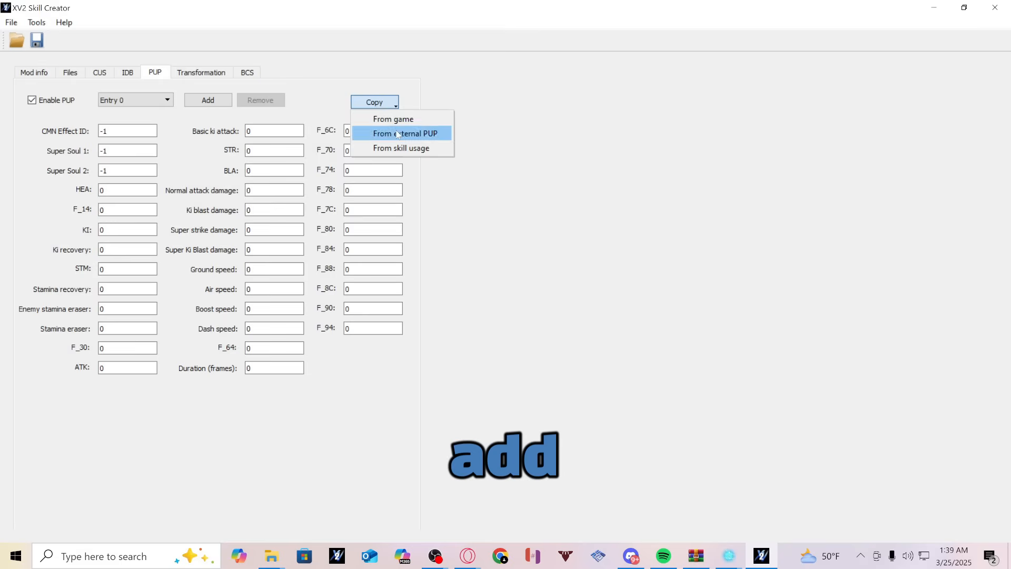
{"action": "left_click", "coordinate": [400, 148]}
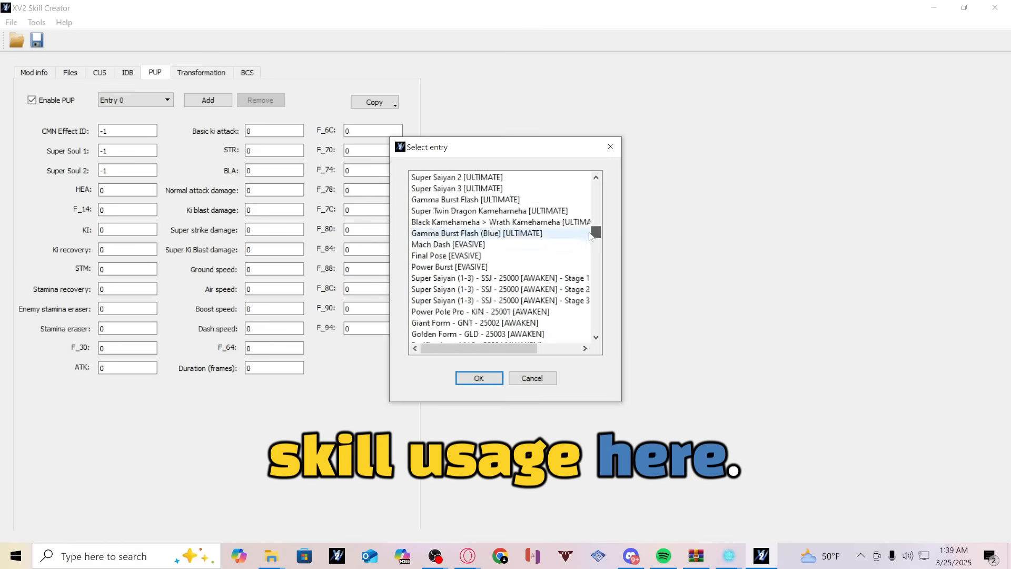
{"action": "scroll", "scroll_direction": "up", "scroll_amount": 3}
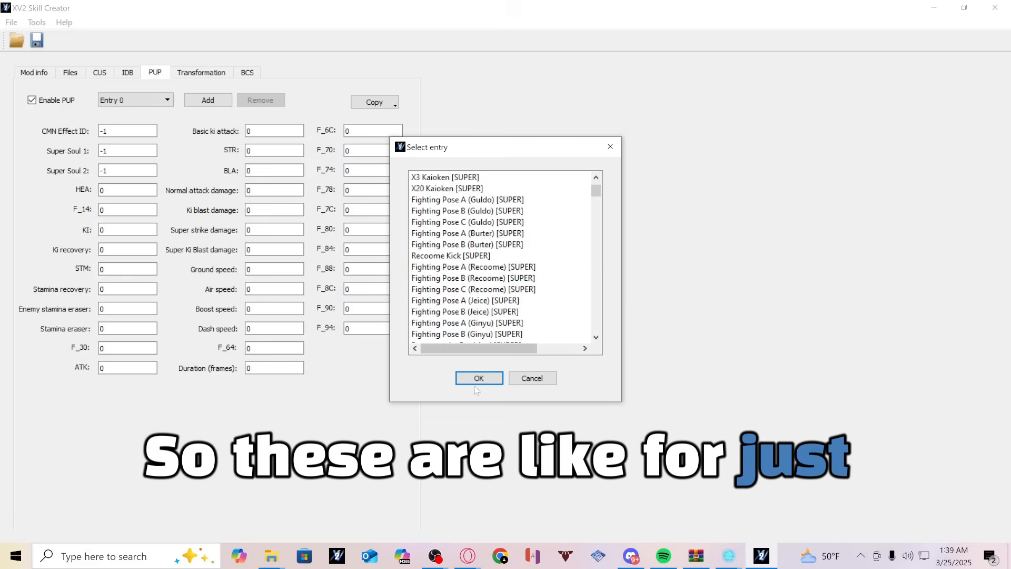
{"action": "scroll", "scroll_direction": "down", "scroll_amount": 3}
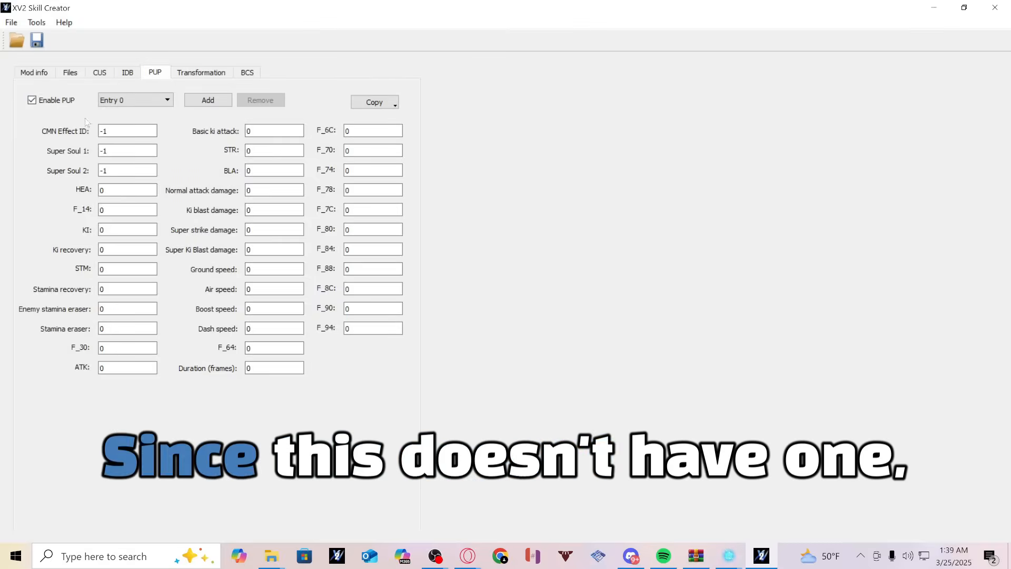
{"action": "left_click", "coordinate": [32, 100]}
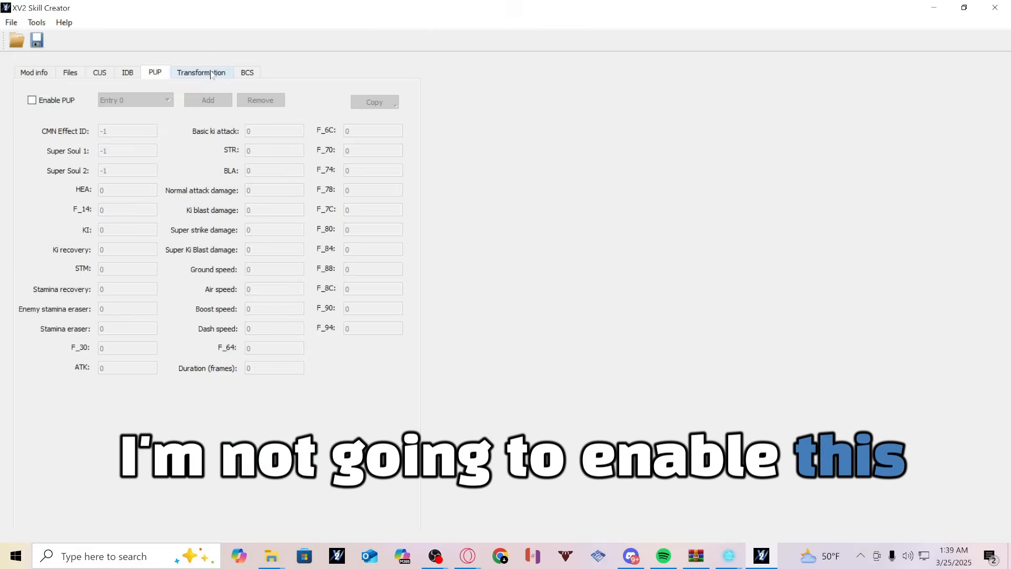
- Save the skill as 'Comet Strike Yellow' X2M and dismiss the confirmation
{"action": "left_click", "coordinate": [202, 71]}
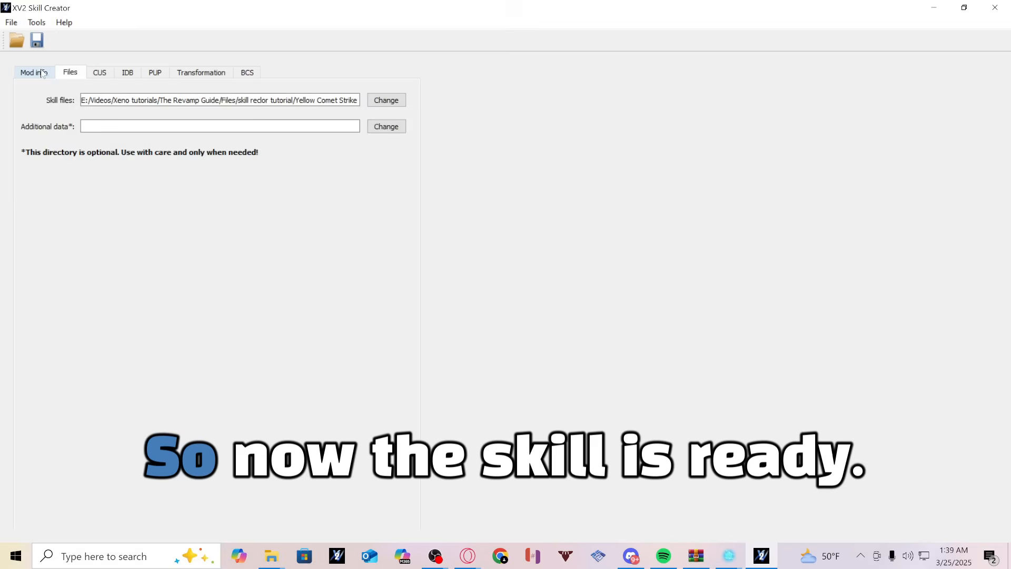
{"action": "left_click", "coordinate": [33, 71]}
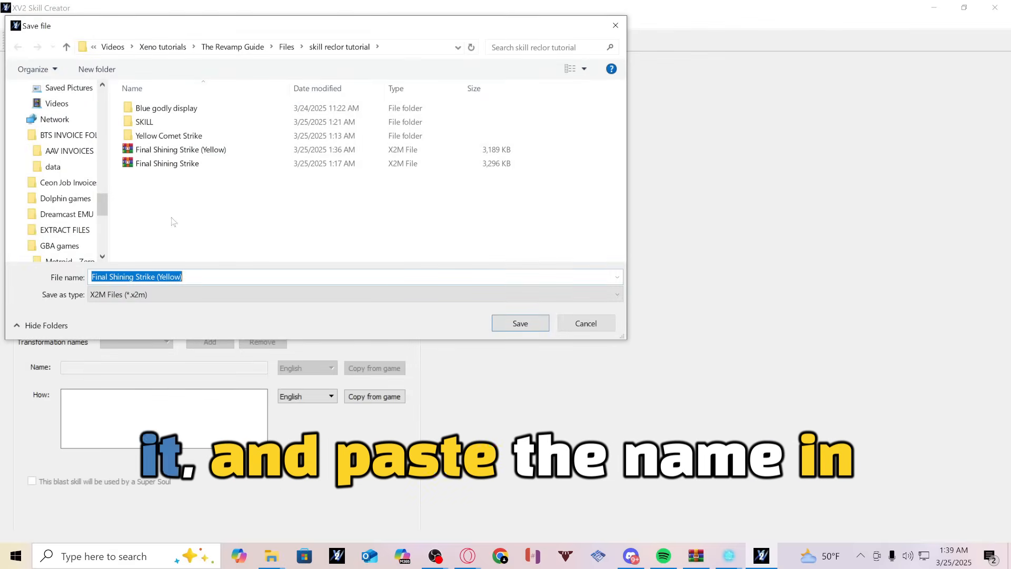
{"action": "type", "text": "Comet Strike Yellow"}
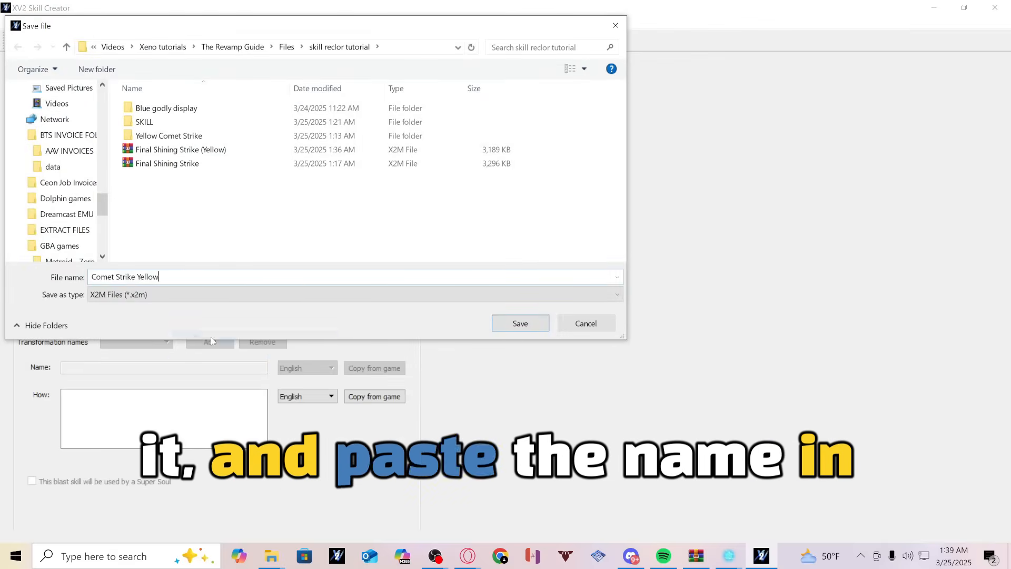
{"action": "left_click", "coordinate": [520, 322]}
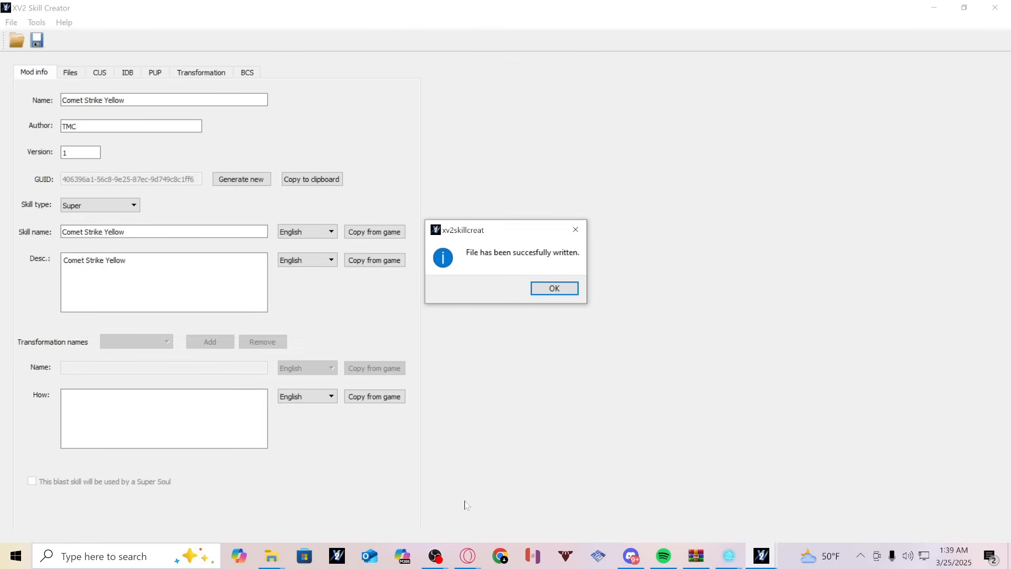
{"action": "left_click", "coordinate": [554, 288]}
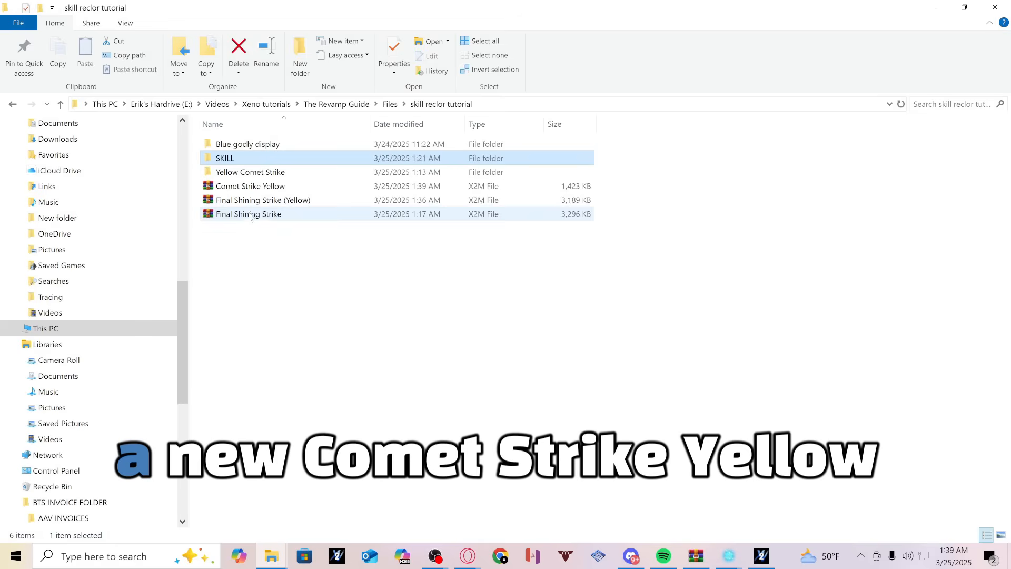
{"action": "mouse_move", "coordinate": [250, 186]}
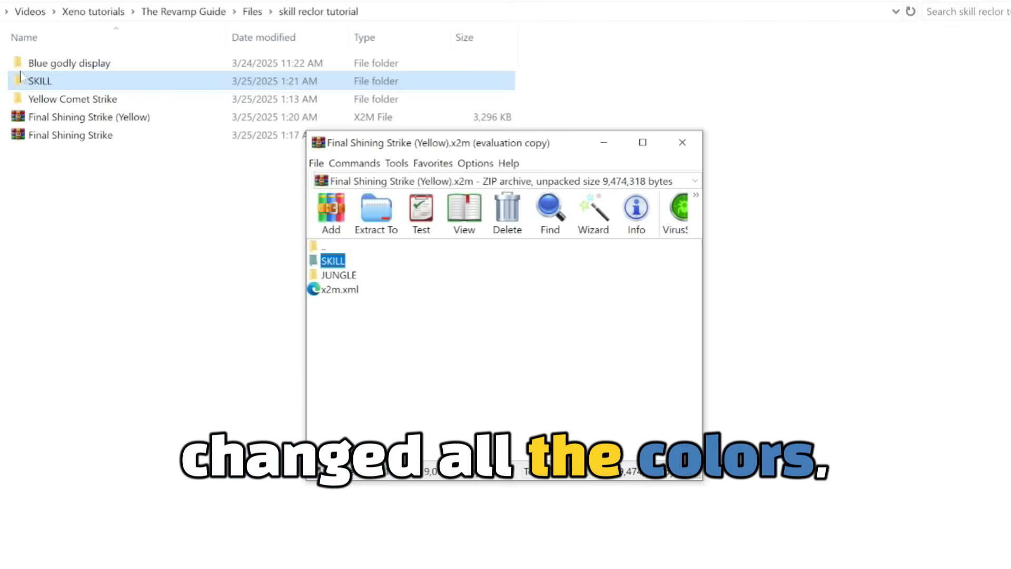
- Close the Final Shining Strike (Yellow) archive window in WinRAR
{"action": "left_click", "coordinate": [331, 212]}
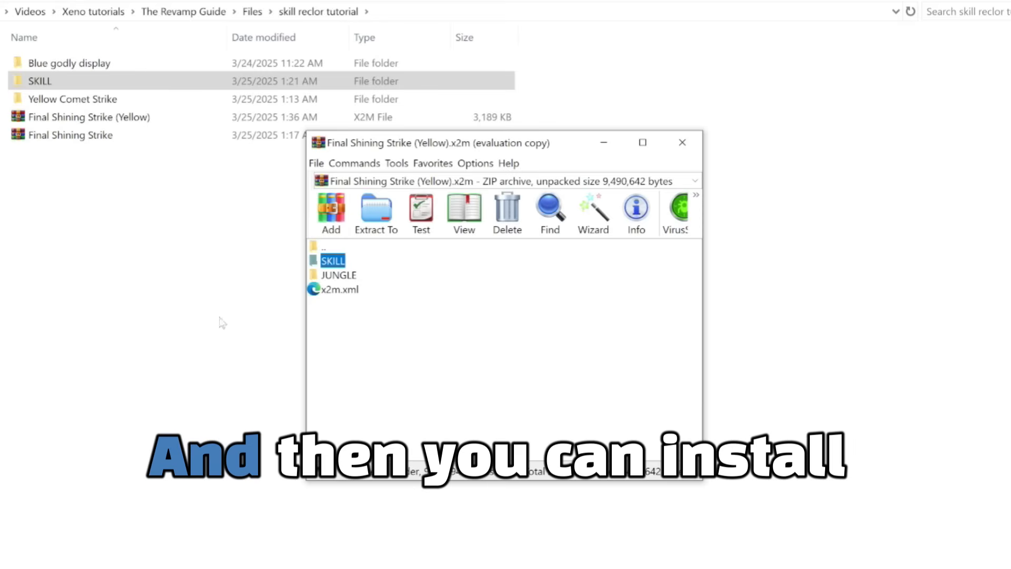
{"action": "mouse_move", "coordinate": [153, 354]}
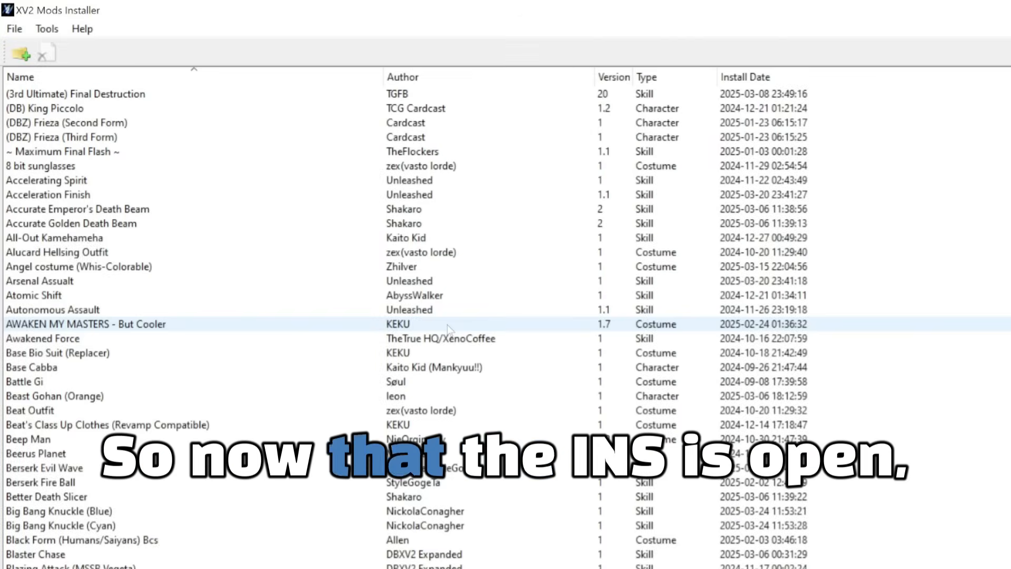
- Install the Comet Strike Yellow and Final Shining Strike (Yellow) X2M files from skill reclor tutorial
{"action": "left_click", "coordinate": [20, 54]}
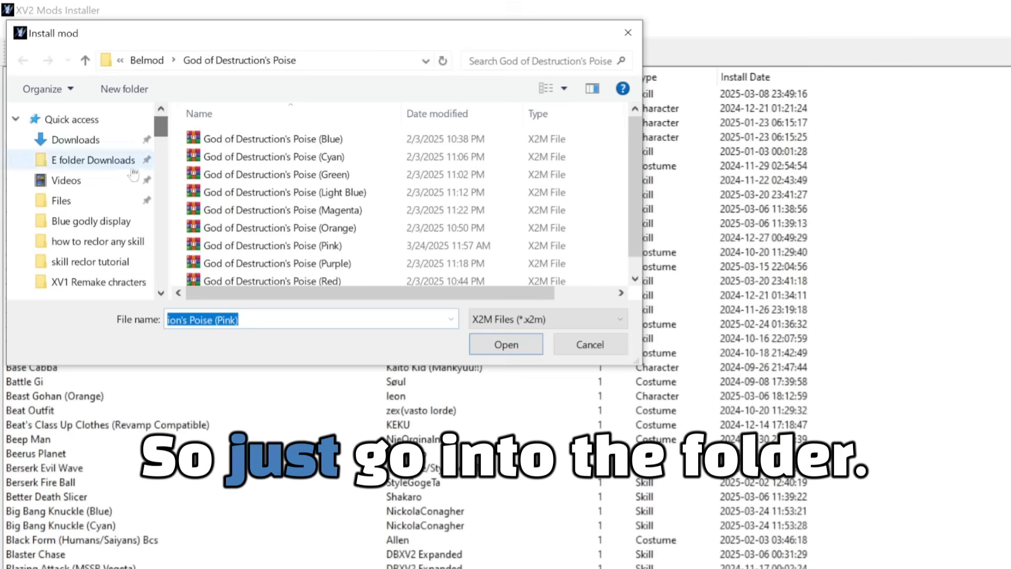
{"action": "double_click", "coordinate": [91, 261]}
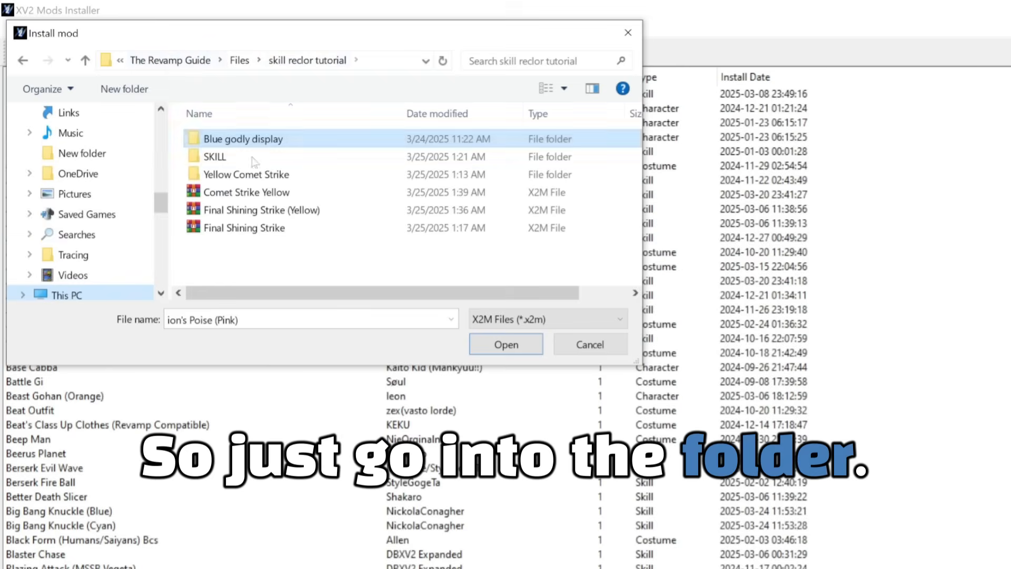
{"action": "left_click", "coordinate": [246, 192]}
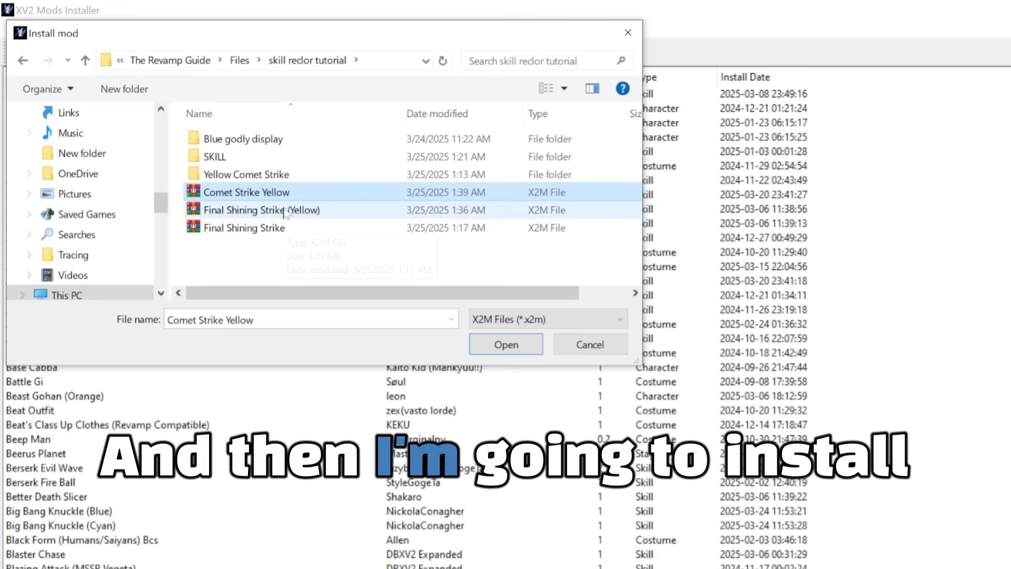
{"action": "left_click", "coordinate": [505, 344]}
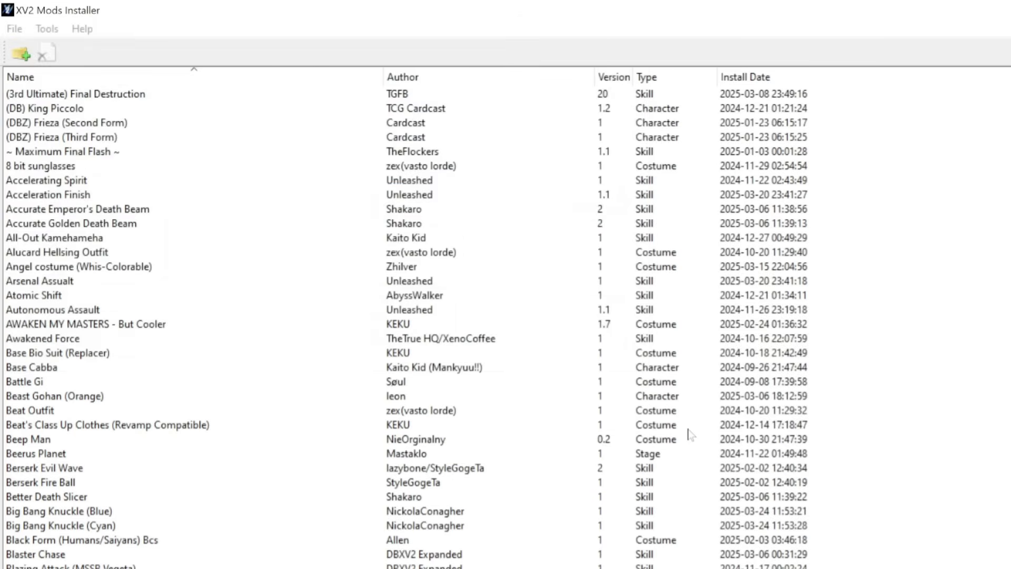
{"action": "left_click", "coordinate": [20, 52]}
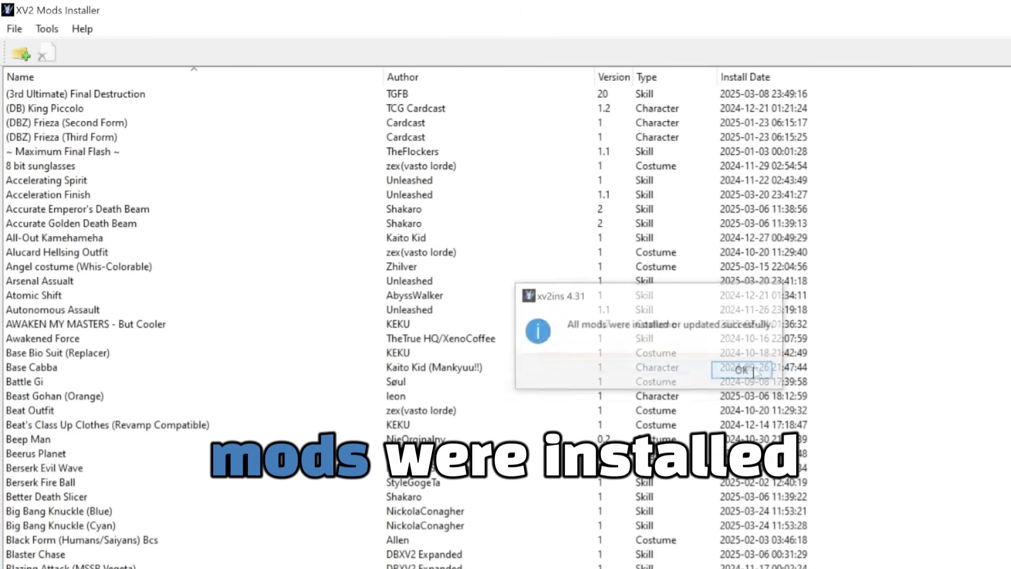
{"action": "left_click", "coordinate": [741, 372]}
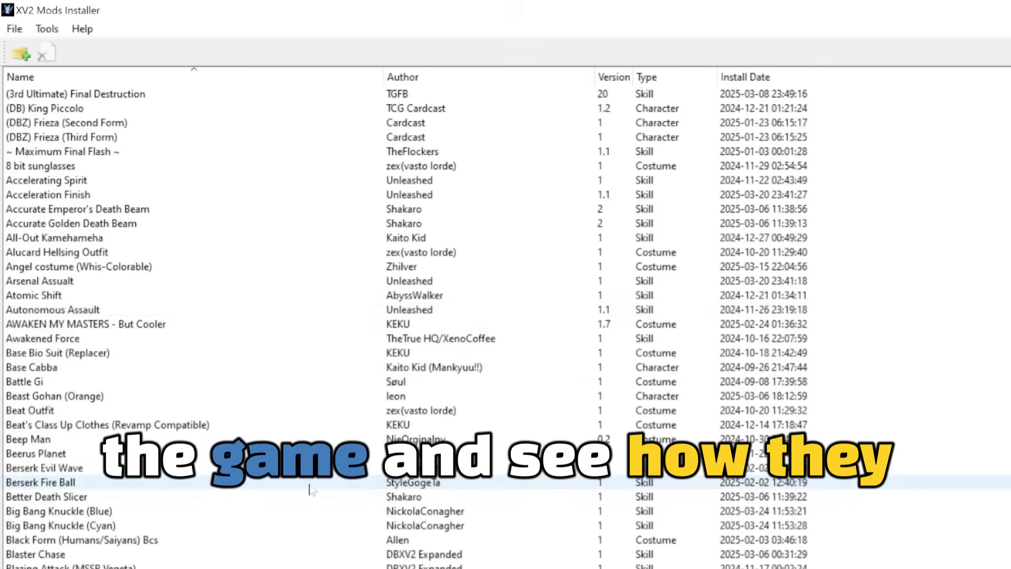